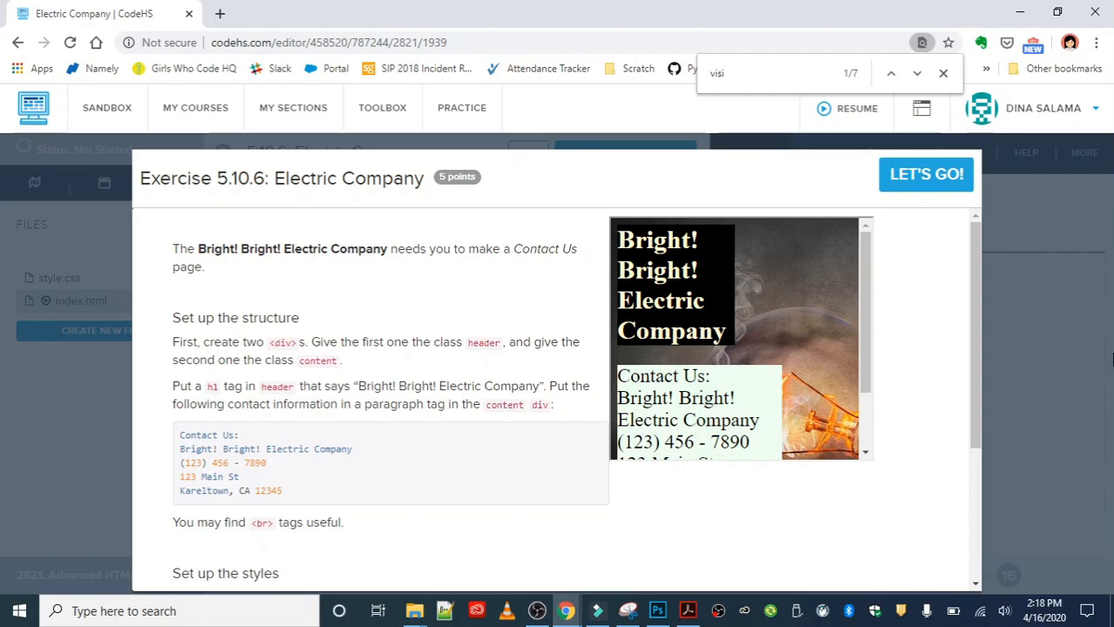
pyautogui.moveTo(772, 141)
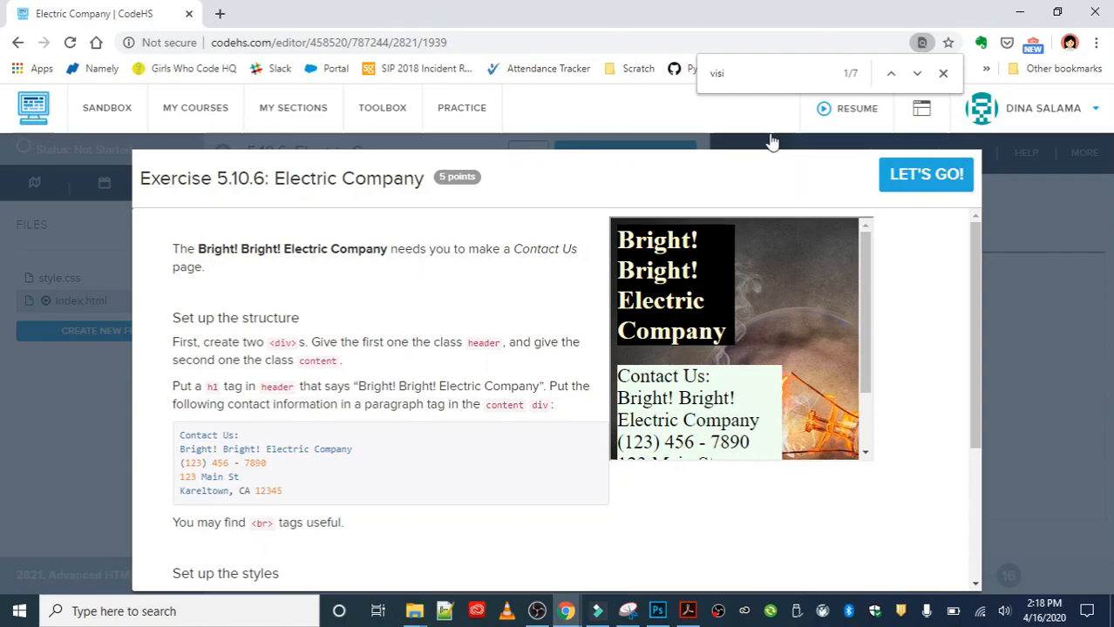
pyautogui.moveTo(697, 355)
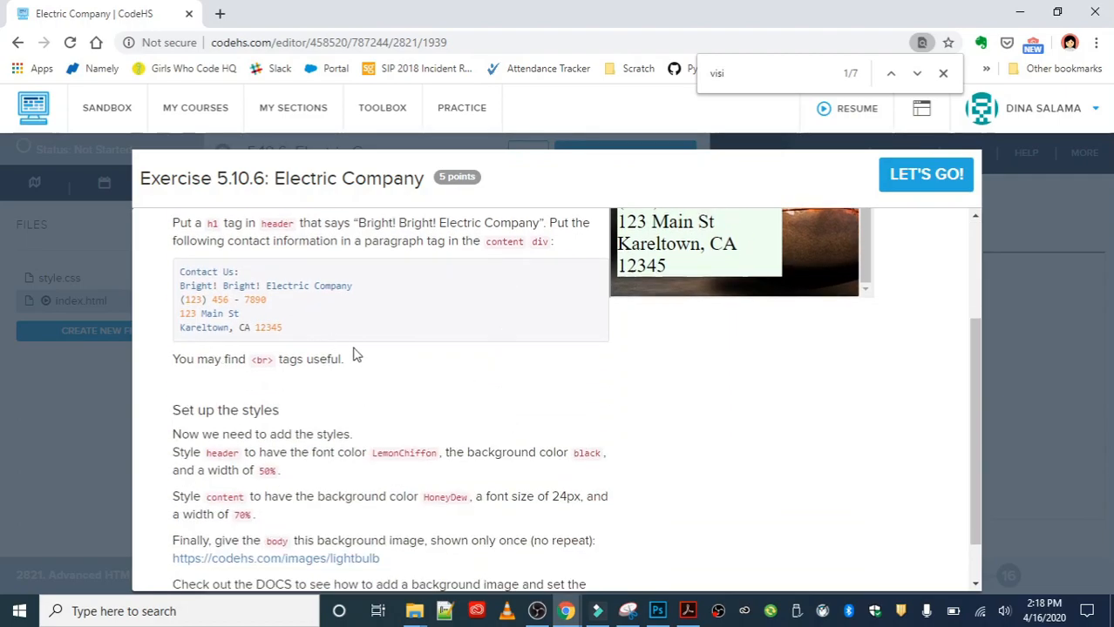
pyautogui.moveTo(405, 376)
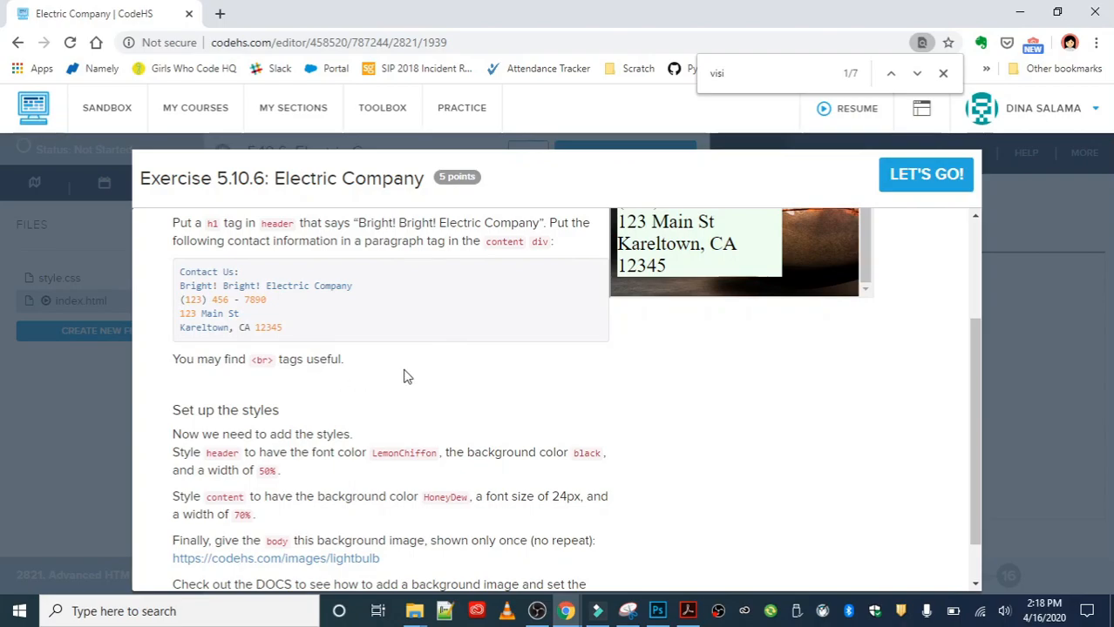
# - Start coding and add <div class="header"> containing an empty <h1></h1>, then show the exercise instructions again
pyautogui.scroll(-3)
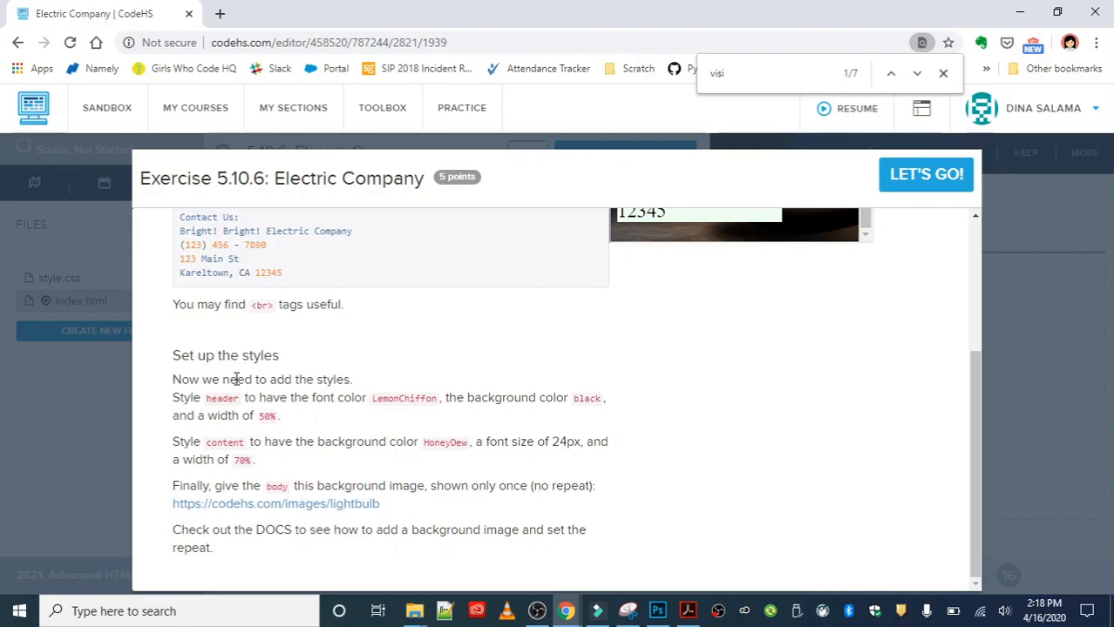
pyautogui.moveTo(451, 424)
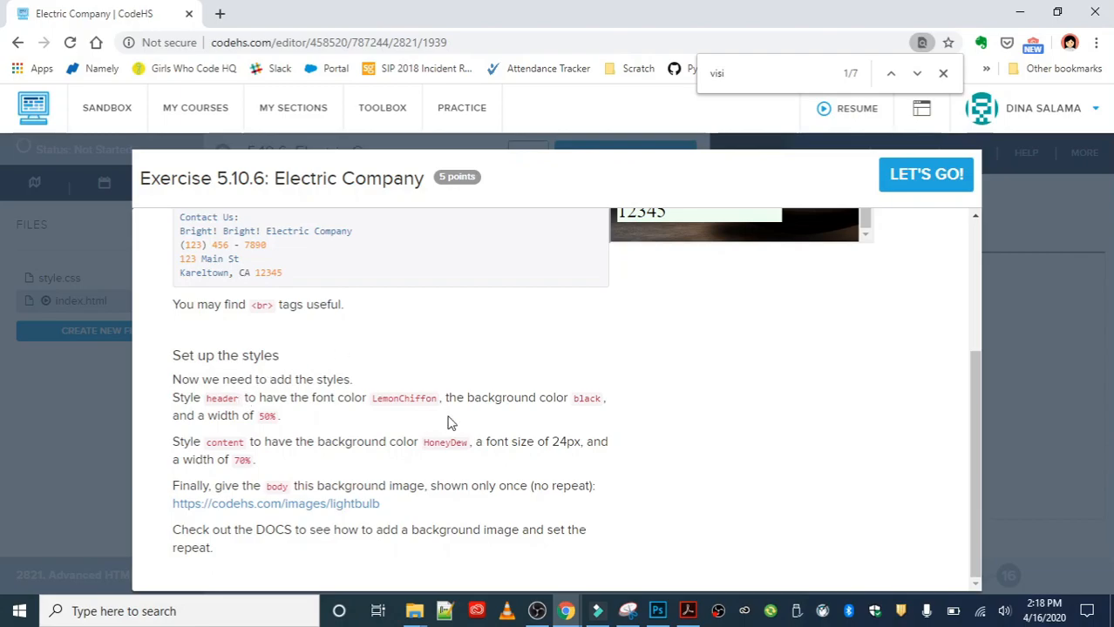
pyautogui.moveTo(439, 390)
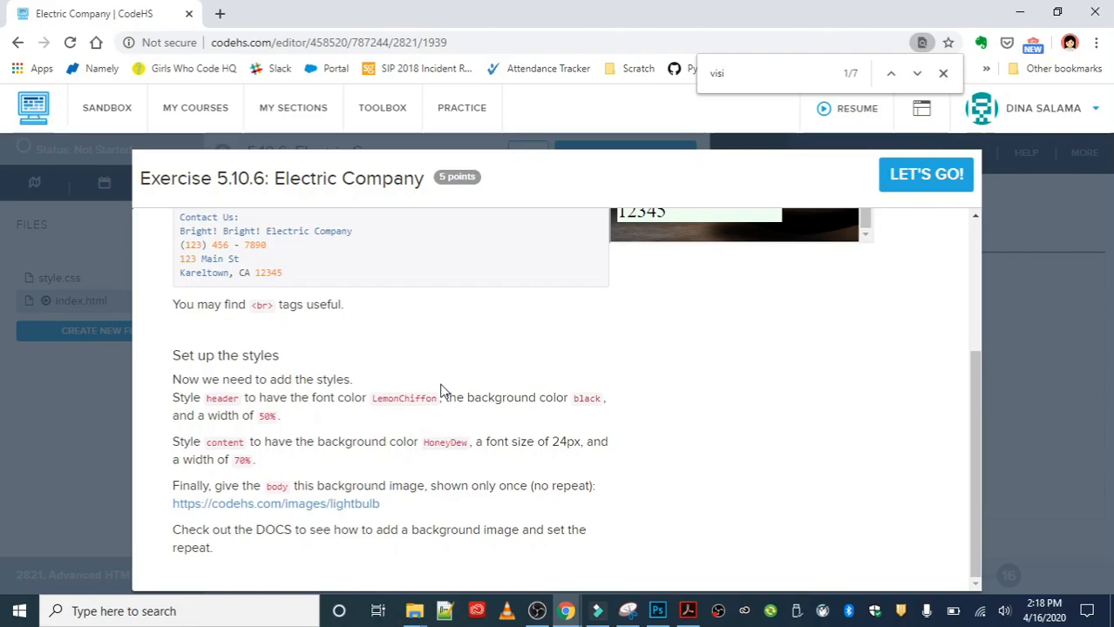
pyautogui.moveTo(610, 428)
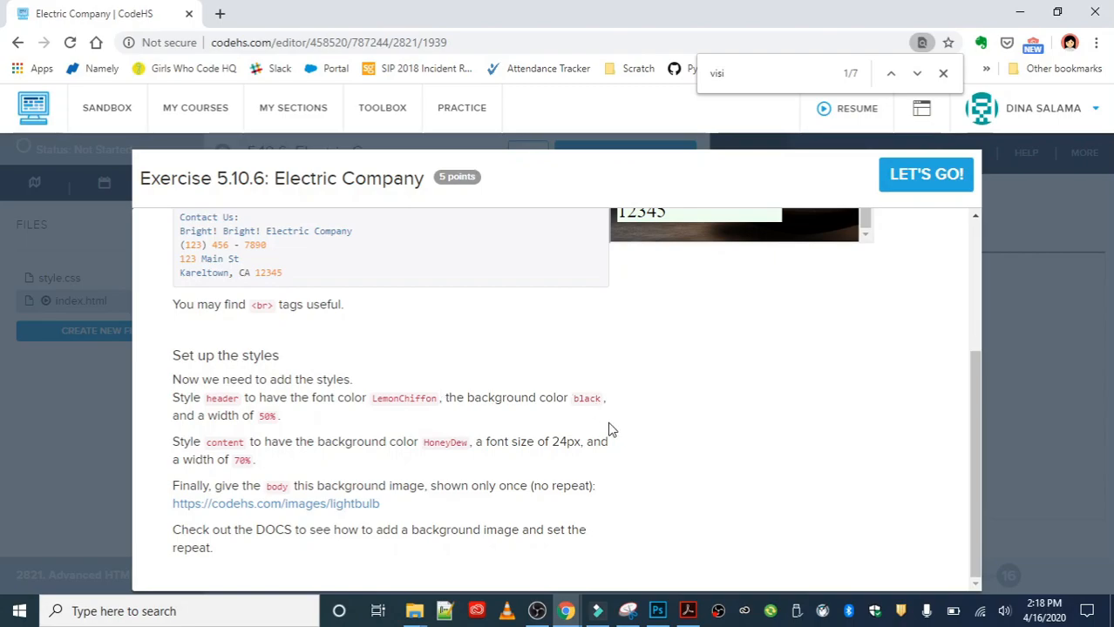
pyautogui.moveTo(470, 474)
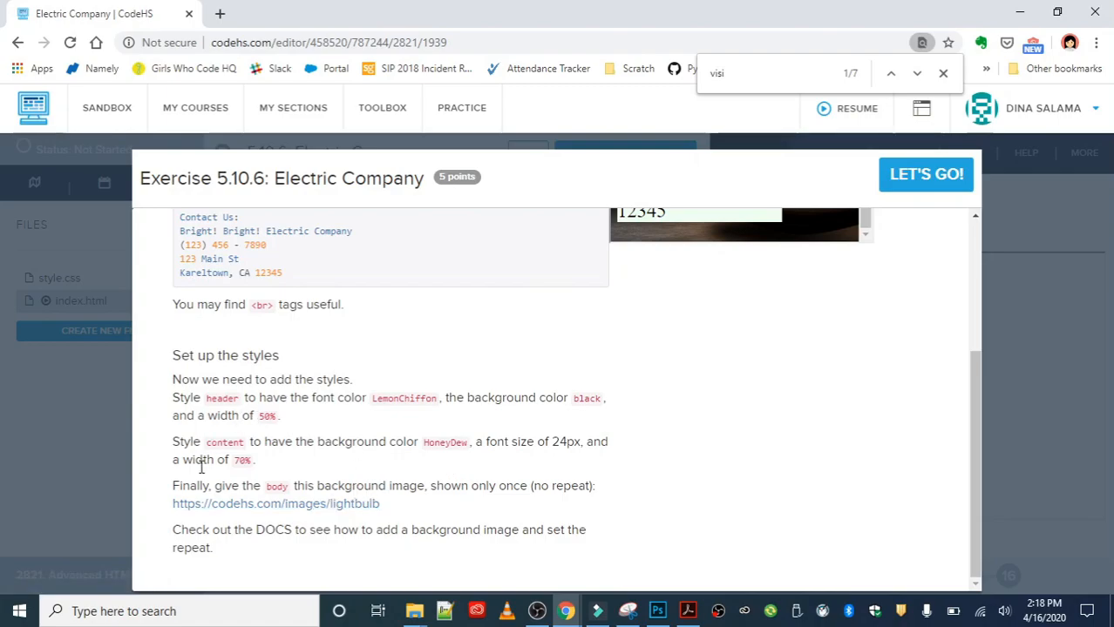
pyautogui.moveTo(491, 509)
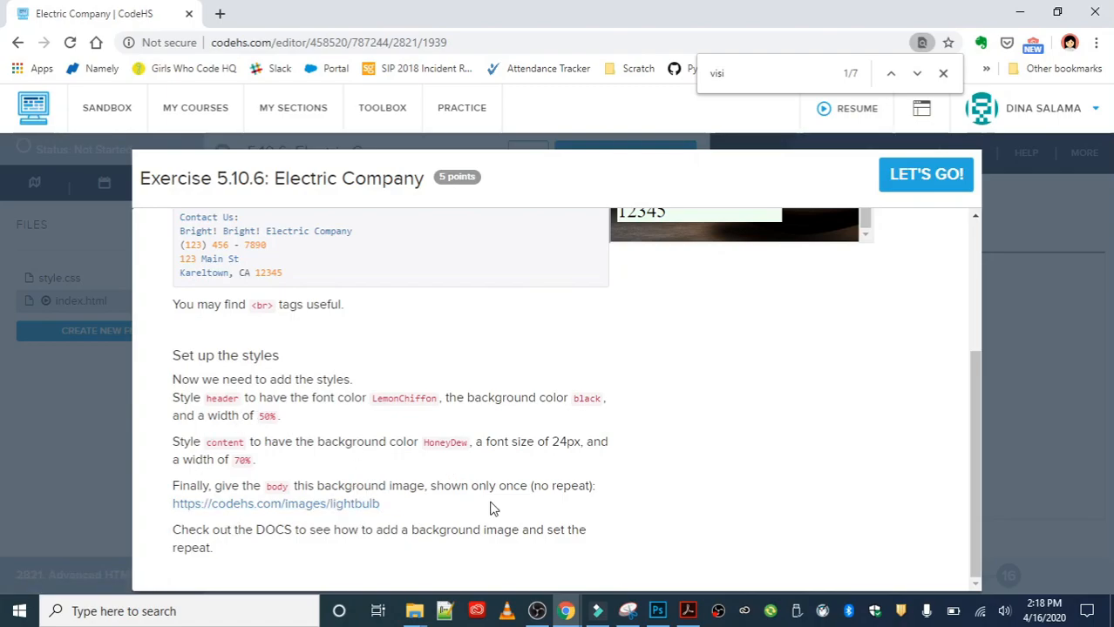
pyautogui.moveTo(537, 512)
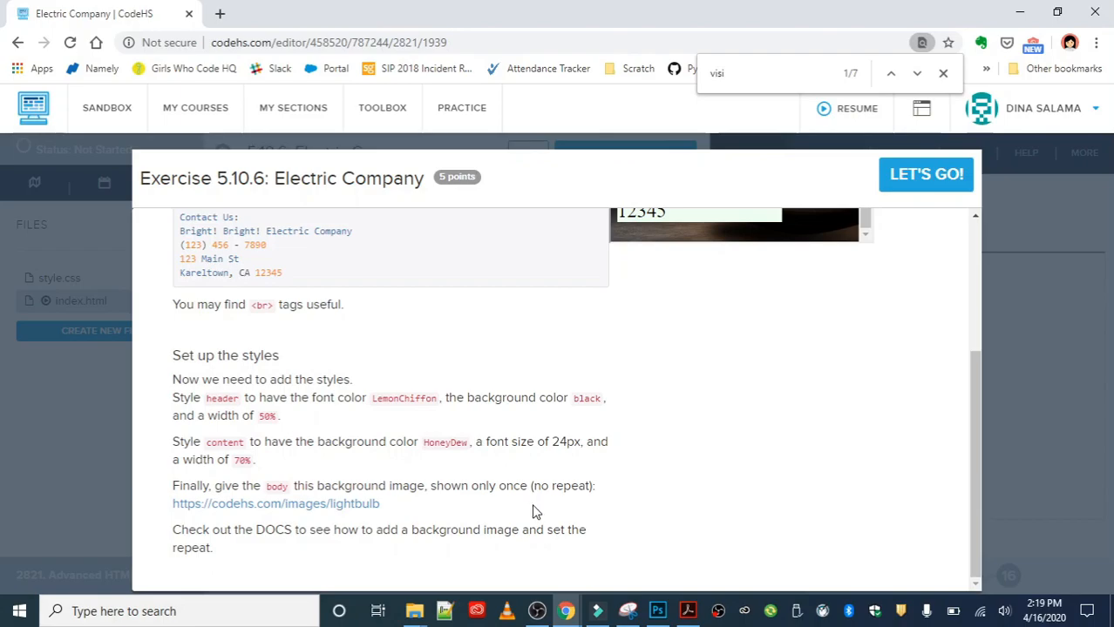
pyautogui.moveTo(916, 190)
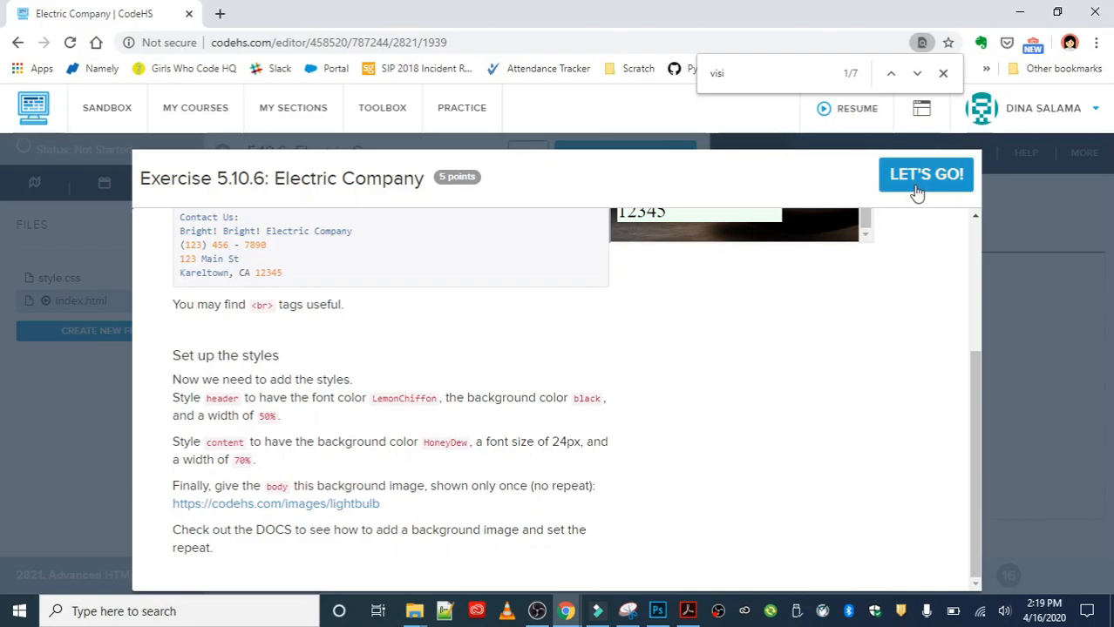
pyautogui.click(925, 175)
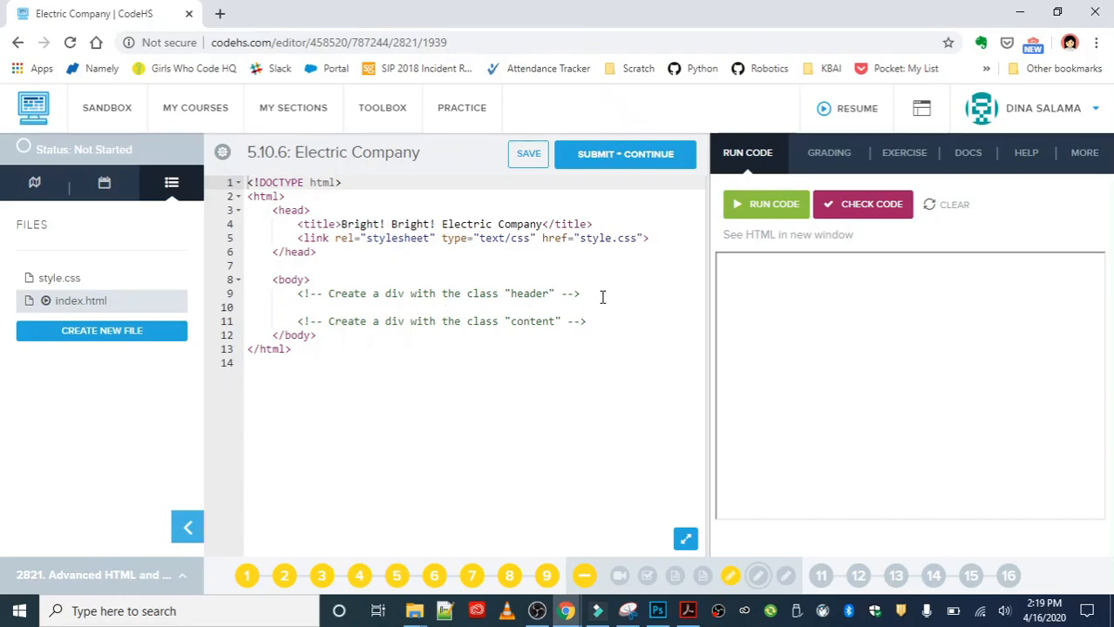
pyautogui.press('Enter')
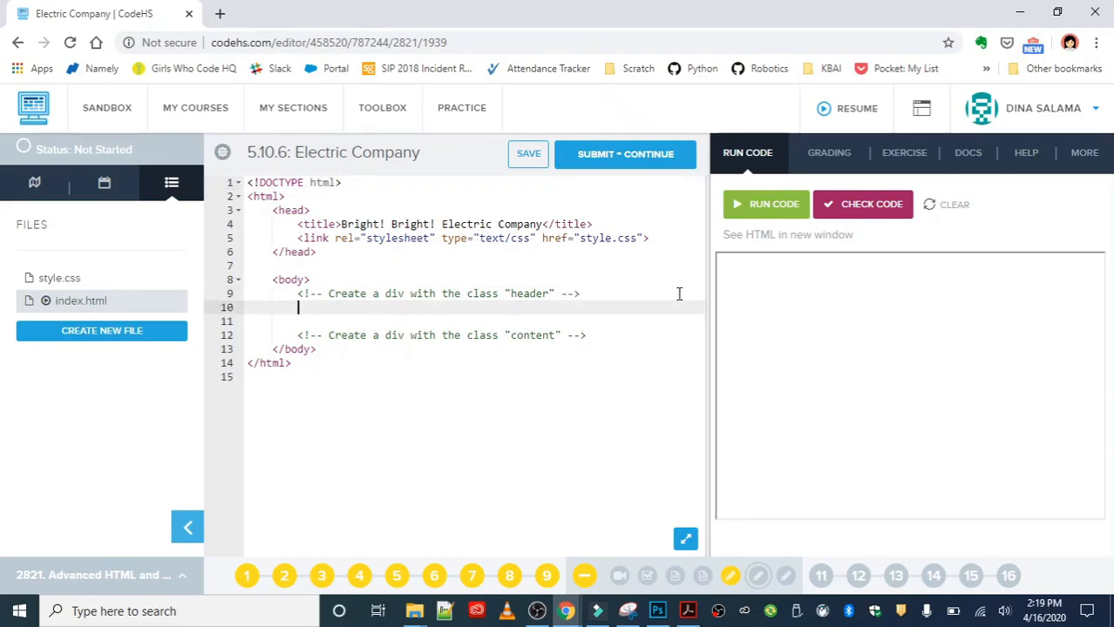
pyautogui.write('<div c;')
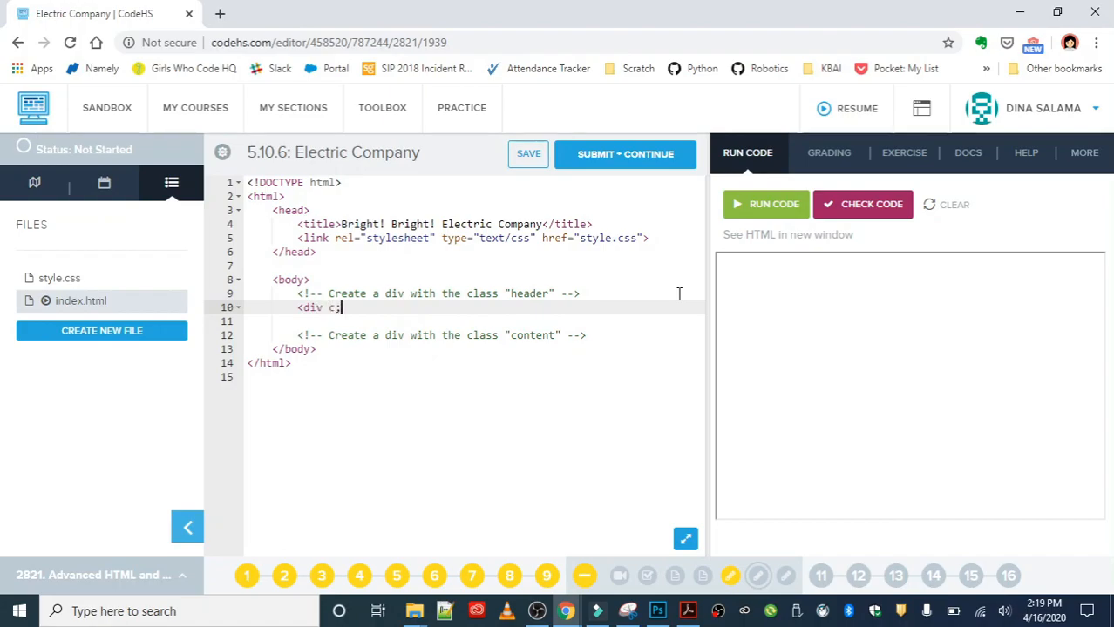
pyautogui.write('lass')
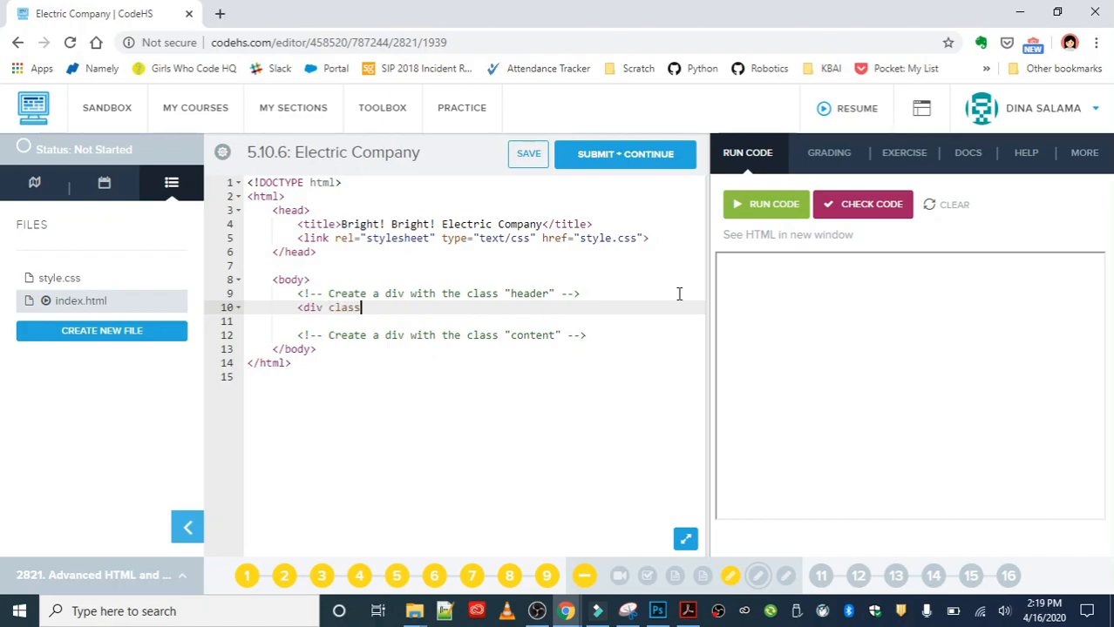
pyautogui.write('="header">')
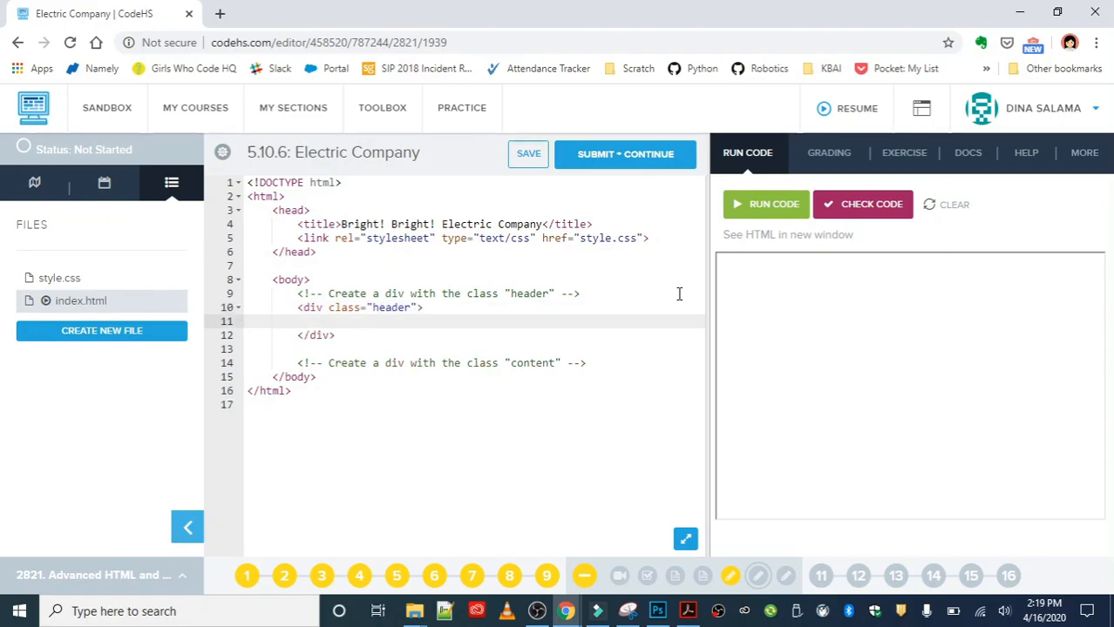
pyautogui.write('<h1></h1>')
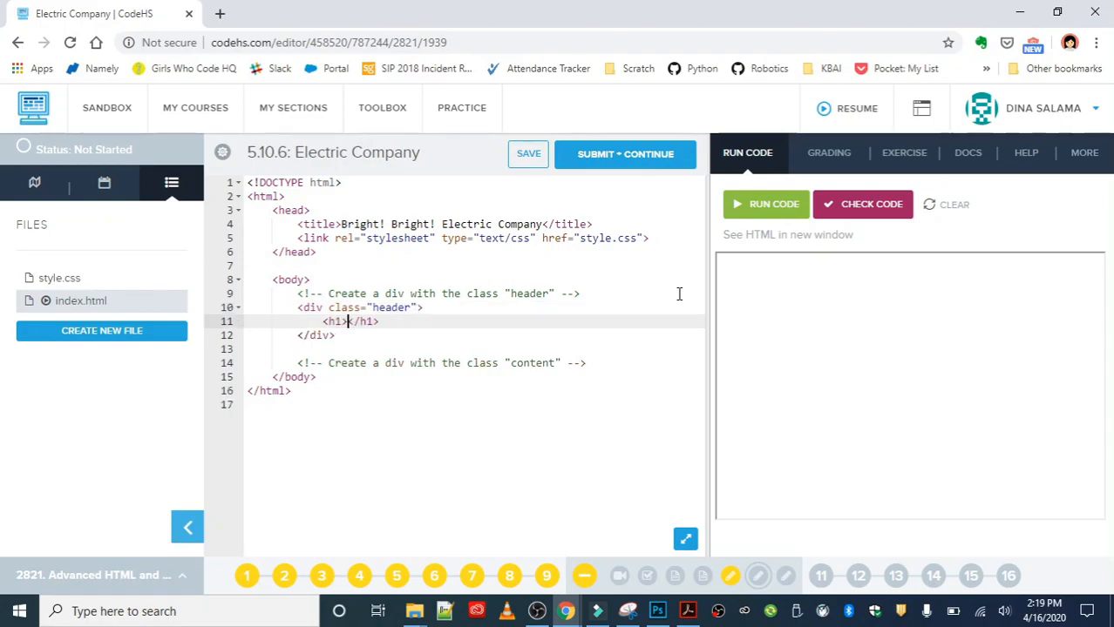
pyautogui.click(902, 154)
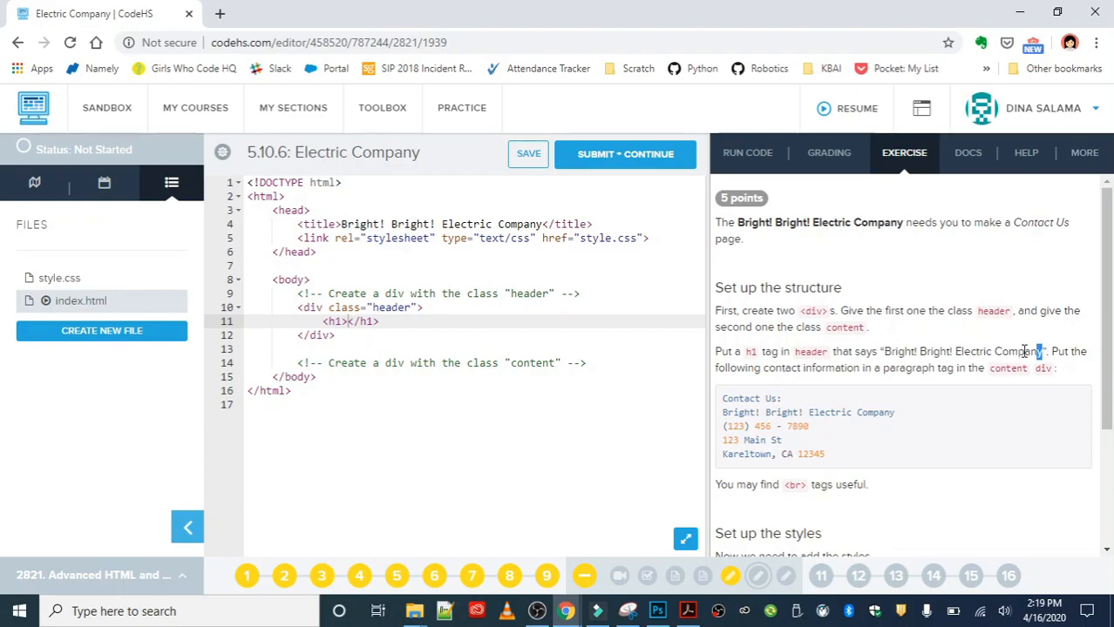
# - Fill the h1 with the company name Bright! Bright! Electric Company copied from the instructions
pyautogui.moveTo(882, 352); pyautogui.dragTo(1040, 352)
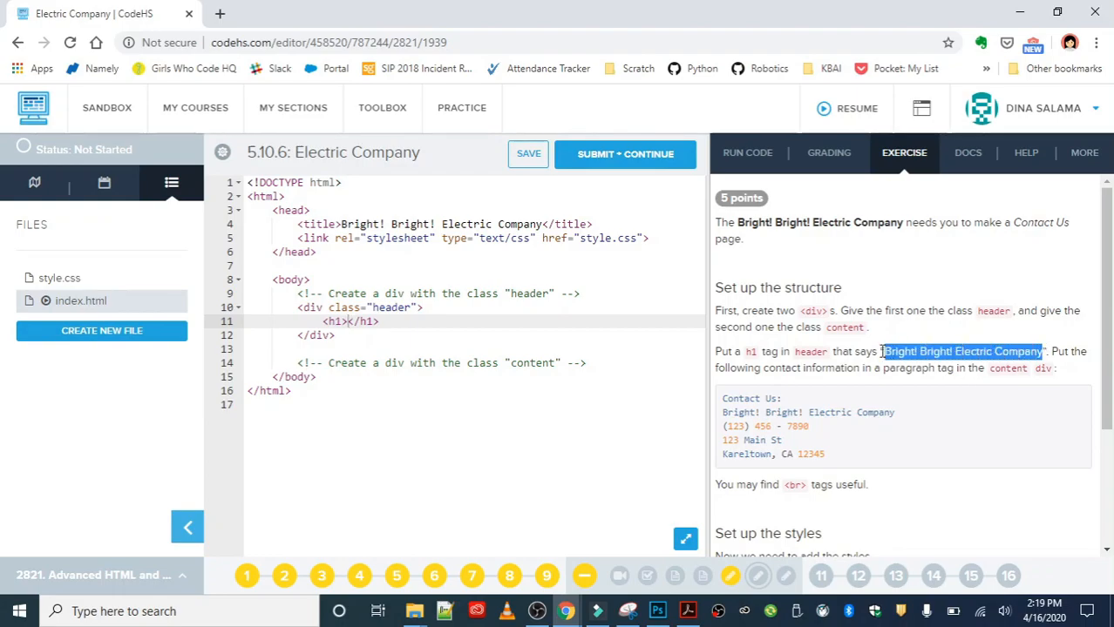
pyautogui.write('Bright! Bright! Electric Company')
pyautogui.click(474, 348)
pyautogui.write('<')
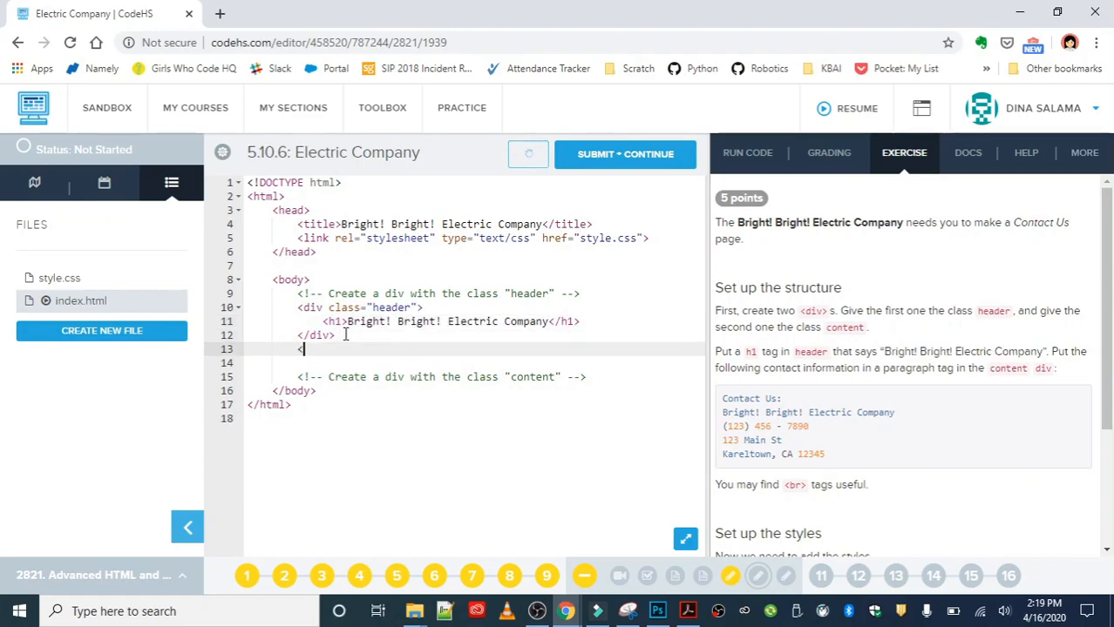
# - Add an empty <div class="content"></div> below the content comment, removing the misplaced first attempt
pyautogui.write('div c')
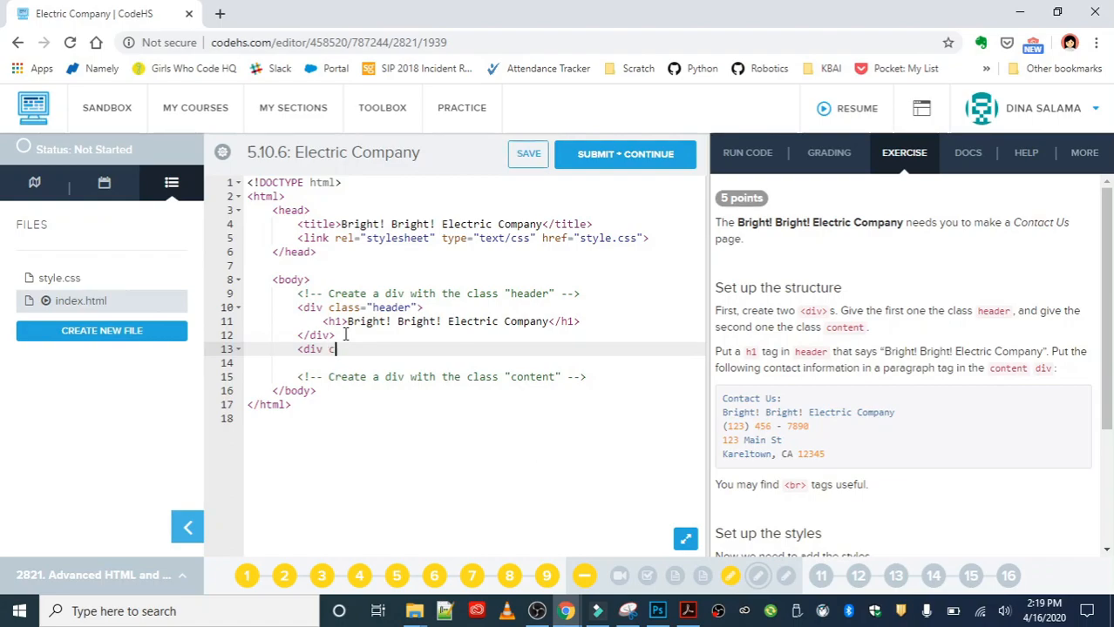
pyautogui.write('class =')
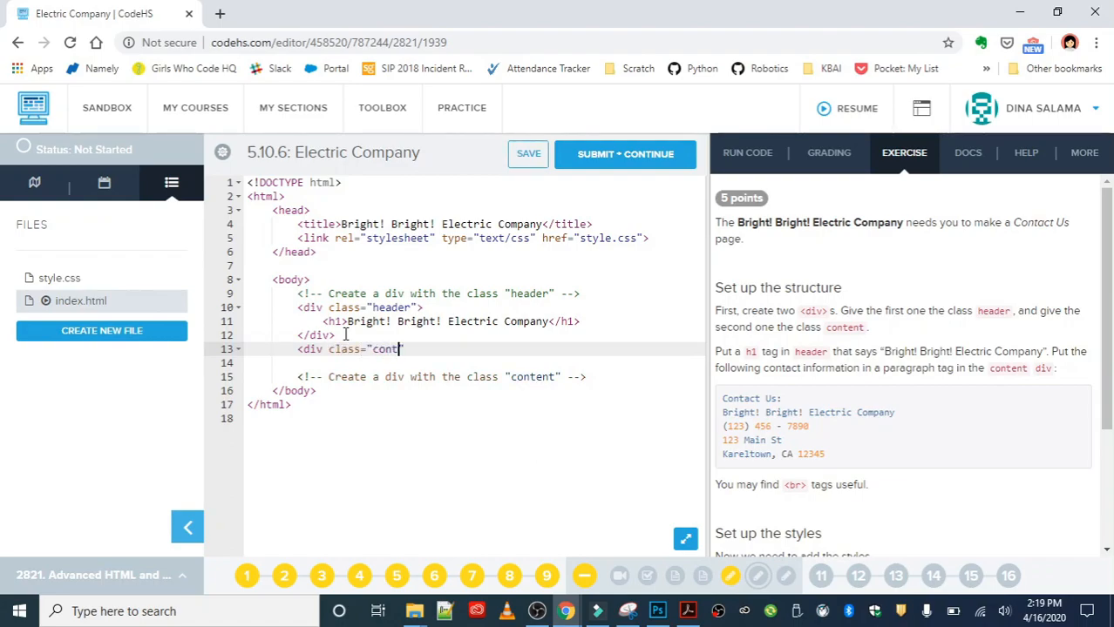
pyautogui.write('ent"')
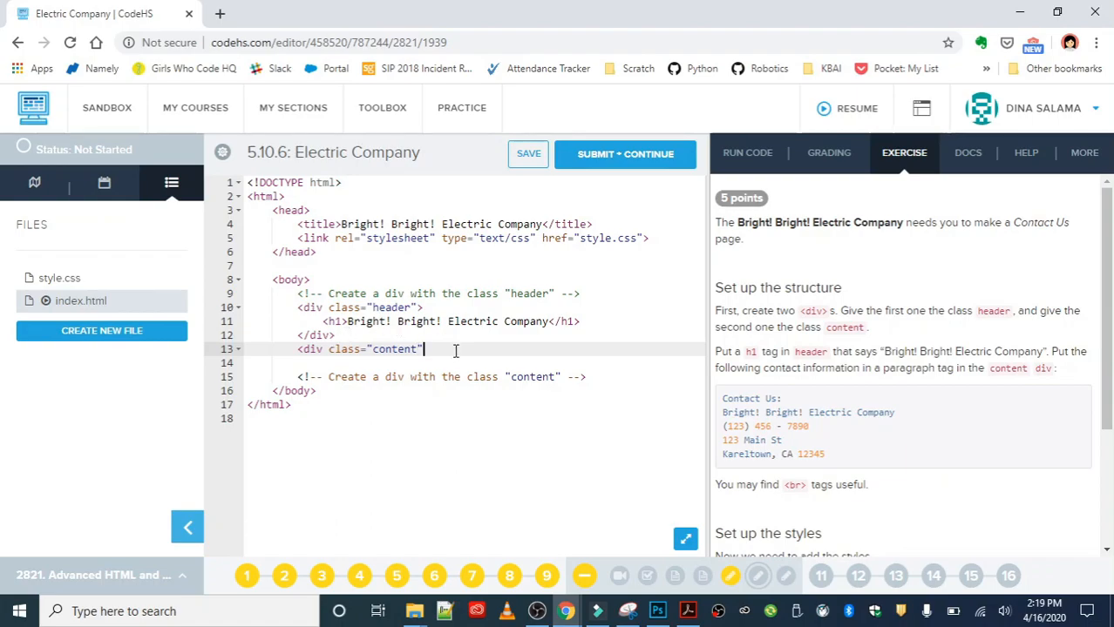
pyautogui.write('></div>')
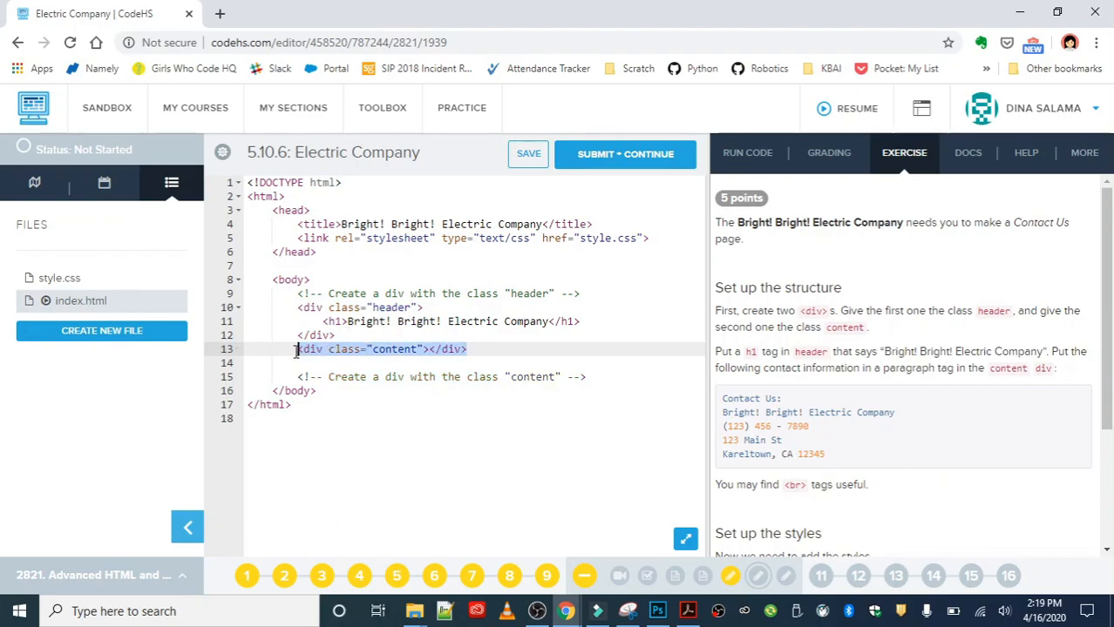
pyautogui.press('Delete')
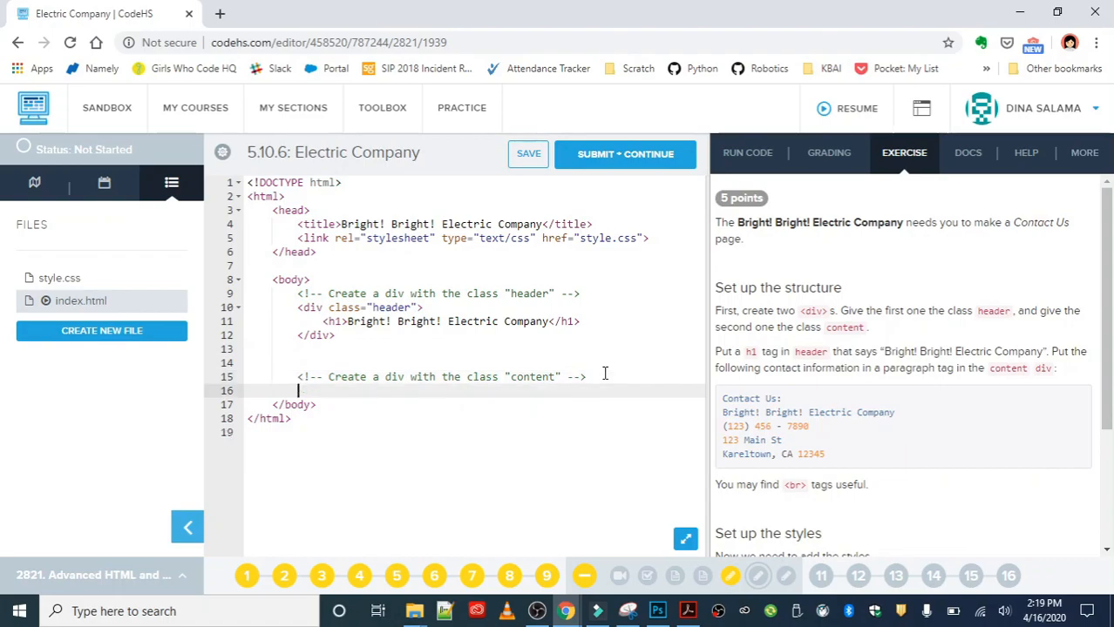
pyautogui.write('<div class="content"></div>')
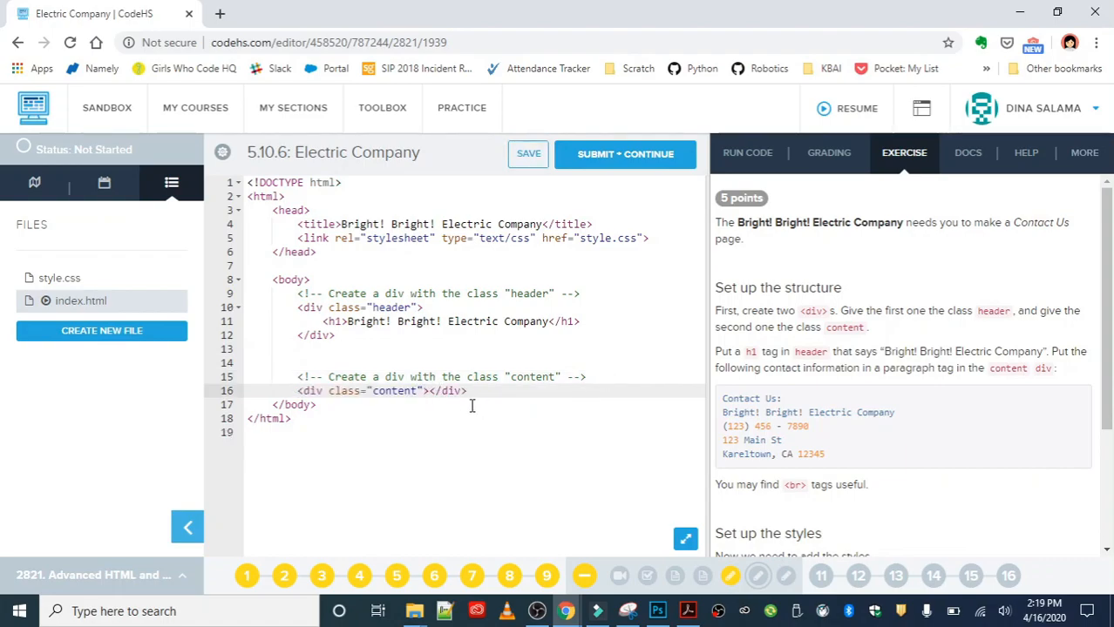
pyautogui.press('enter')
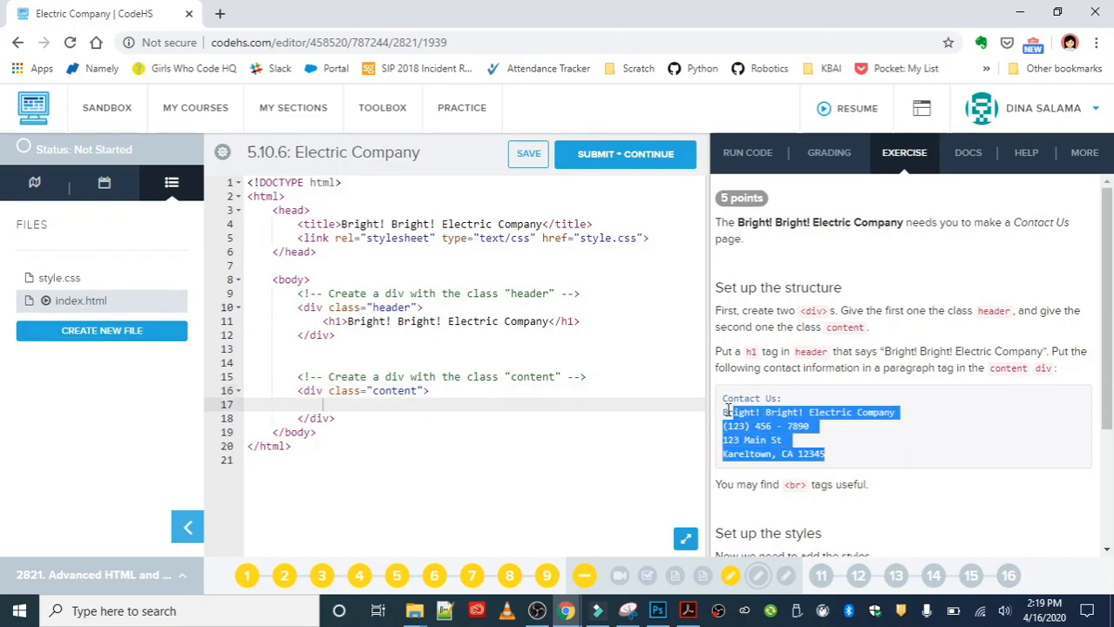
# - Insert <br> after the Contact Us, company name, phone and street lines in the content div
pyautogui.click(345, 405)
pyautogui.write('Contact Us:')
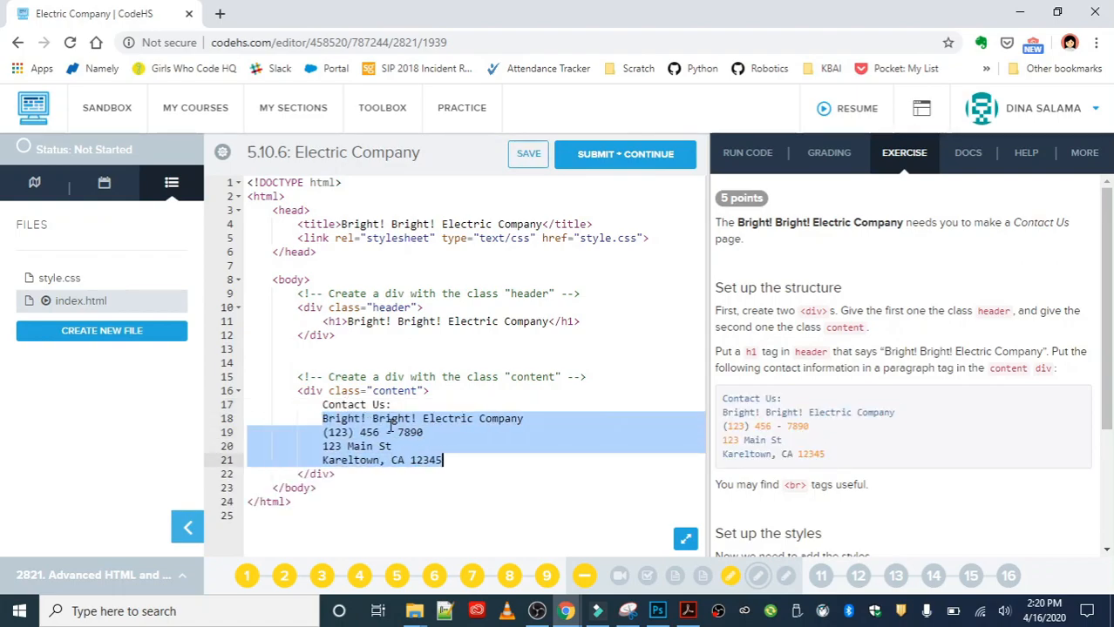
pyautogui.write('<')
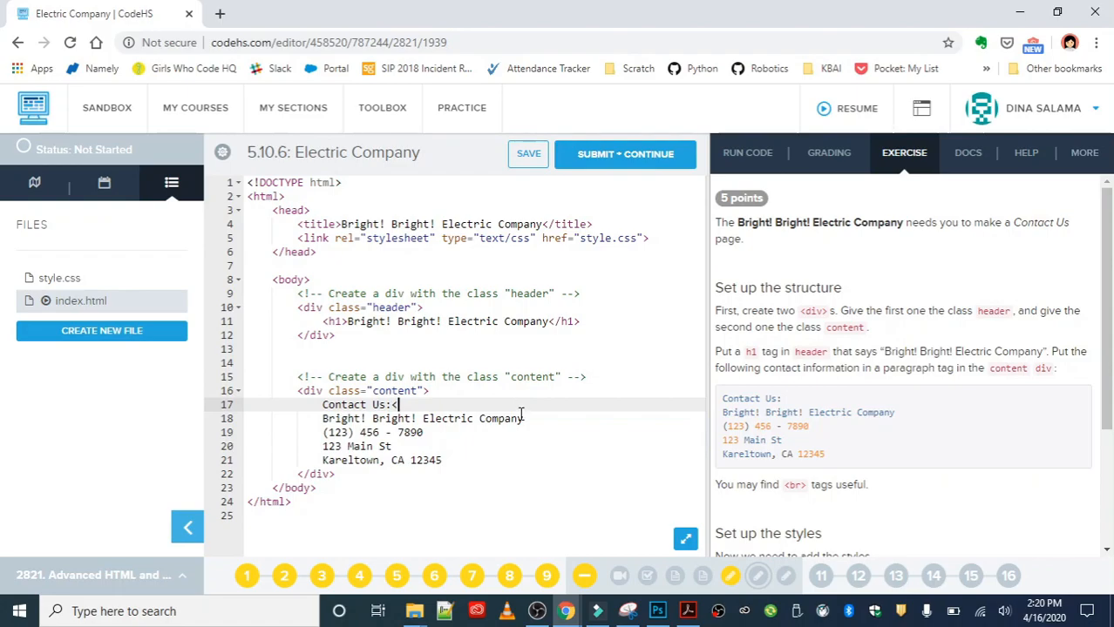
pyautogui.write('br>')
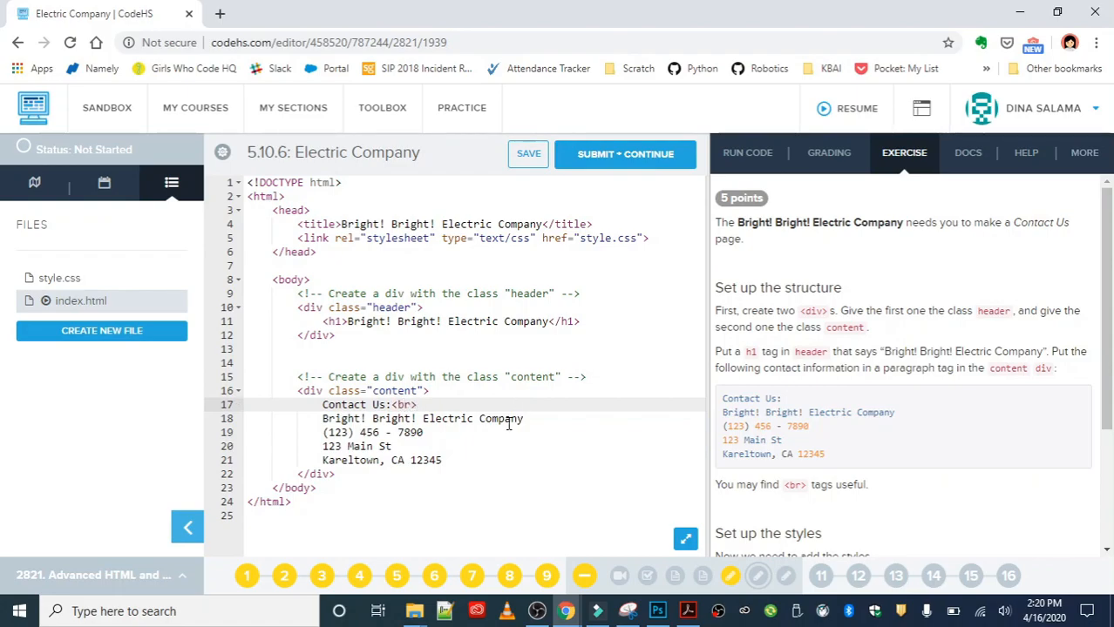
pyautogui.write('<')
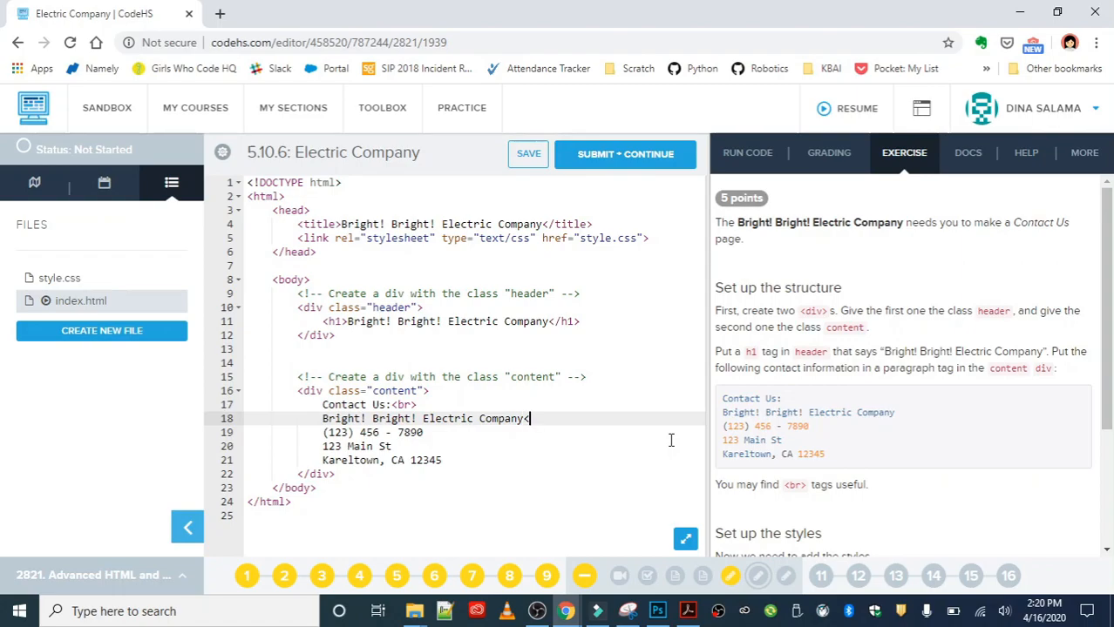
pyautogui.write('br>')
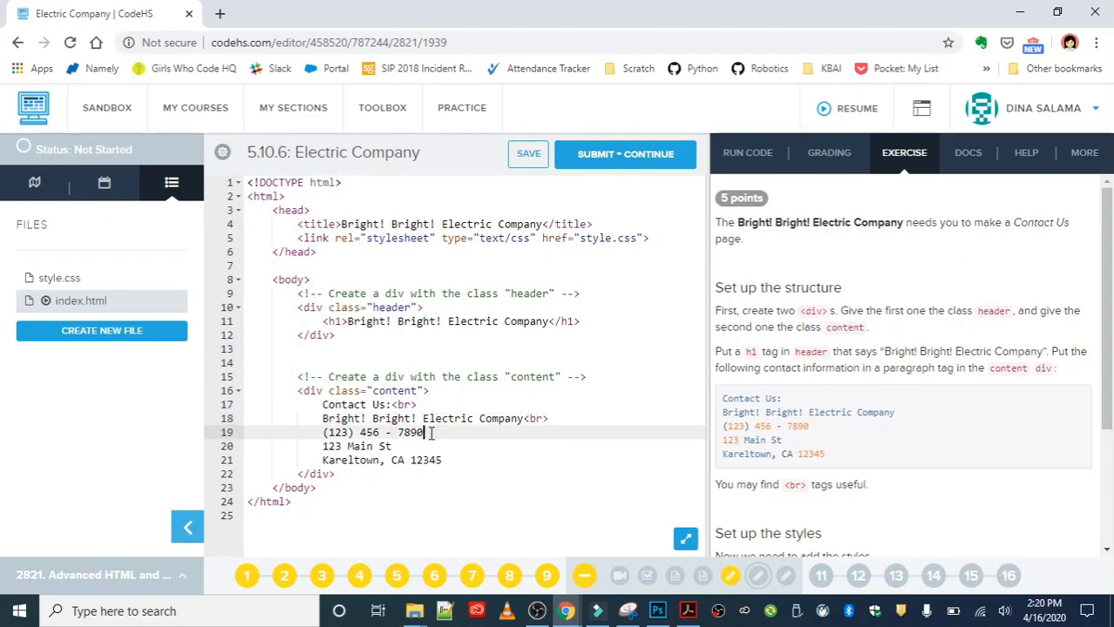
pyautogui.write('<br>')
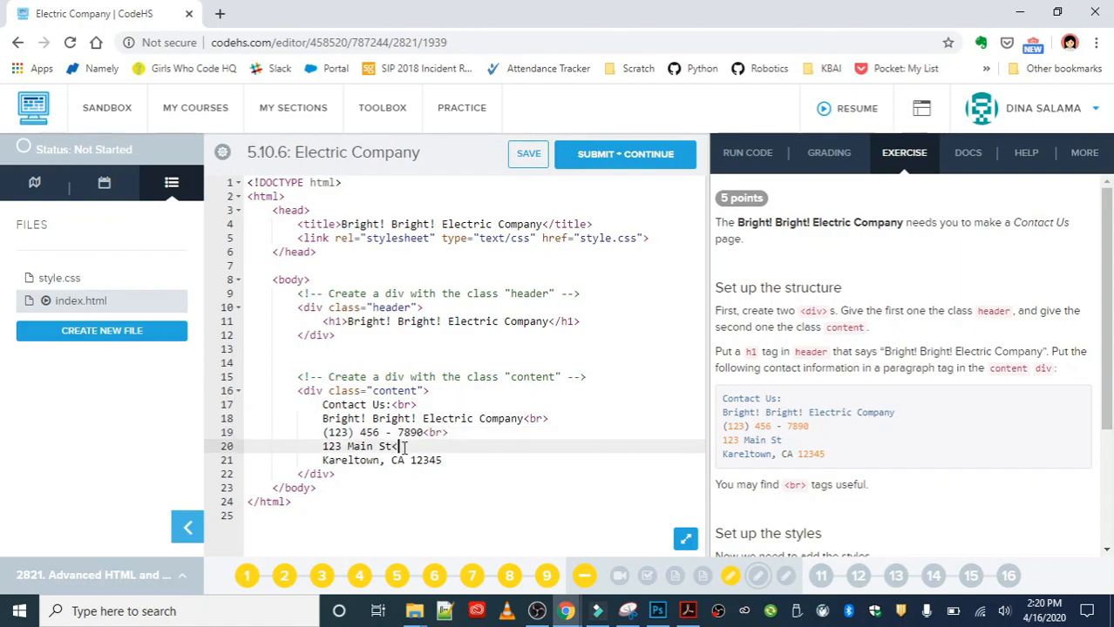
pyautogui.write('<br>')
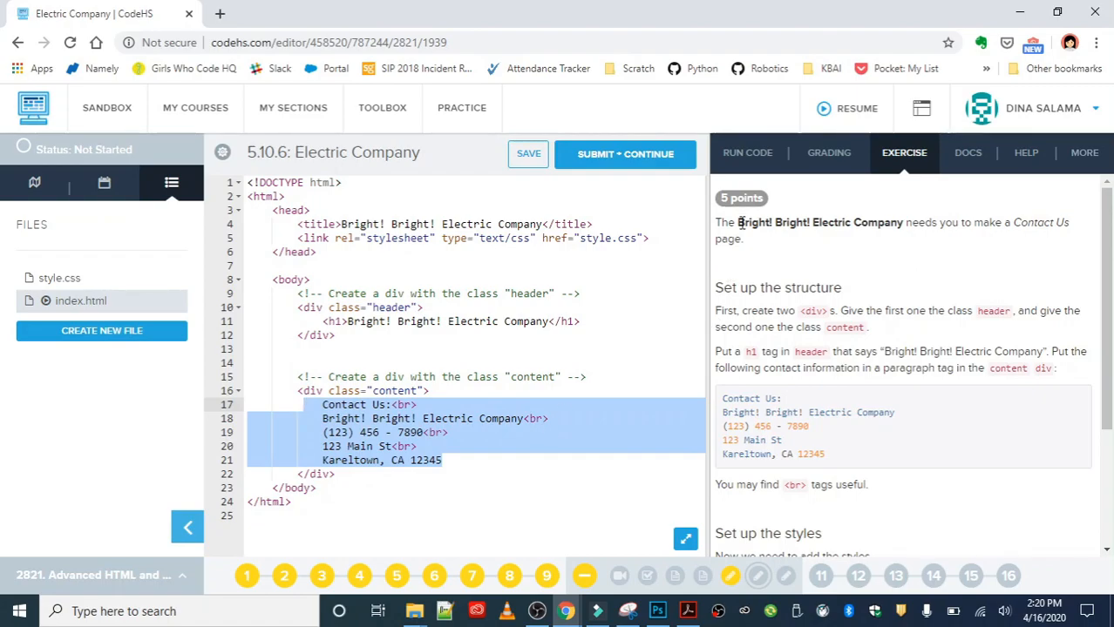
pyautogui.click(746, 154)
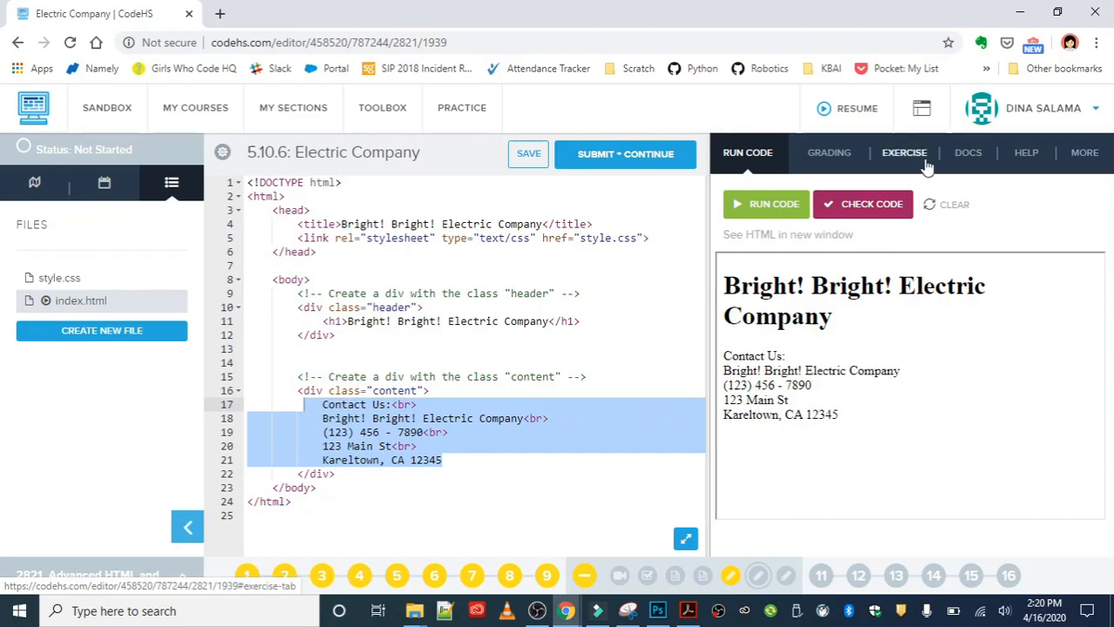
pyautogui.click(902, 153)
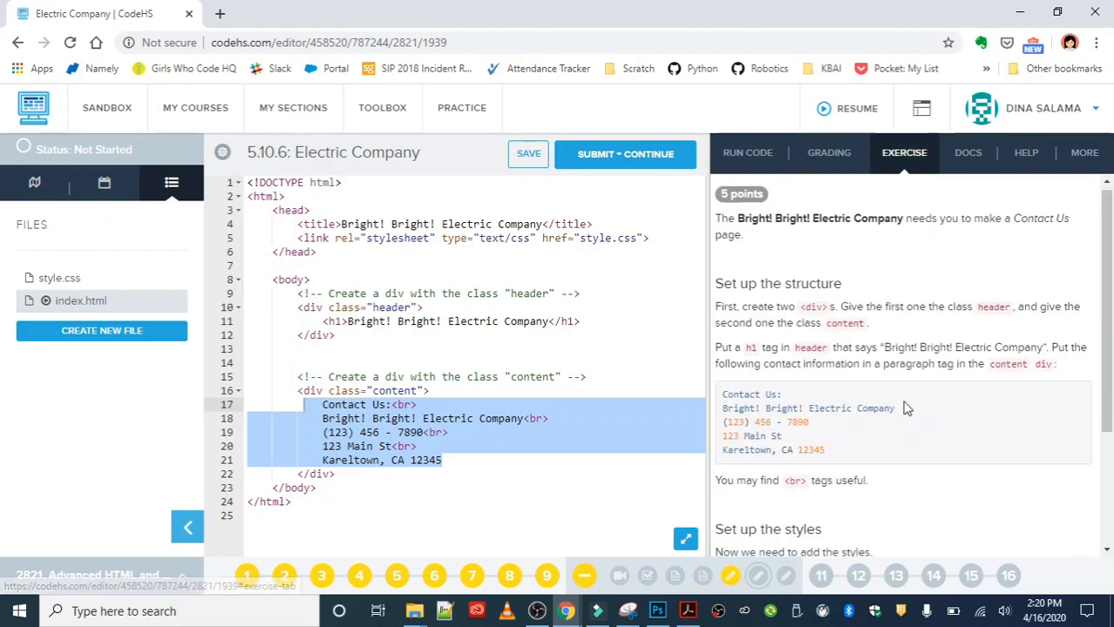
pyautogui.scroll(-3)
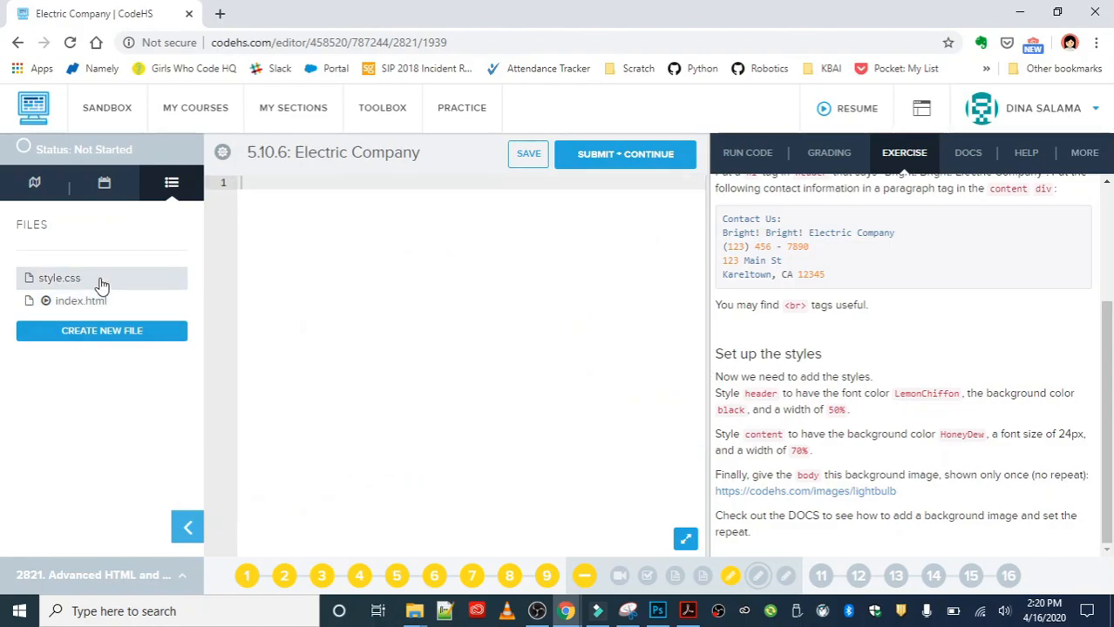
# - Write a .header rule with color LemonChiffon, background-color black and width 50%
pyautogui.click(528, 153)
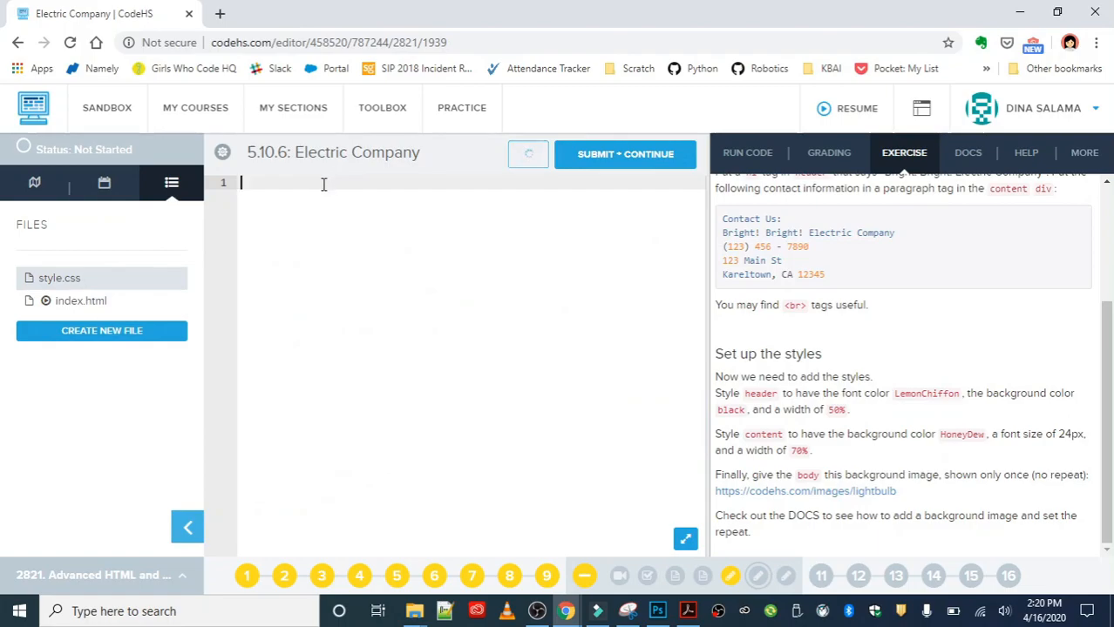
pyautogui.write('.header')
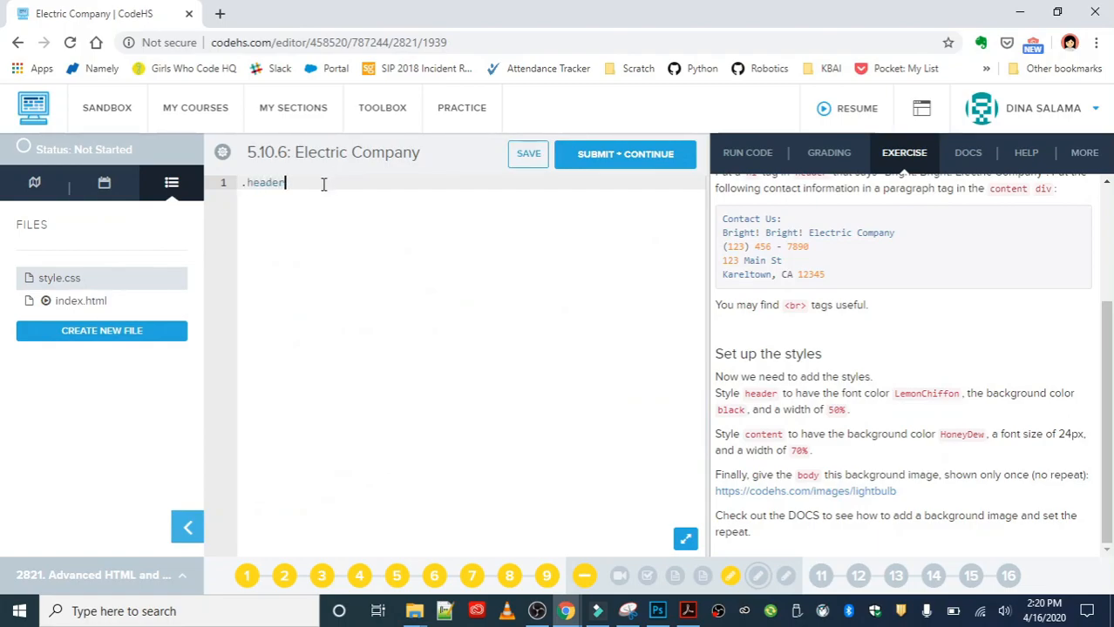
pyautogui.write('{')
pyautogui.write('c')
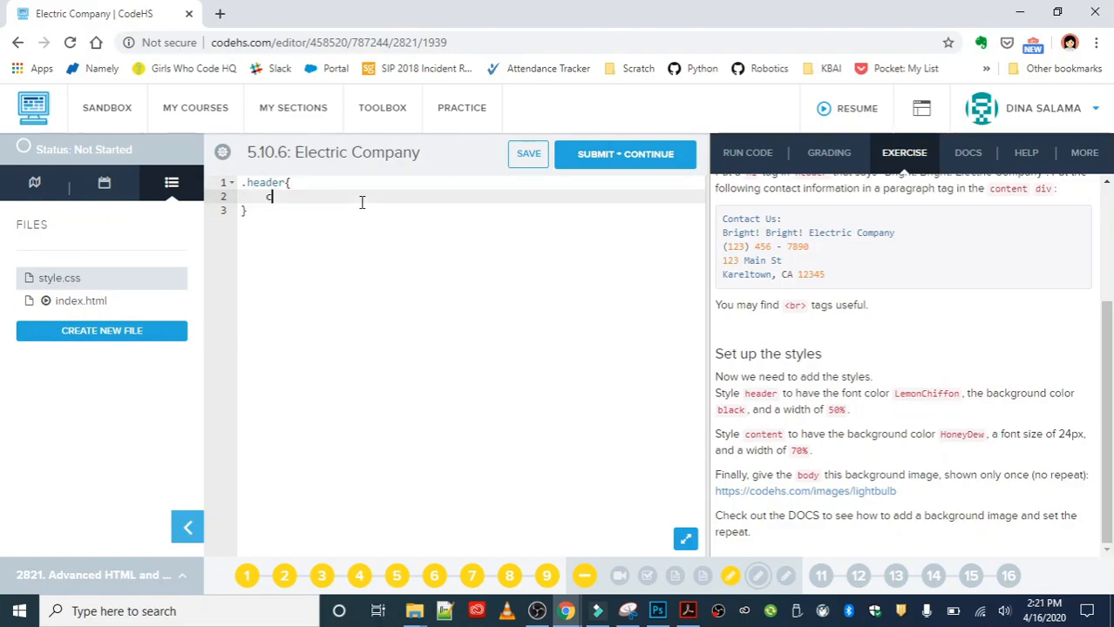
pyautogui.write('olor: LemonChi')
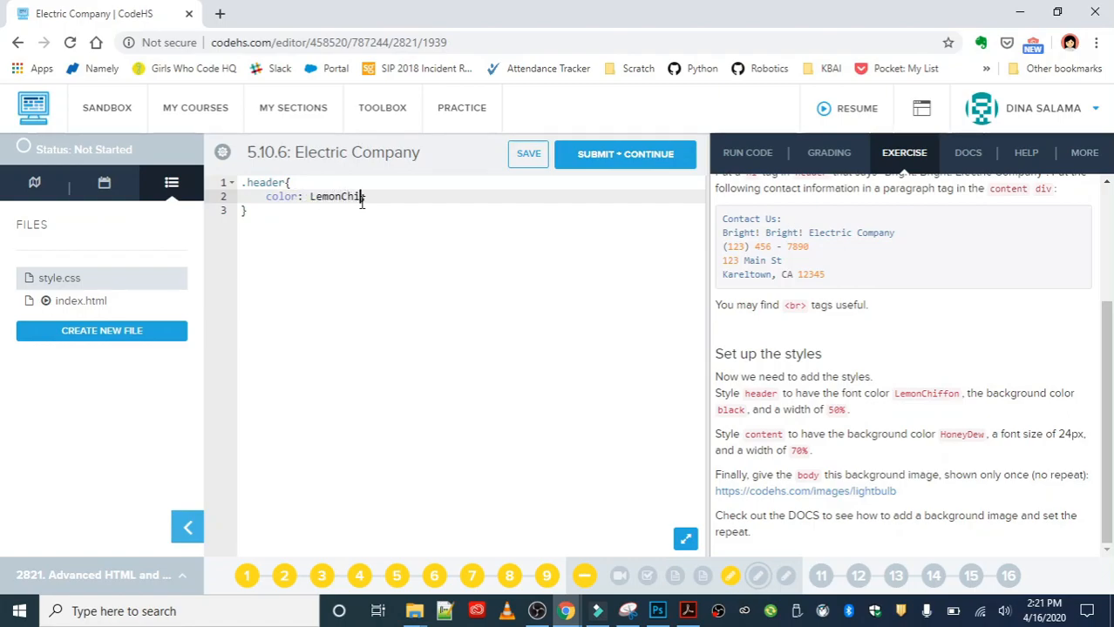
pyautogui.write('ffon;')
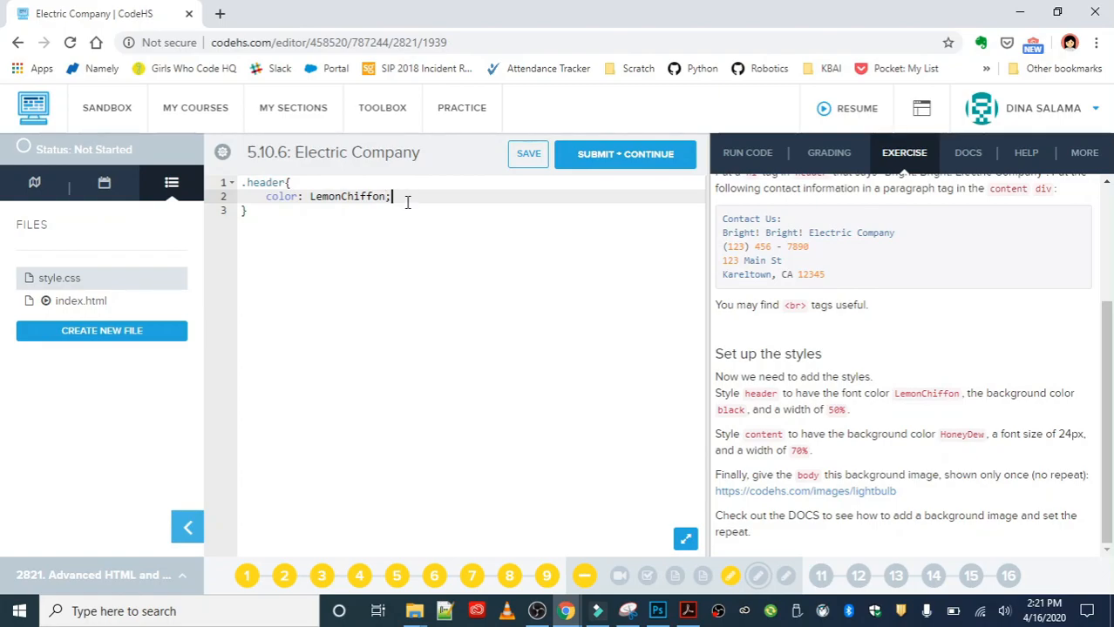
pyautogui.write('backgrou')
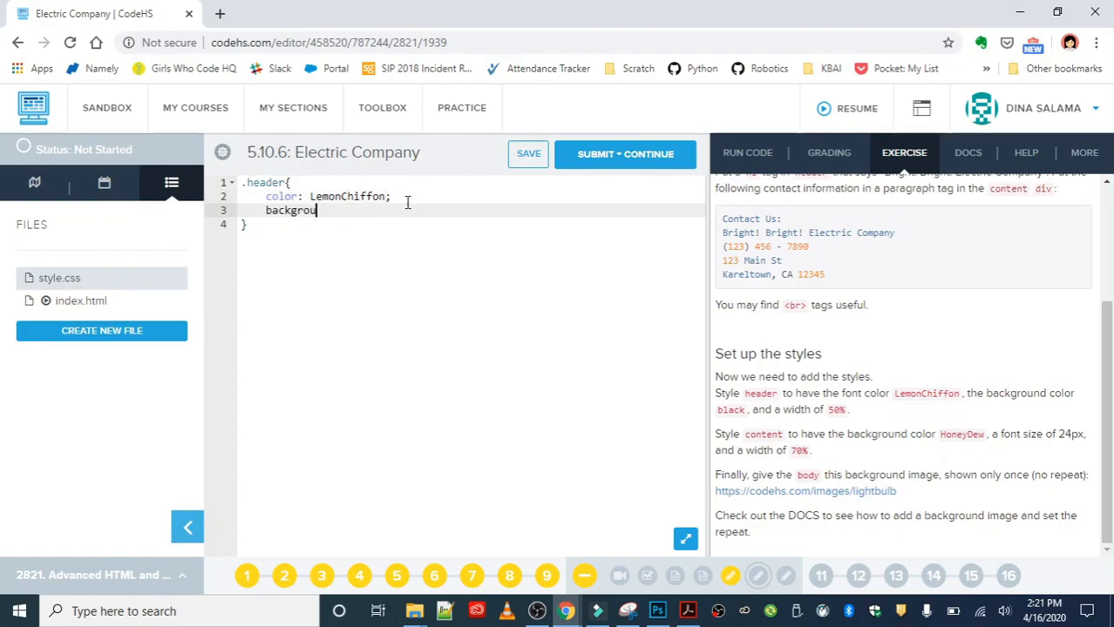
pyautogui.write('nd-color:;')
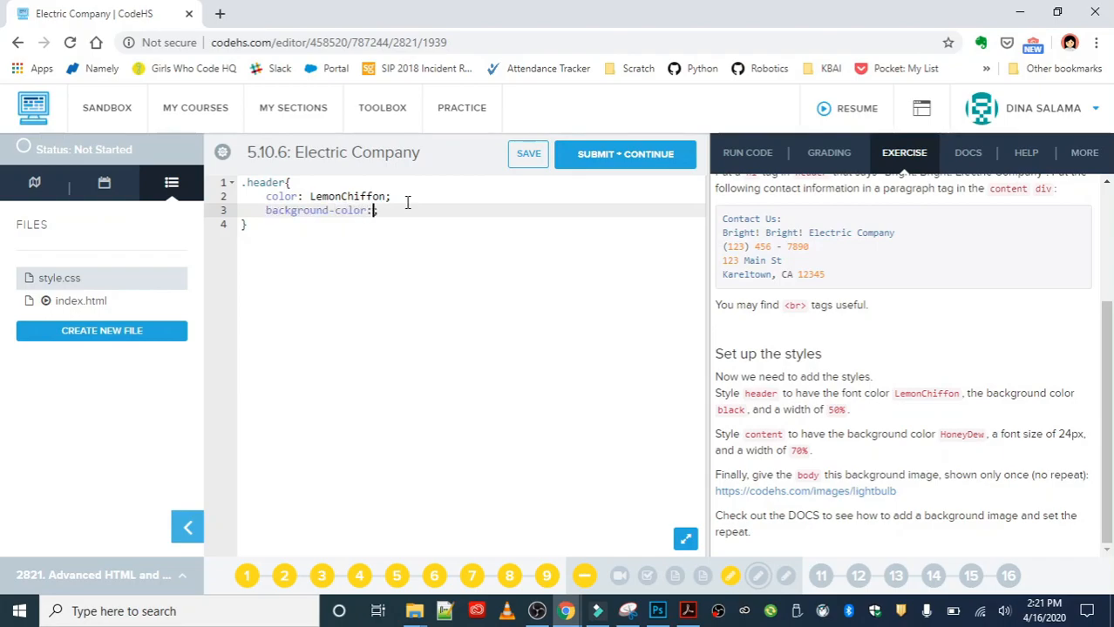
pyautogui.write('black;')
pyautogui.write('width:;')
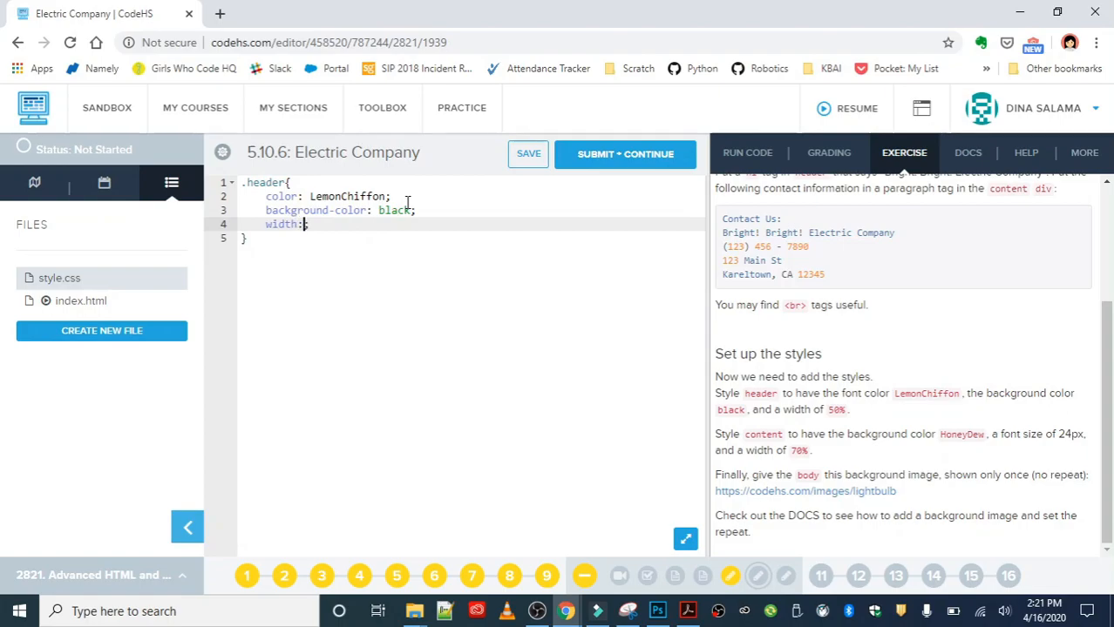
pyautogui.write('50%')
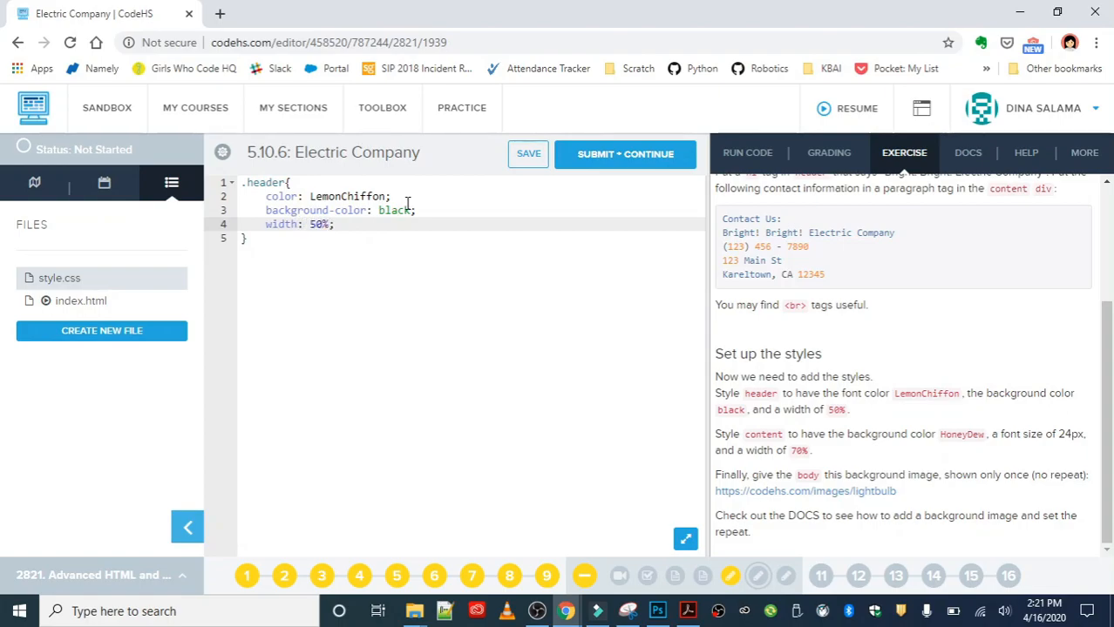
pyautogui.press('enter')
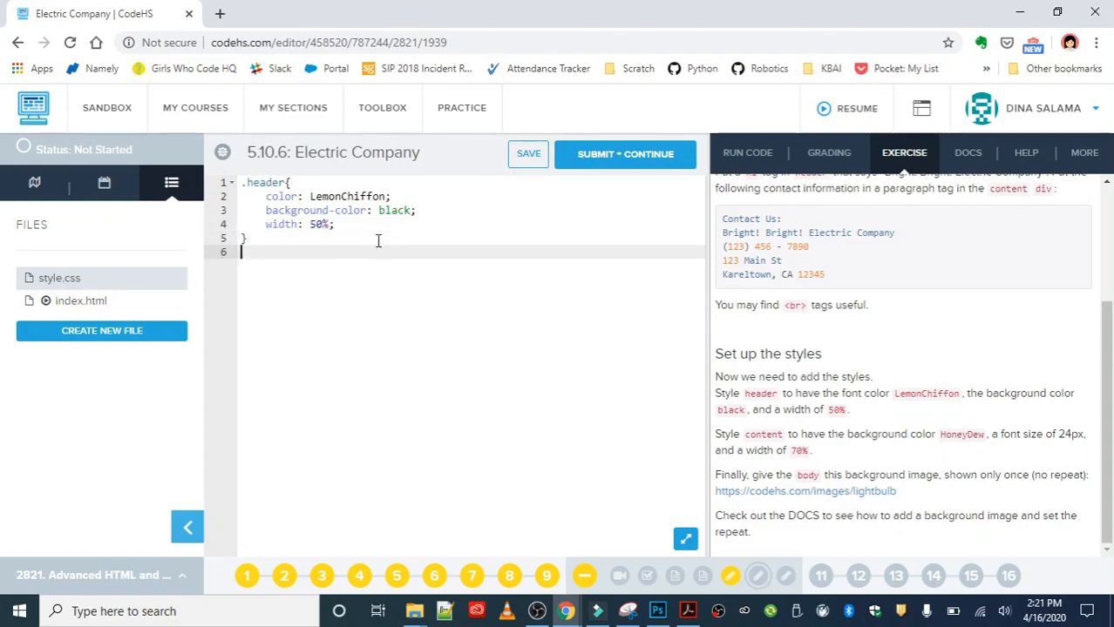
# - Write a .content rule with background-color HoneyDew, font-size 24px and width 70%, then show the run output
pyautogui.write('.content{')
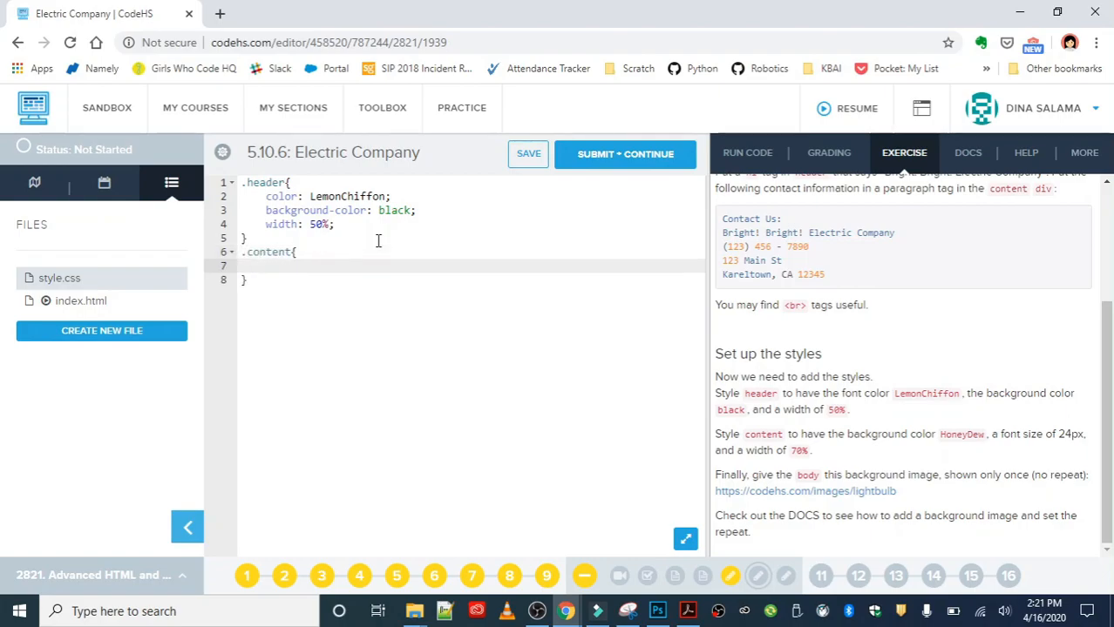
pyautogui.write('backg')
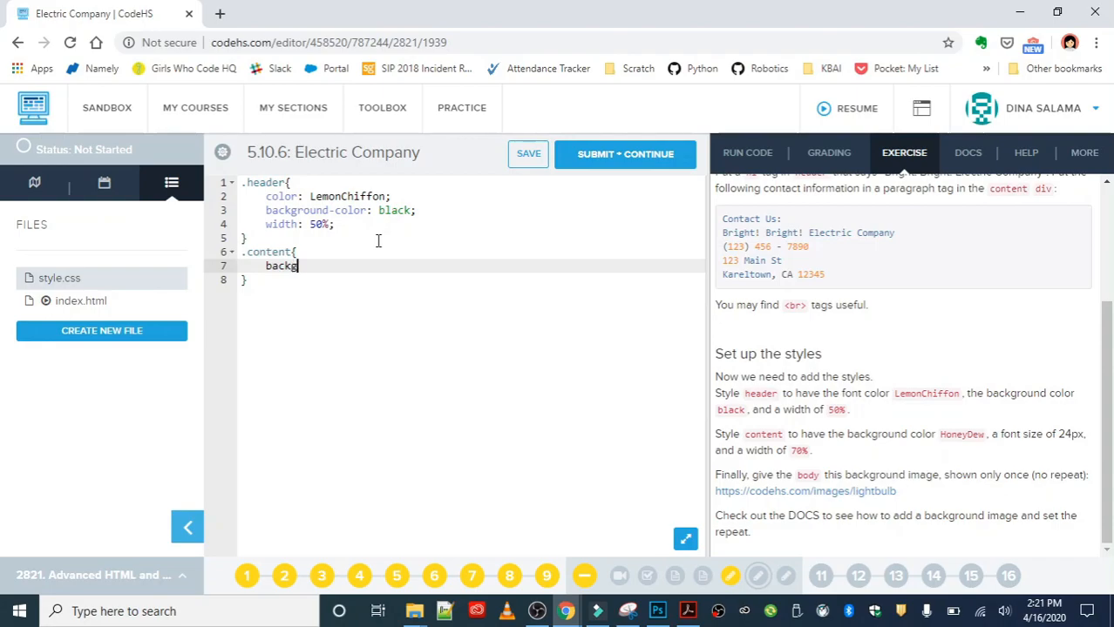
pyautogui.write('round-col')
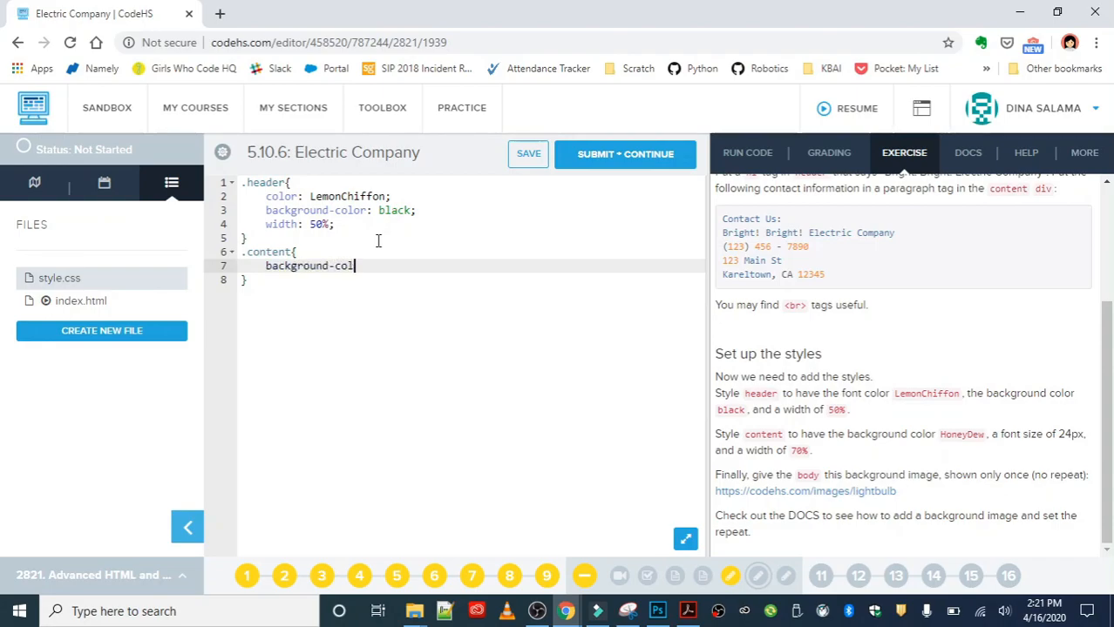
pyautogui.write(':Honet')
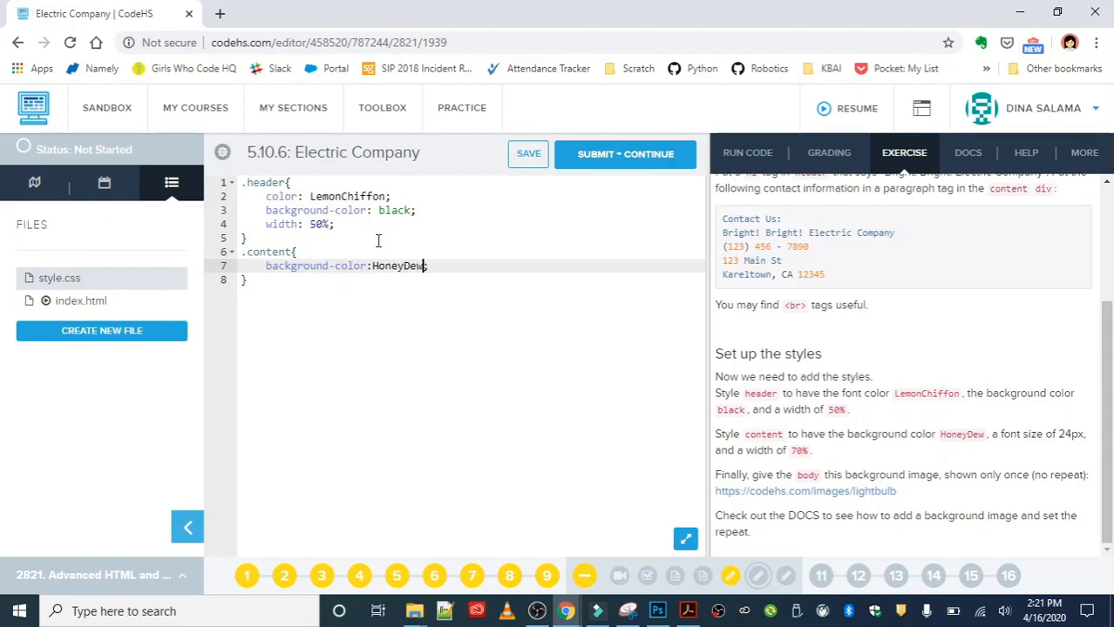
pyautogui.write('font-size: ;')
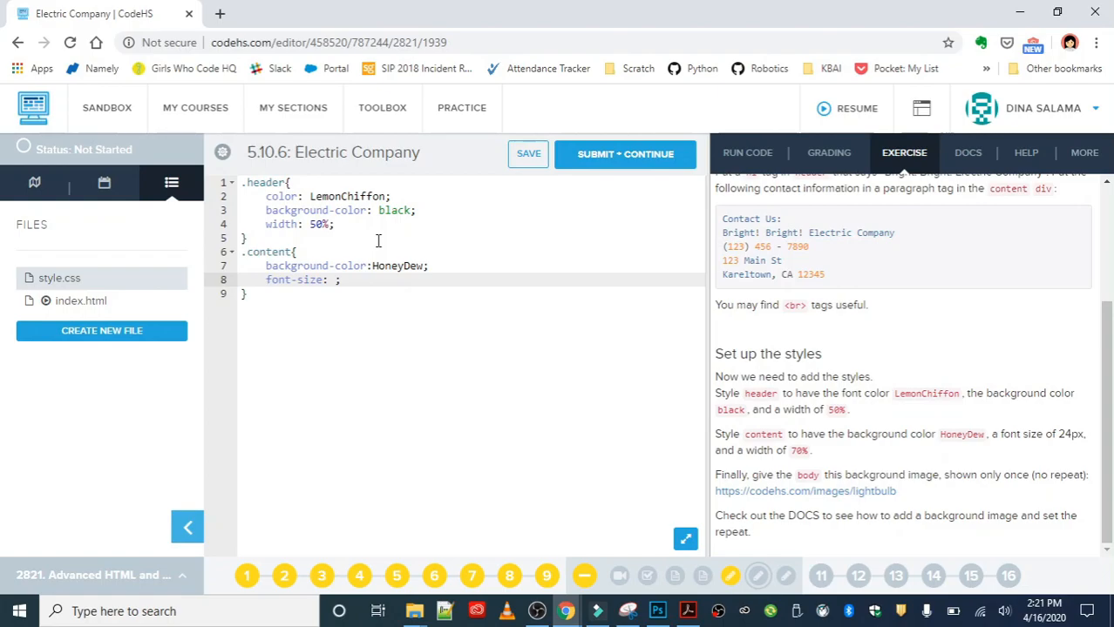
pyautogui.write('24px')
pyautogui.write('width: ;')
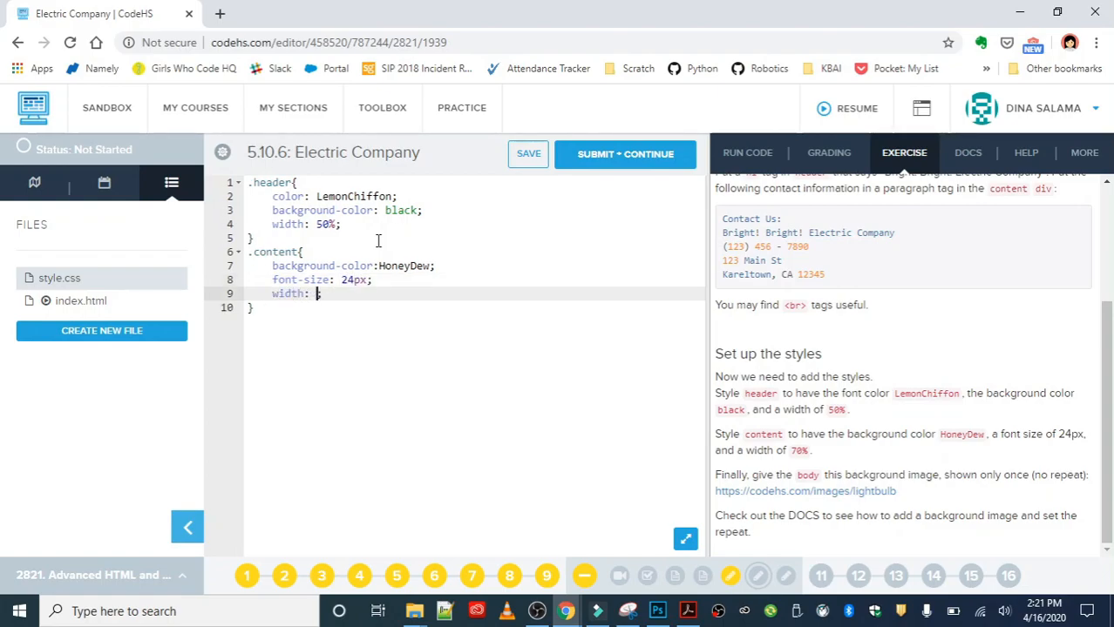
pyautogui.write('70%;')
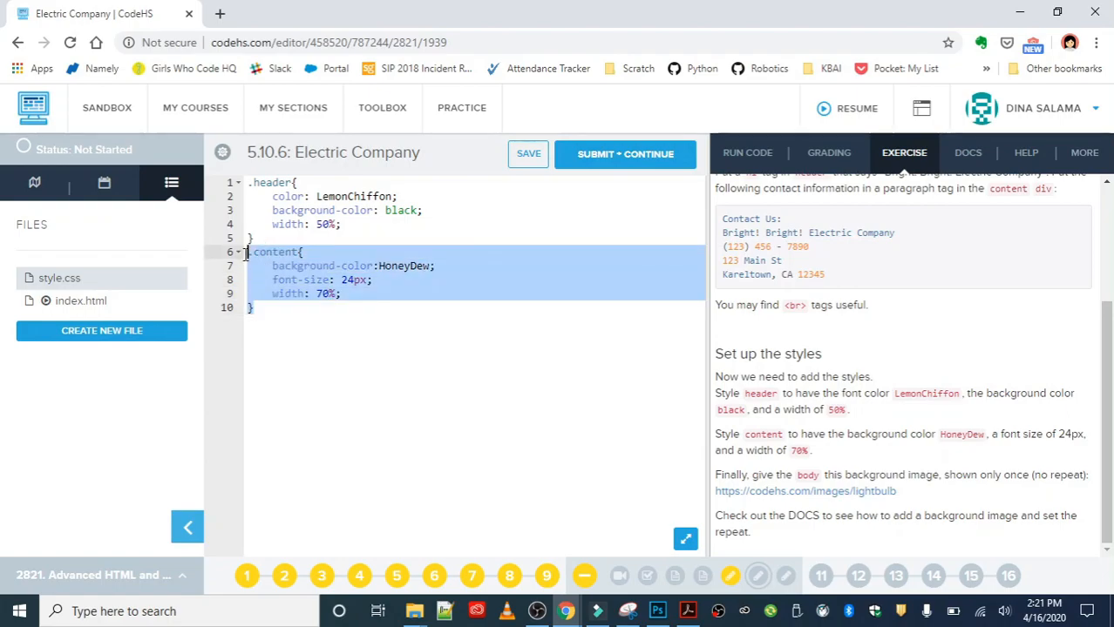
pyautogui.click(745, 153)
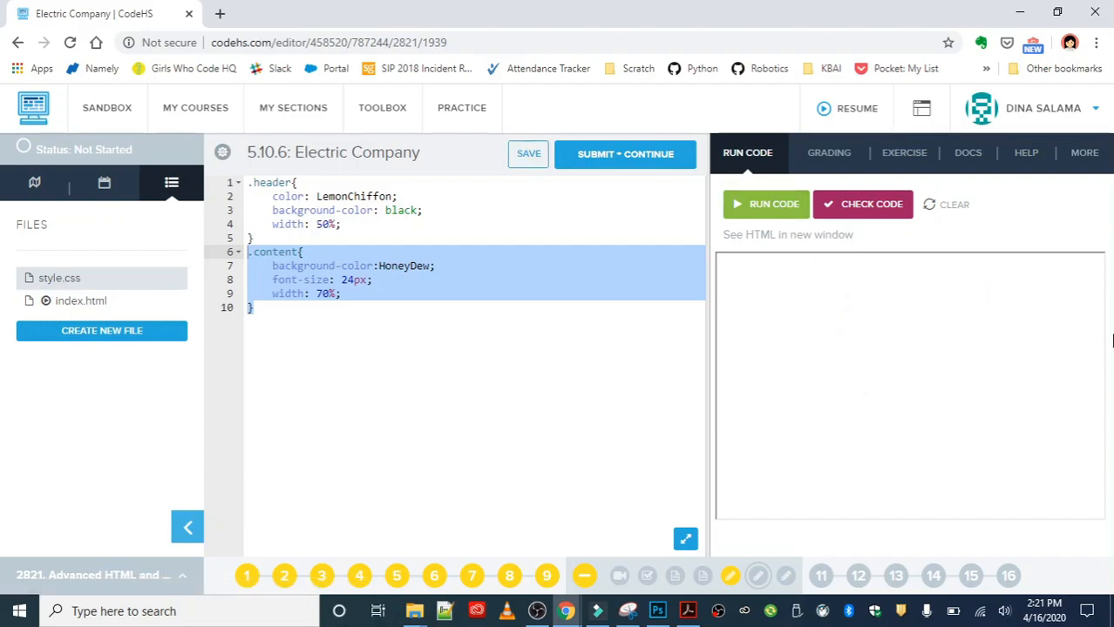
pyautogui.click(765, 204)
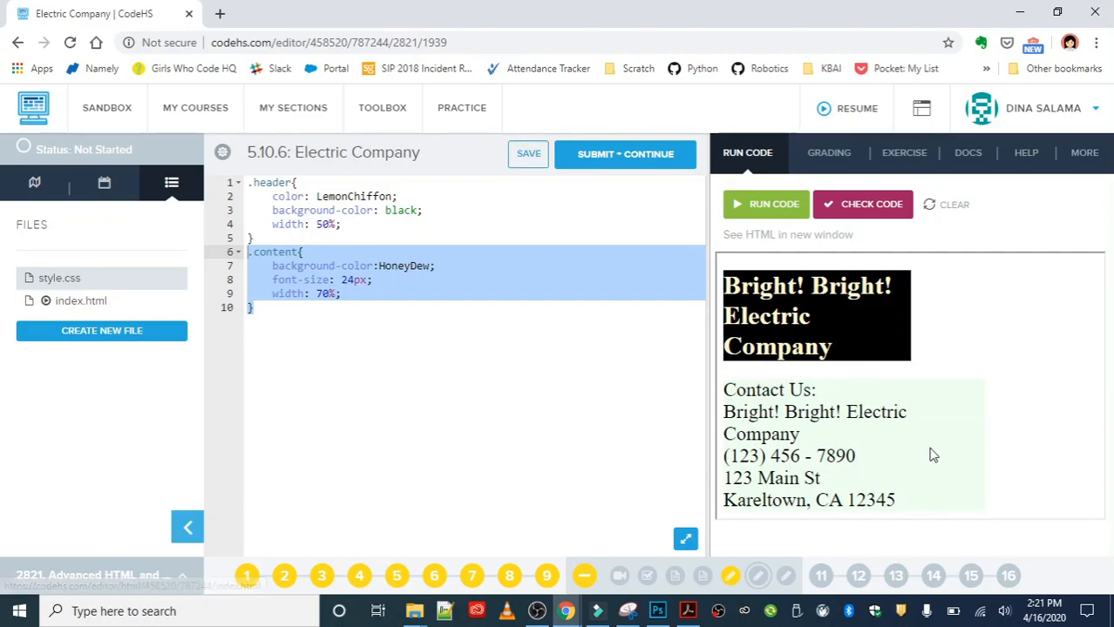
pyautogui.moveTo(955, 495)
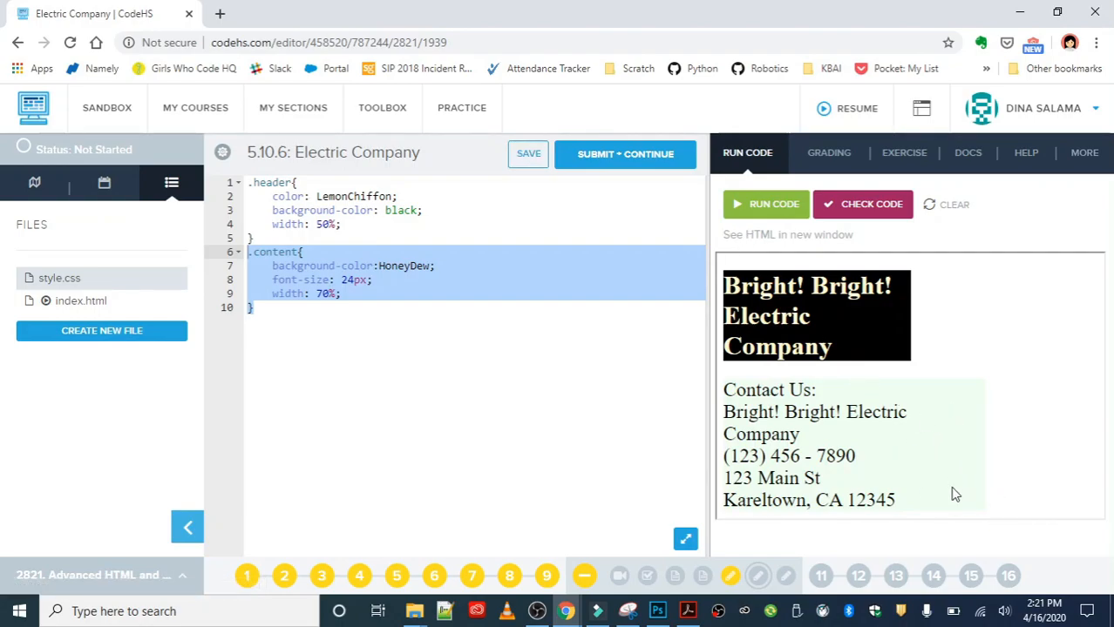
pyautogui.moveTo(941, 465)
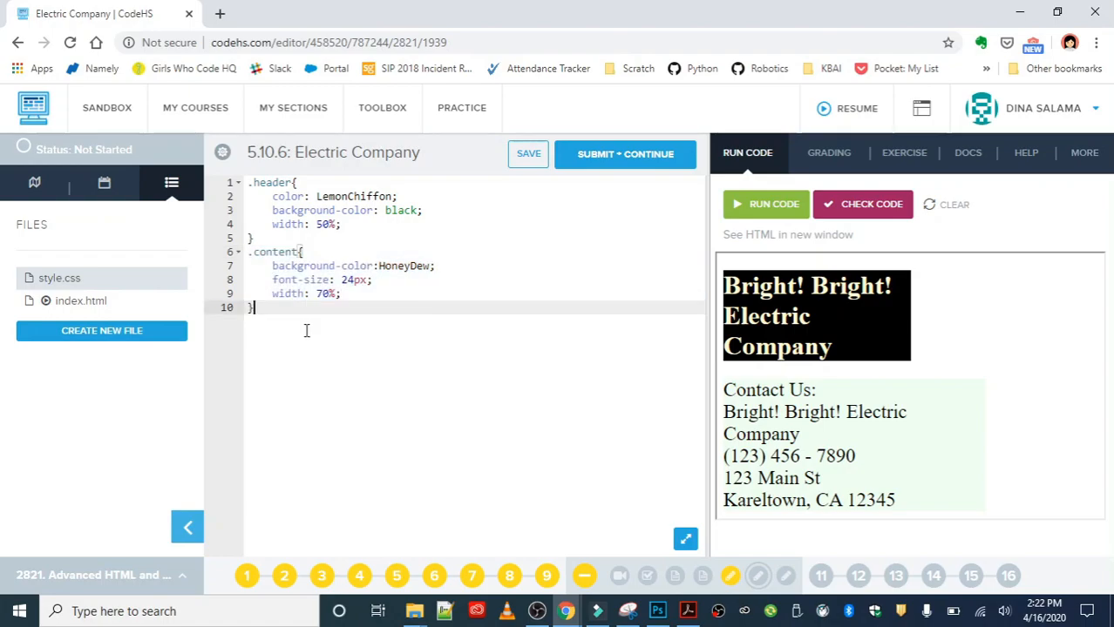
# - Begin an empty body{ rule below the content rule and bring up the Docs reference
pyautogui.write('bod')
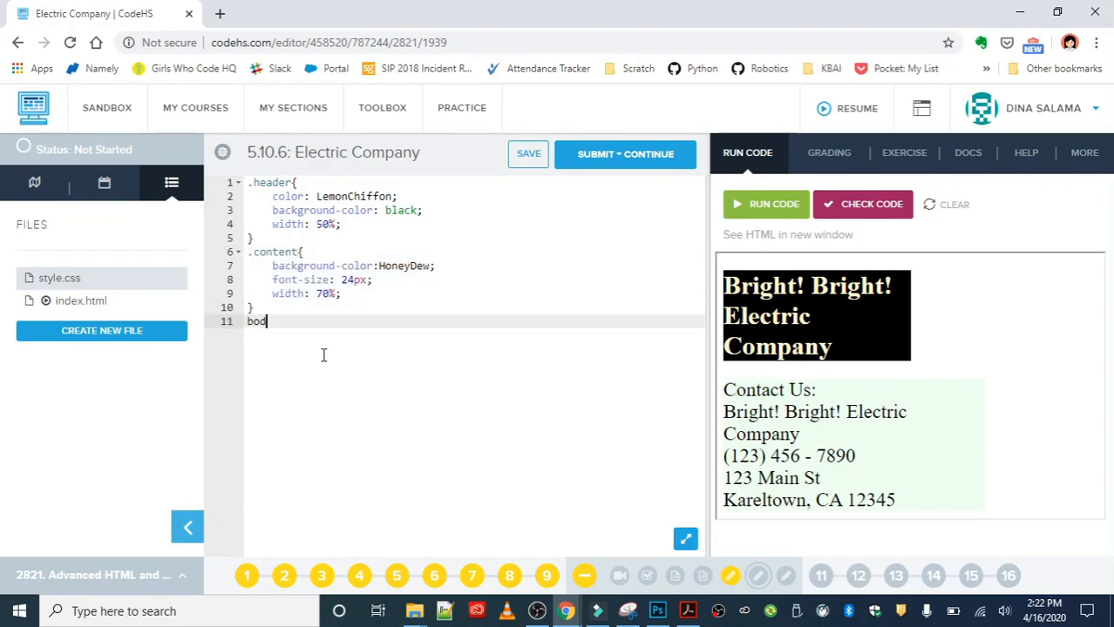
pyautogui.write('y{')
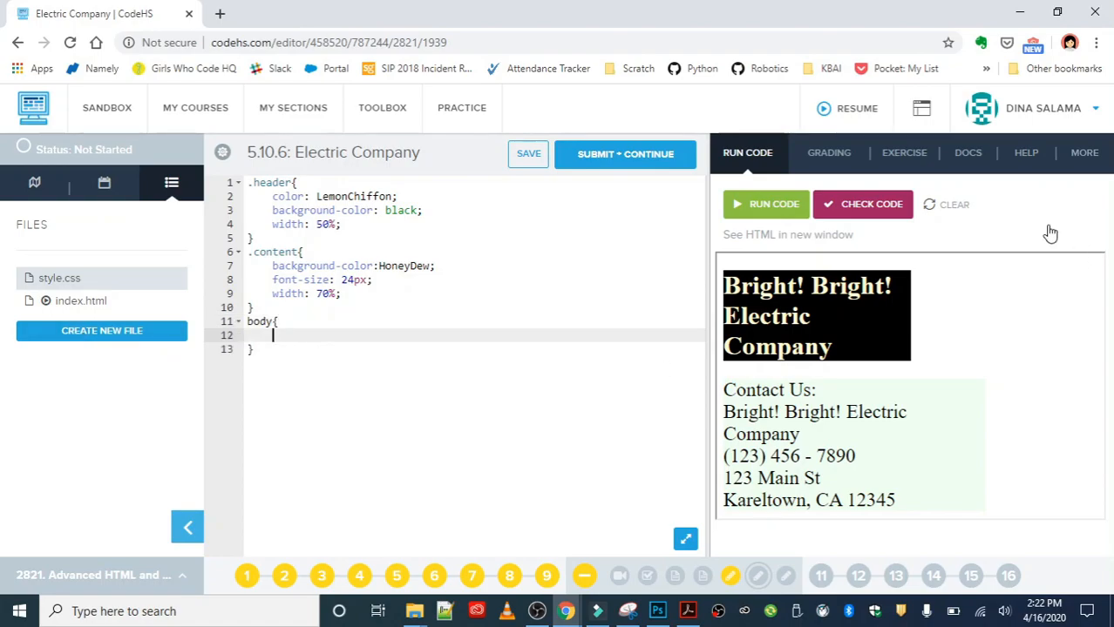
pyautogui.click(968, 153)
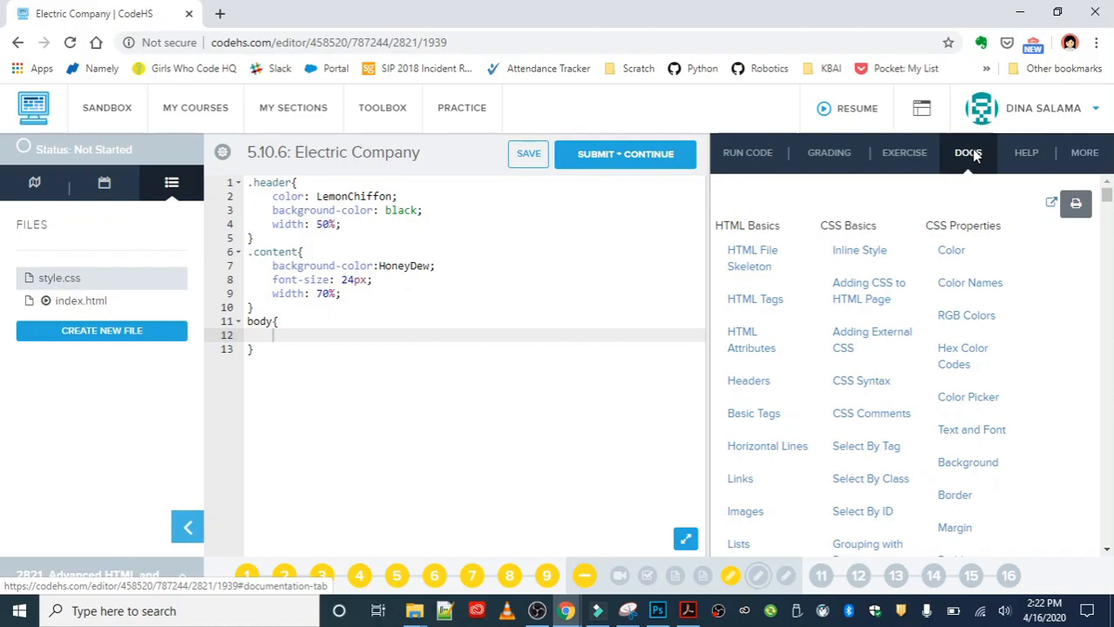
# - Copy the background-image: url(...) example from the Background docs into the body rule
pyautogui.click(967, 464)
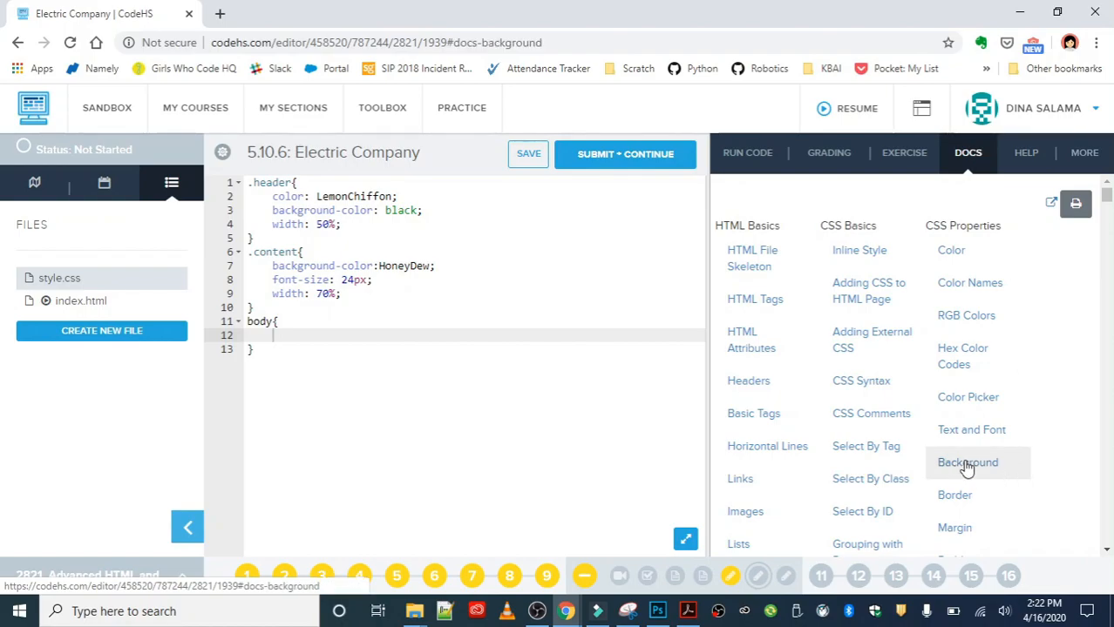
pyautogui.click(968, 463)
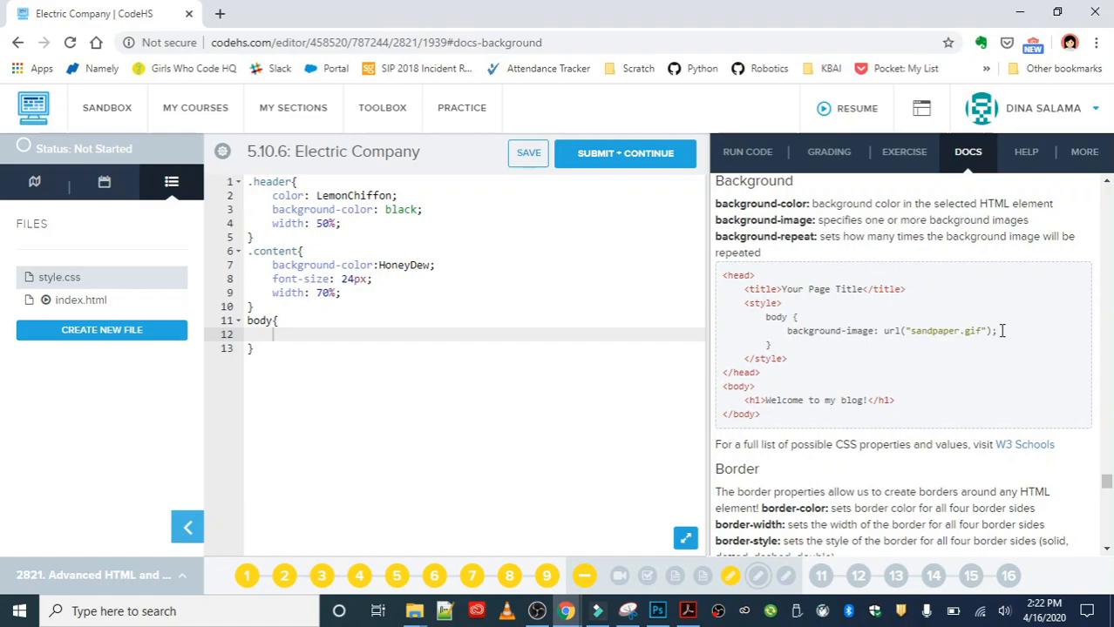
pyautogui.moveTo(787, 331); pyautogui.dragTo(997, 331)
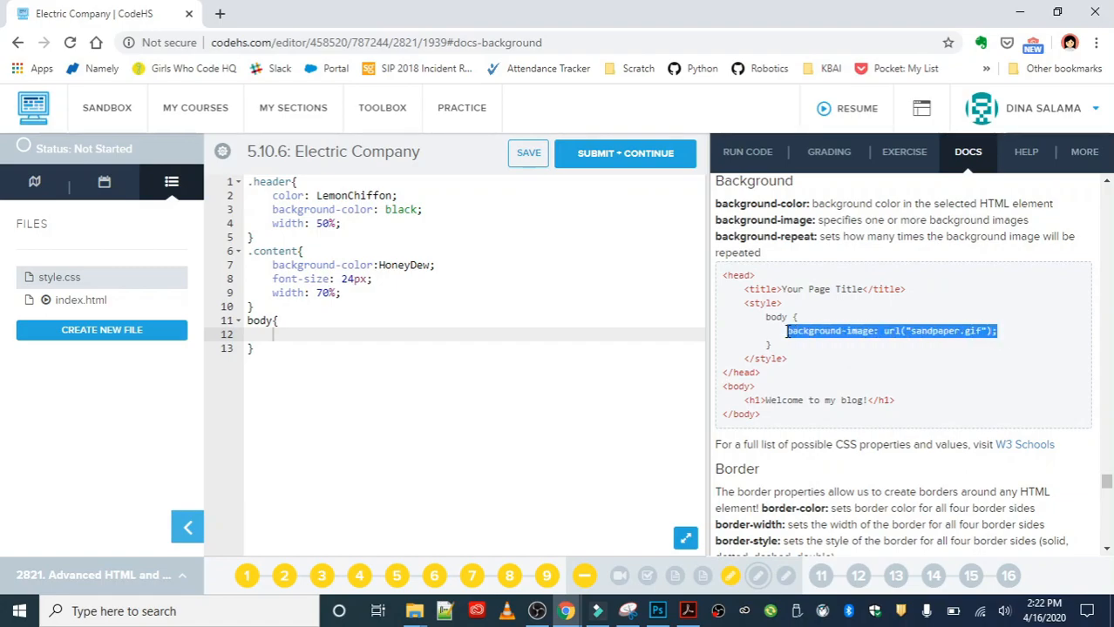
pyautogui.moveTo(355, 352)
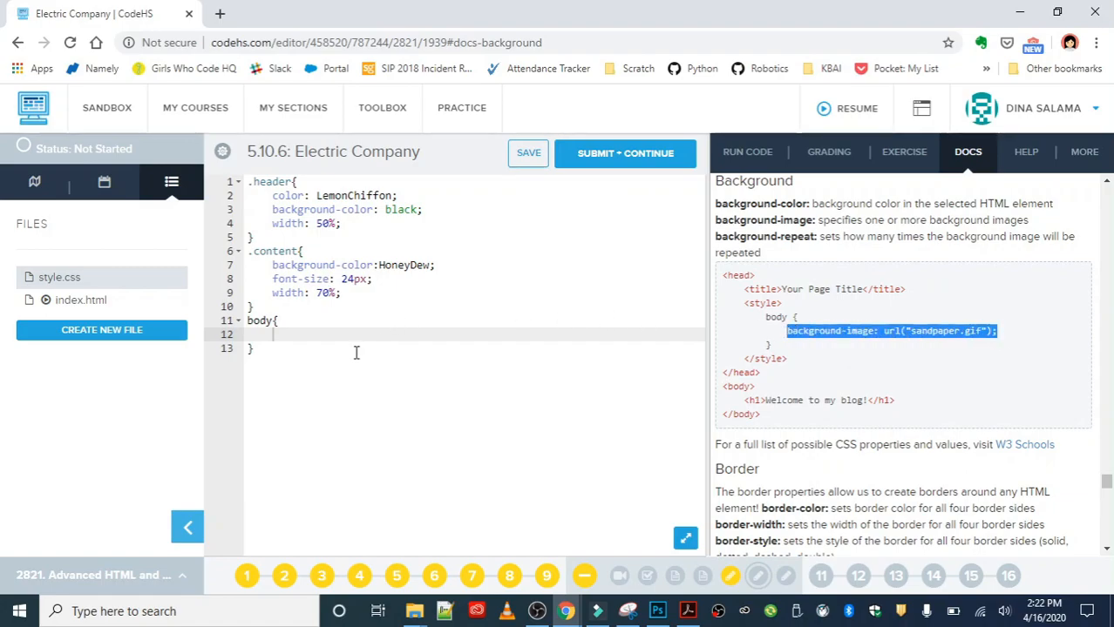
pyautogui.write('background-image: url("sandpaper.gif");')
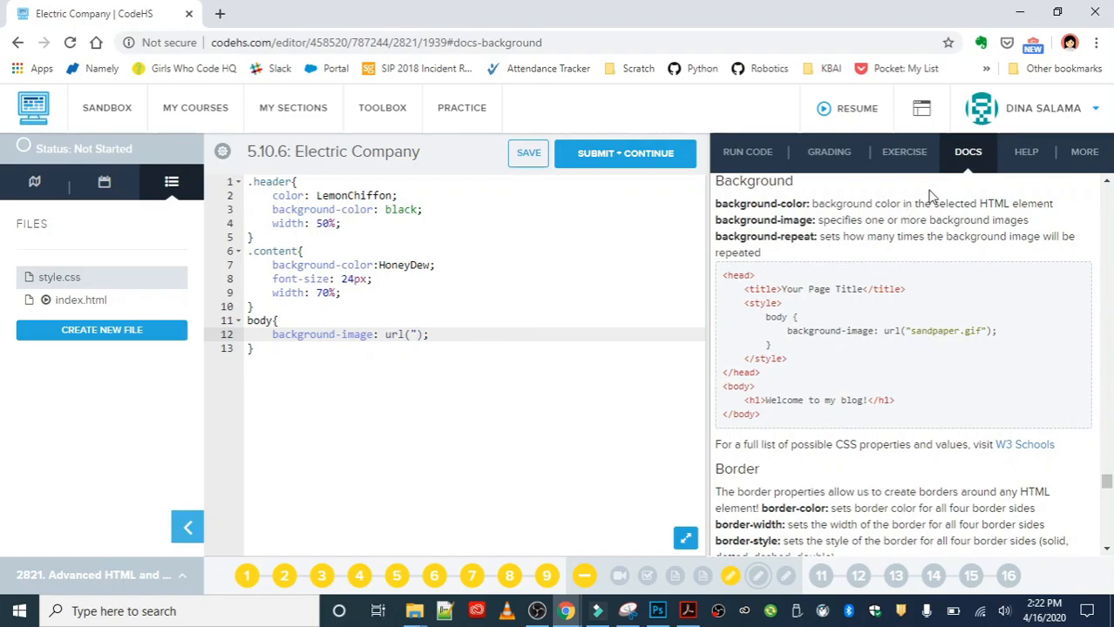
pyautogui.click(903, 152)
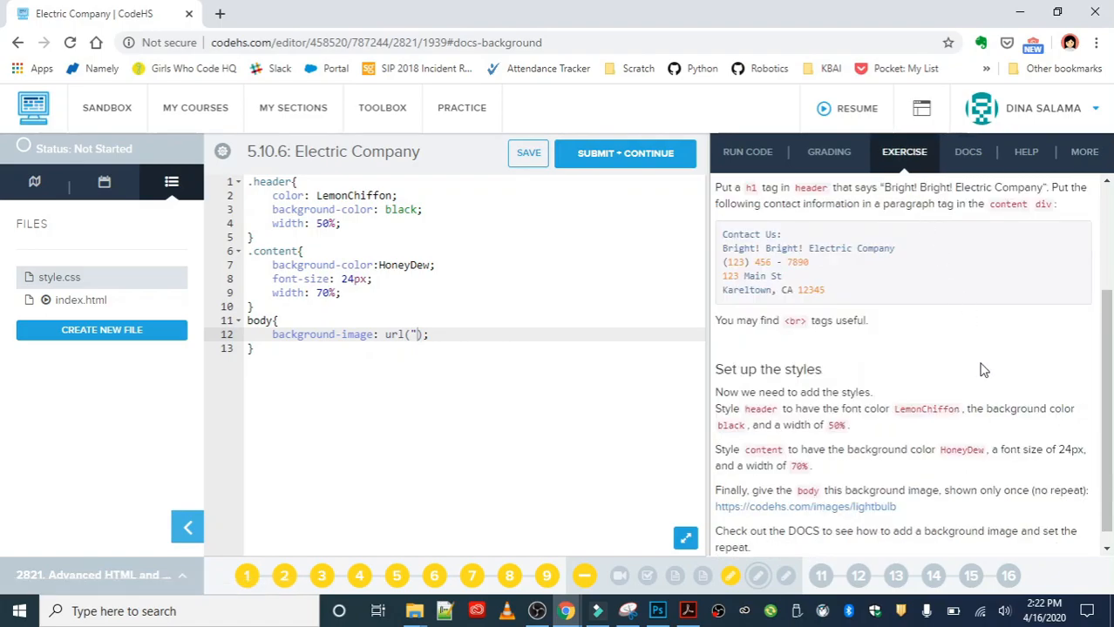
pyautogui.doubleClick(805, 506)
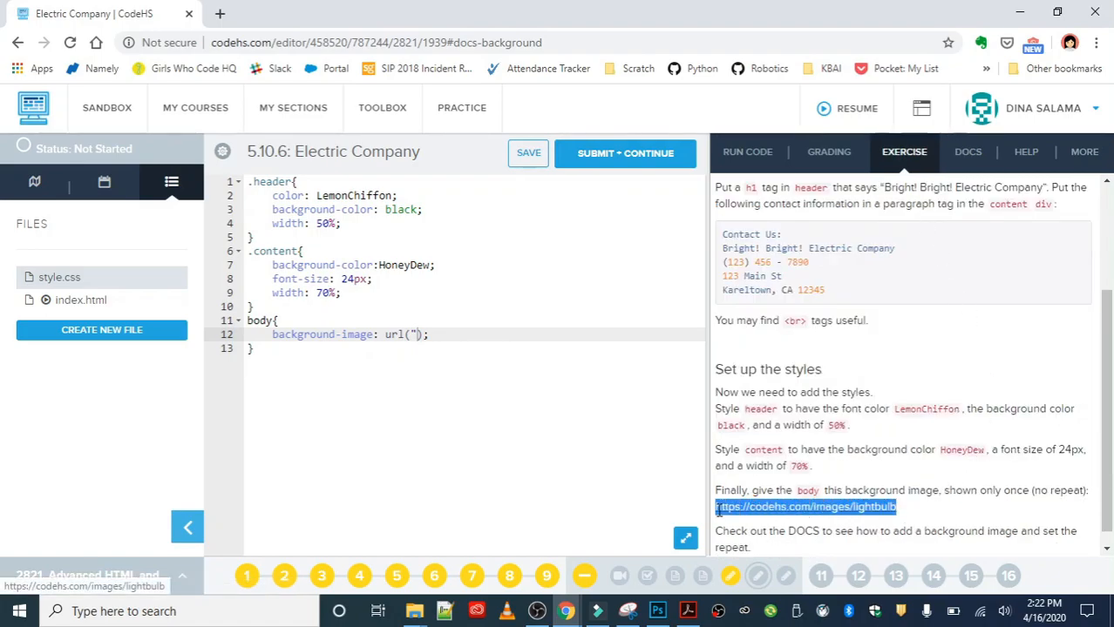
pyautogui.click(416, 335)
pyautogui.write('"')
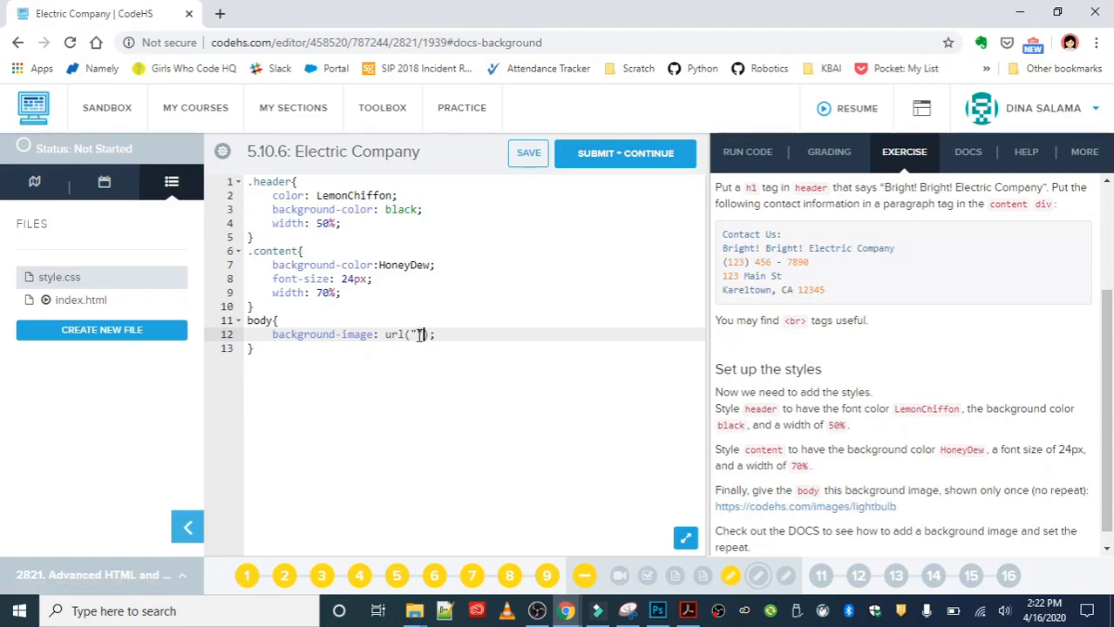
pyautogui.write('https://codehs.com/images/lightbulb')
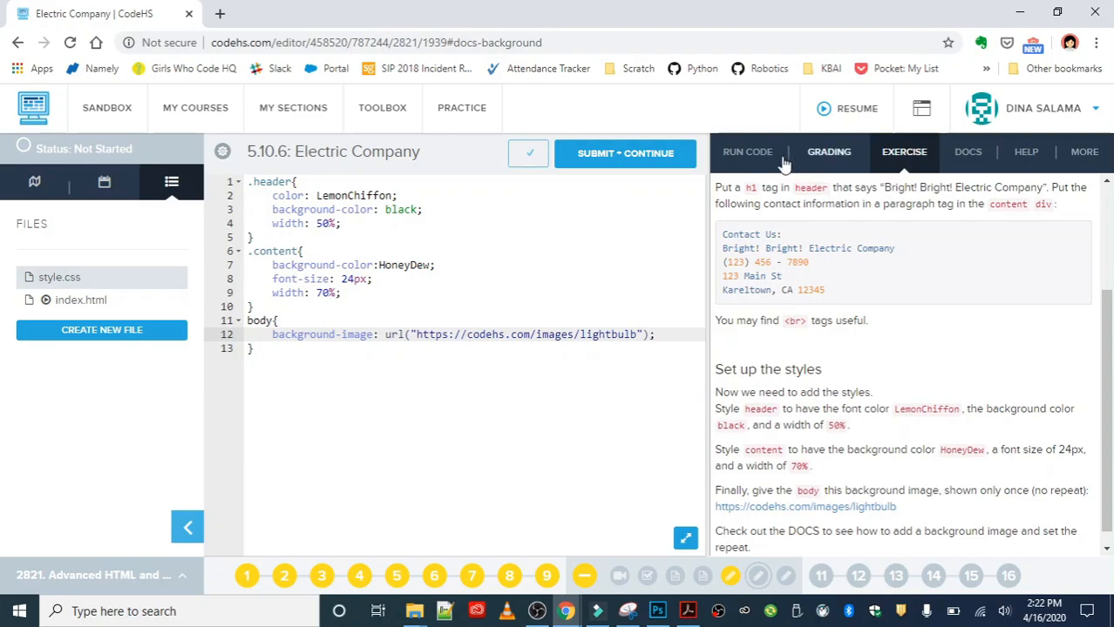
# - Run the page and open the rendered lightbulb-background result in a new browser window
pyautogui.click(746, 151)
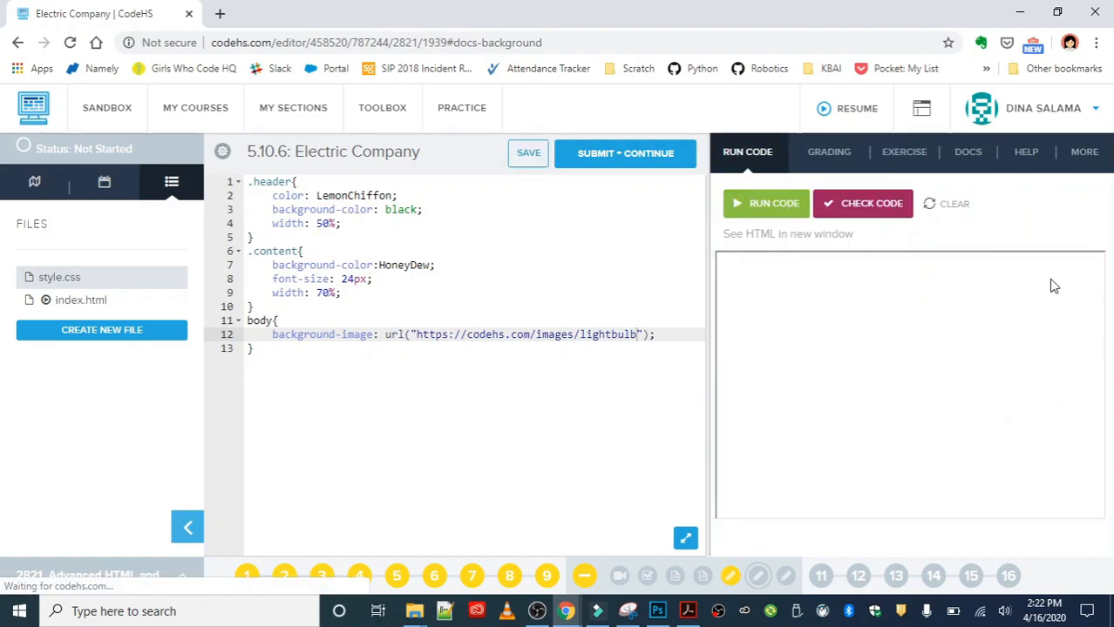
pyautogui.click(765, 203)
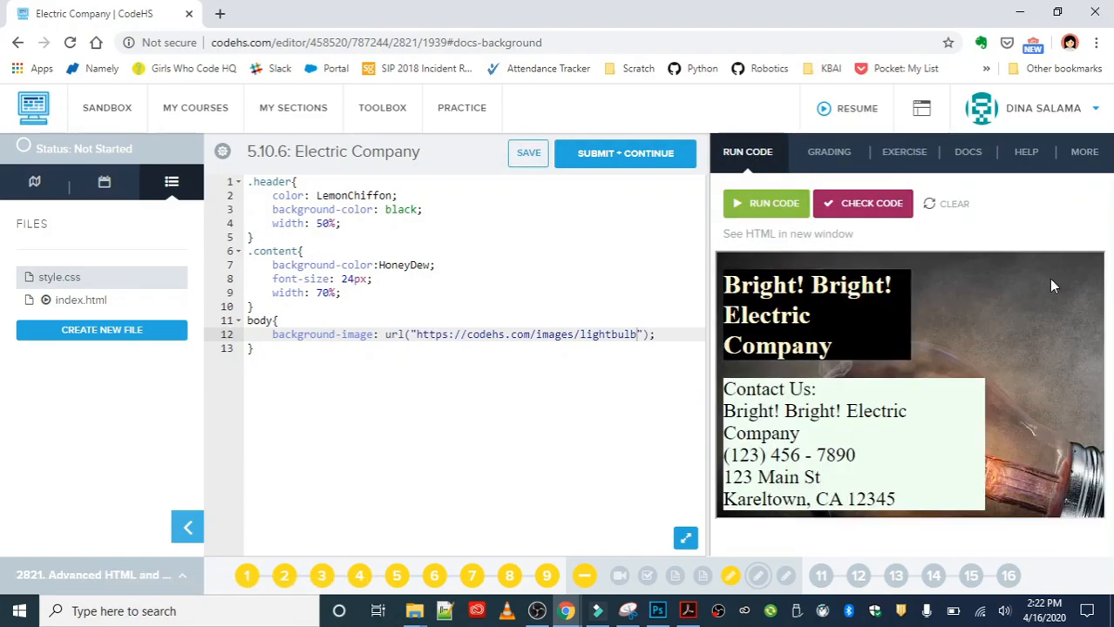
pyautogui.click(787, 234)
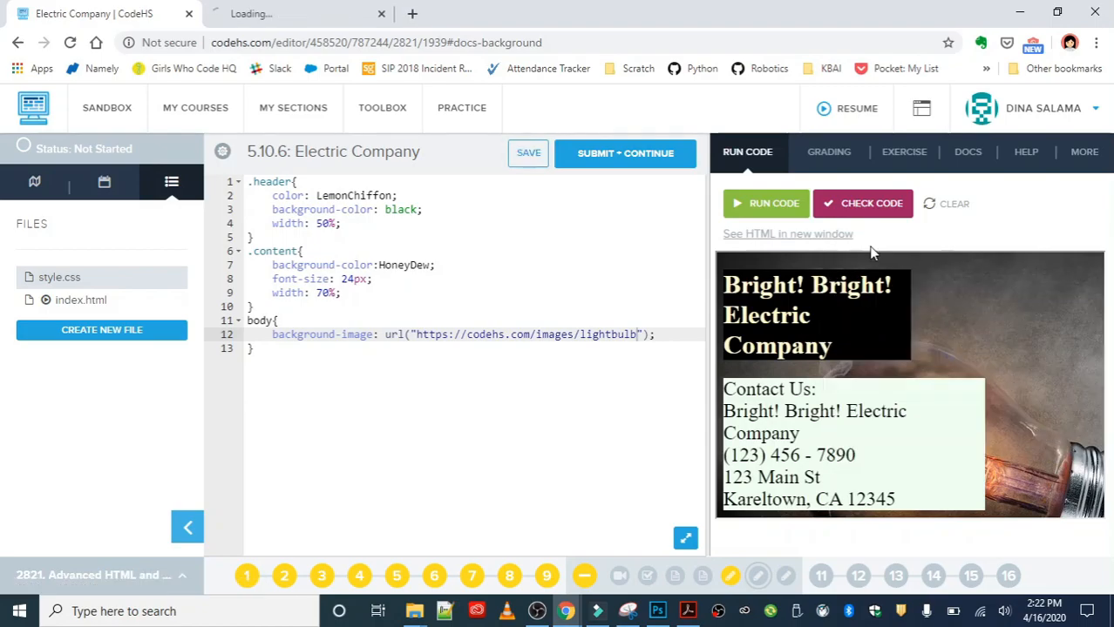
pyautogui.click(787, 234)
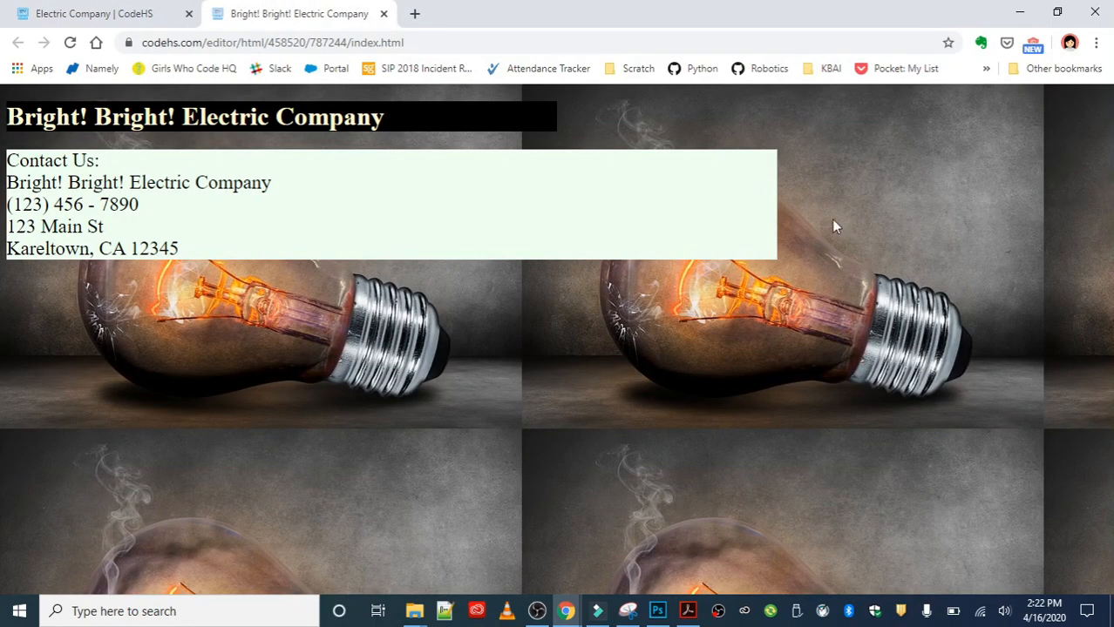
pyautogui.moveTo(850, 544)
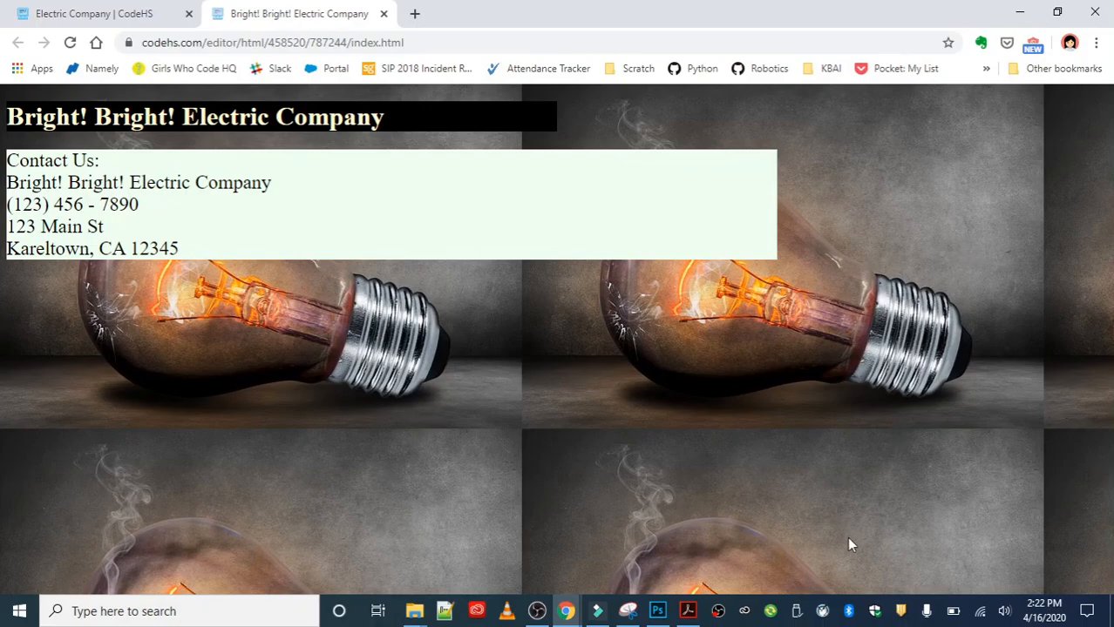
pyautogui.moveTo(1011, 446)
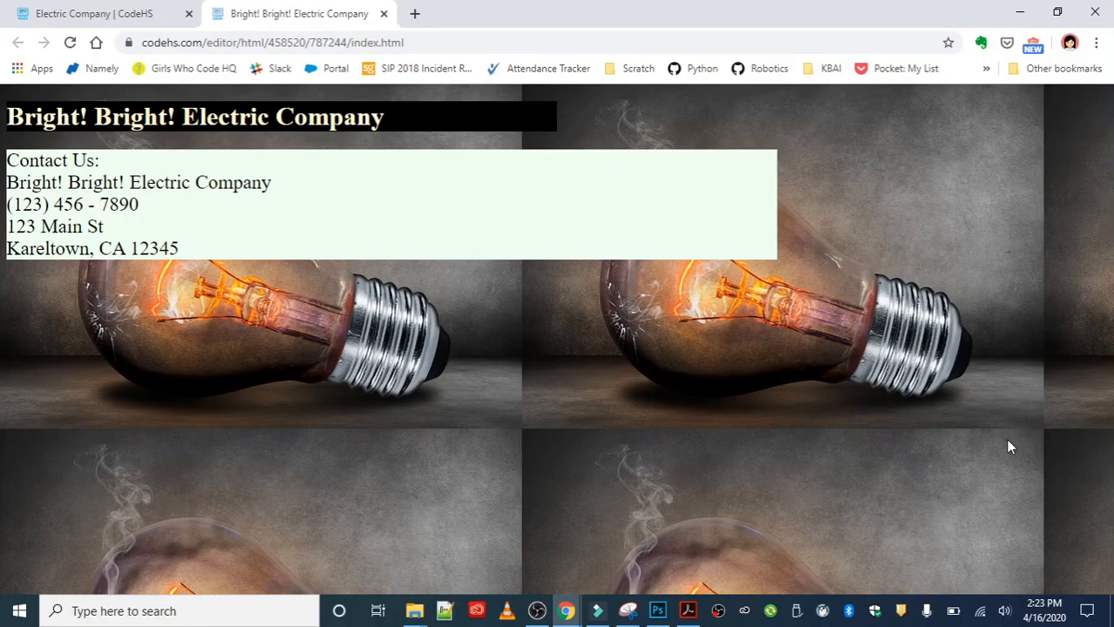
pyautogui.moveTo(200, 95)
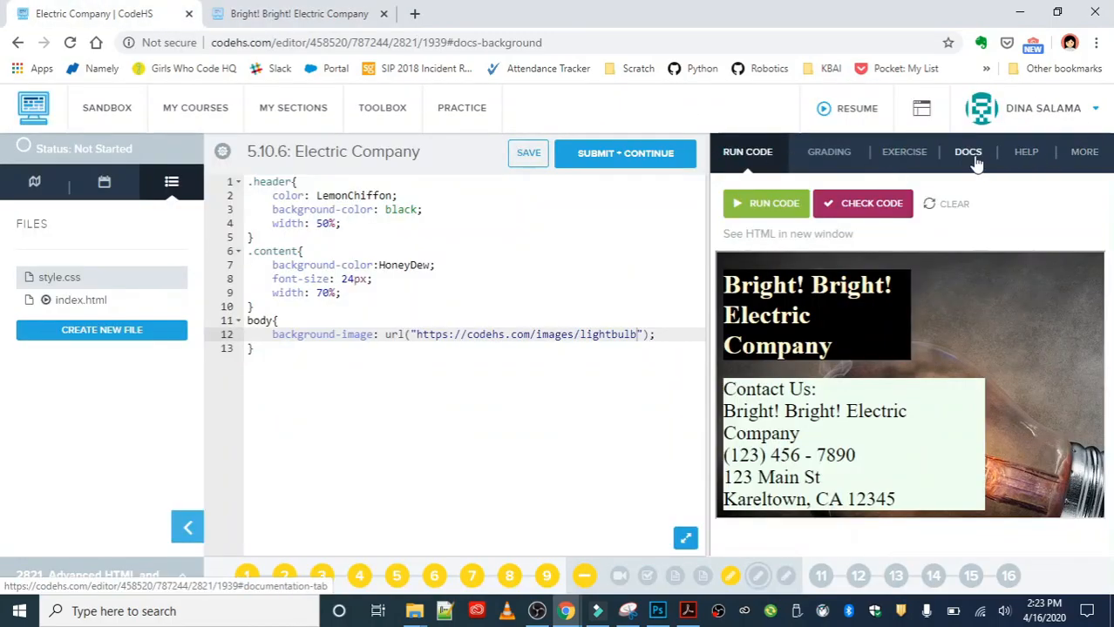
# - Open the W3Schools CSS reference from Docs, return to CodeHS and reread the exercise instructions
pyautogui.click(967, 151)
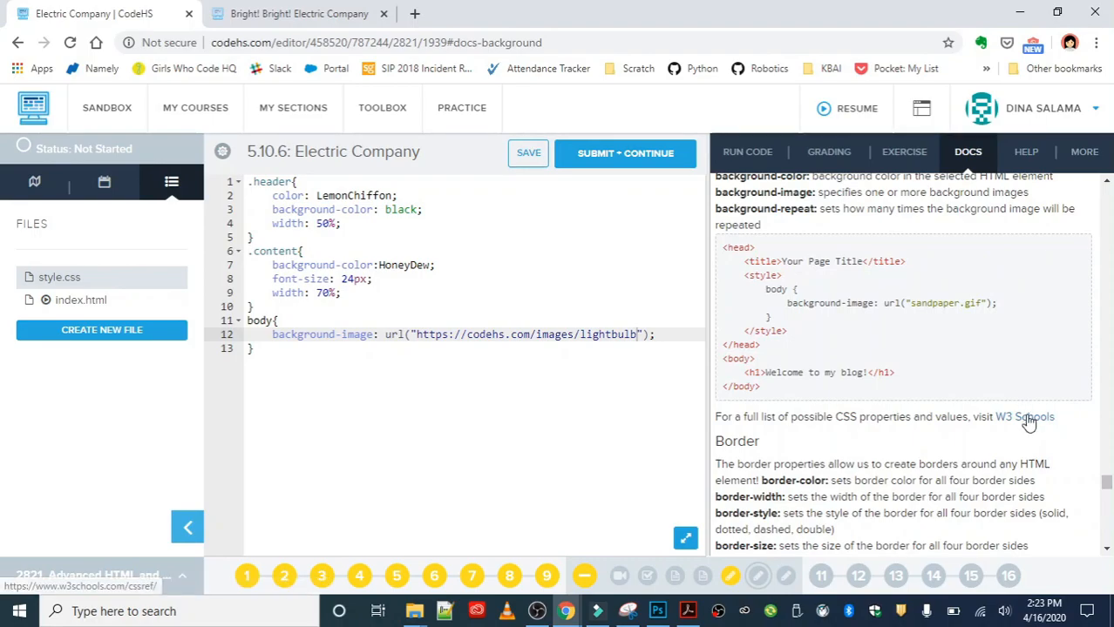
pyautogui.click(1027, 416)
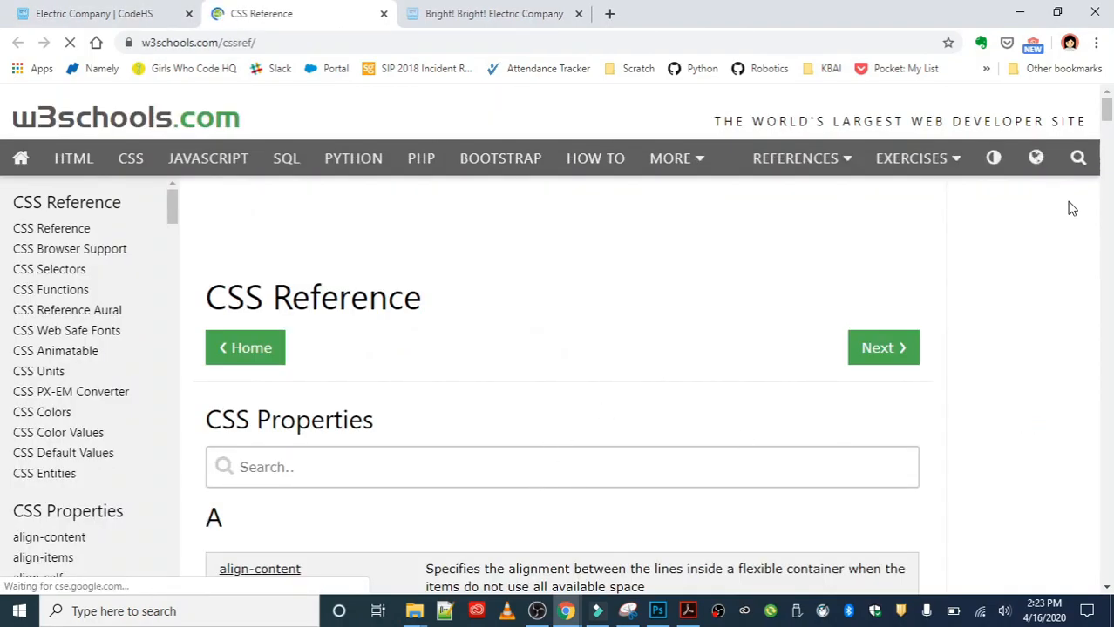
pyautogui.moveTo(748, 359)
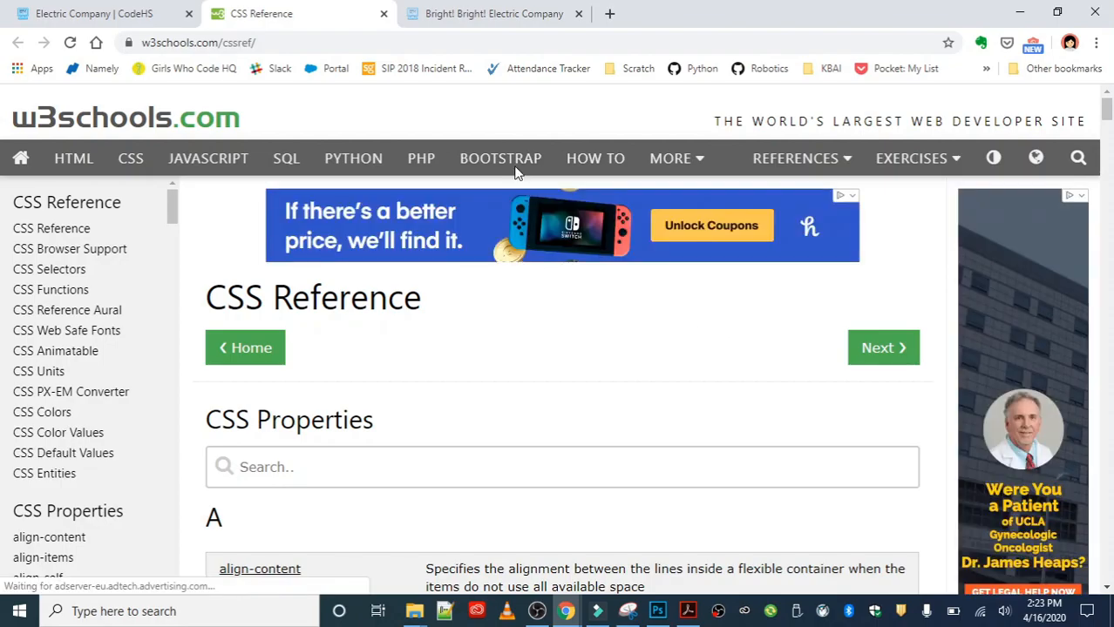
pyautogui.click(96, 14)
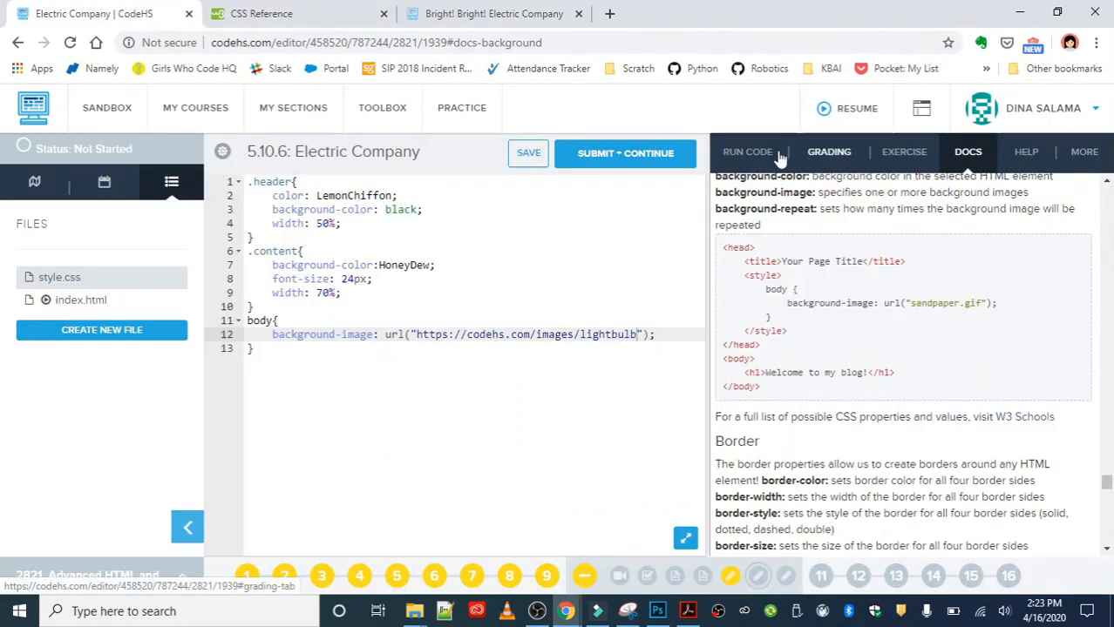
pyautogui.click(902, 152)
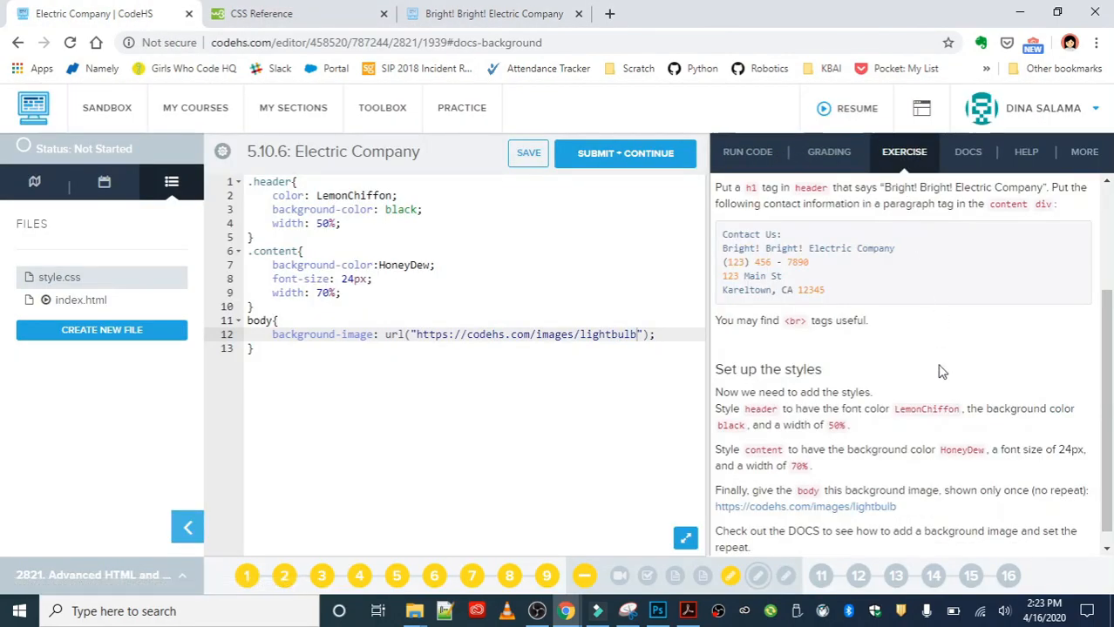
pyautogui.scroll(-3)
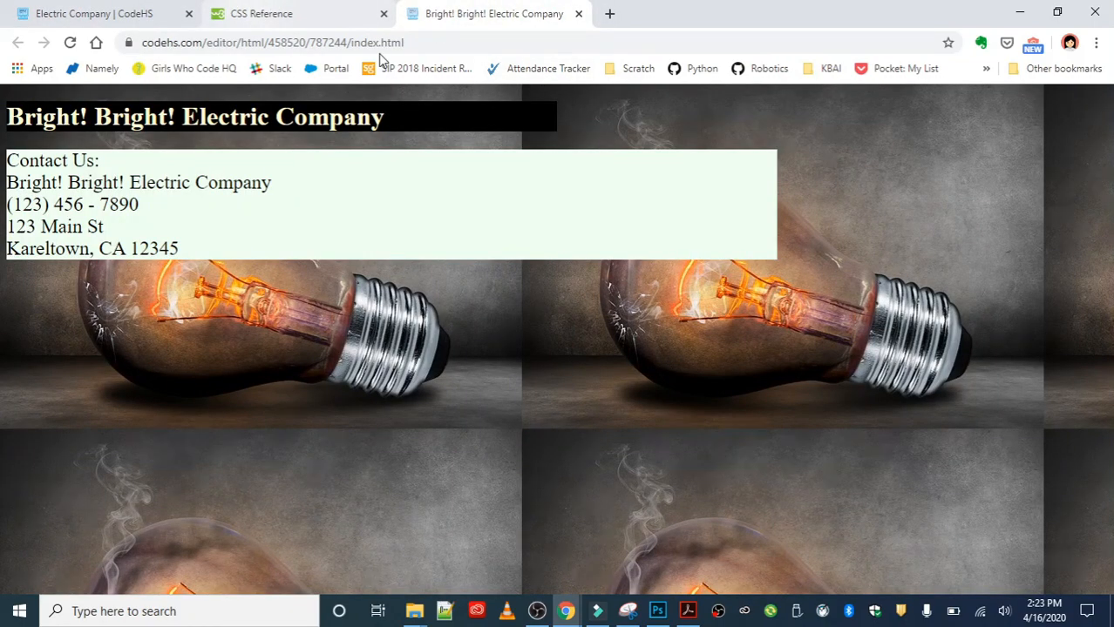
# - Return to the W3Schools CSS Reference and go to the background-image property page
pyautogui.click(296, 14)
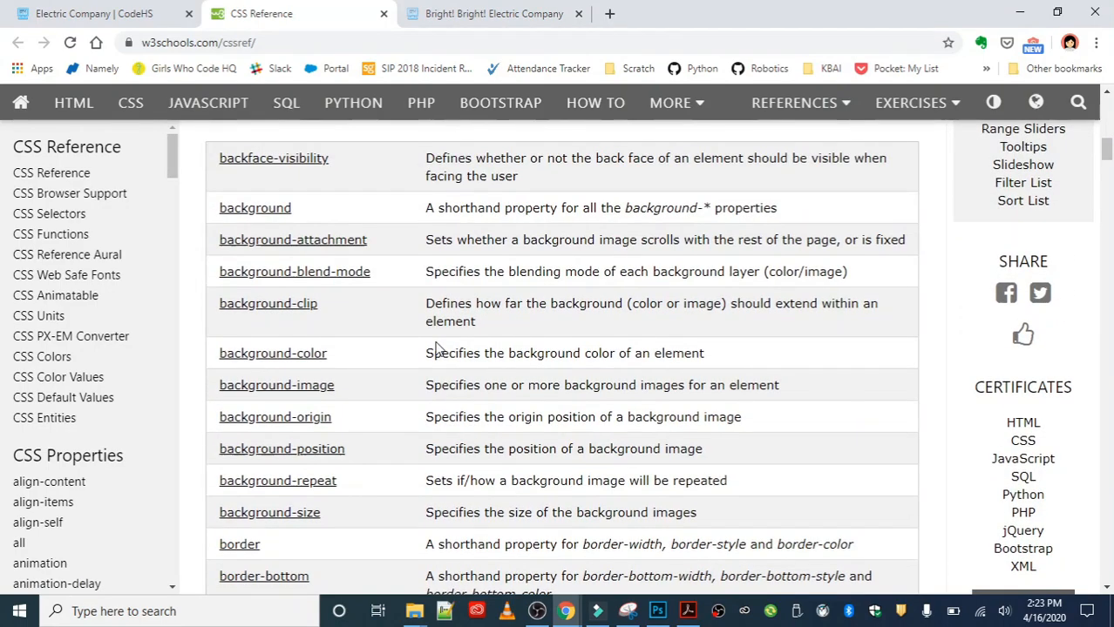
pyautogui.click(276, 385)
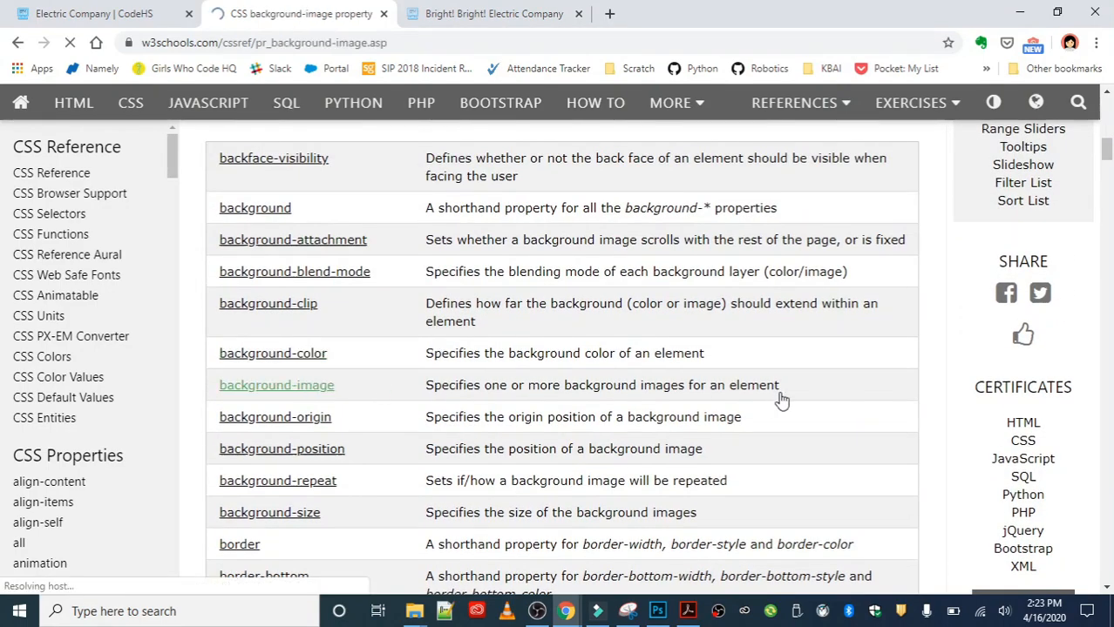
pyautogui.click(275, 385)
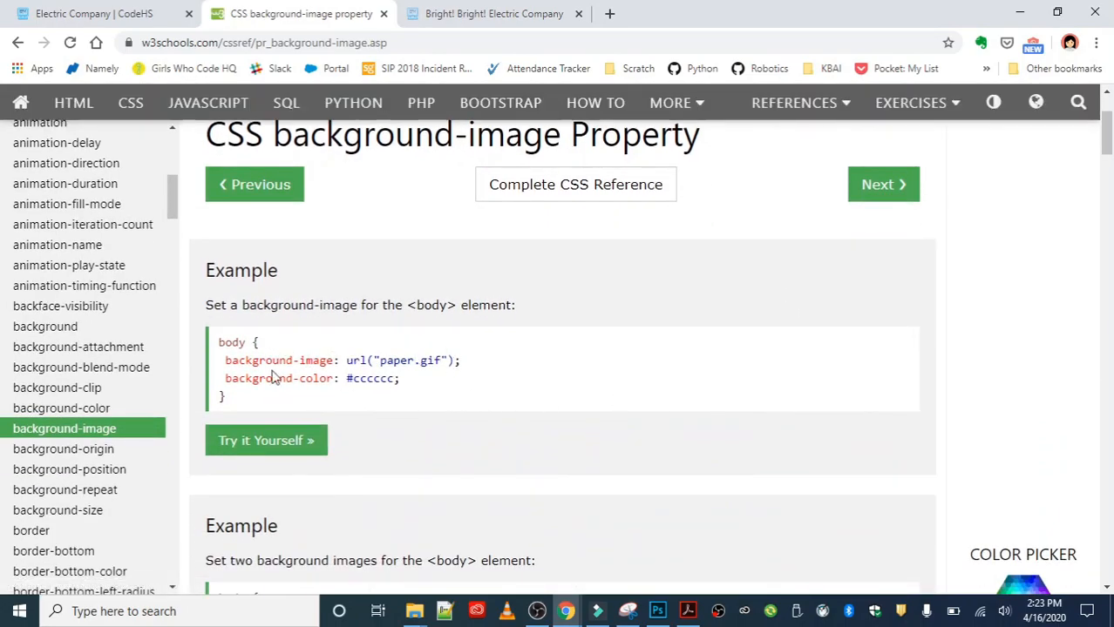
# - Find and select the More Examples line that sets background-repeat to no-repeat
pyautogui.scroll(-3)
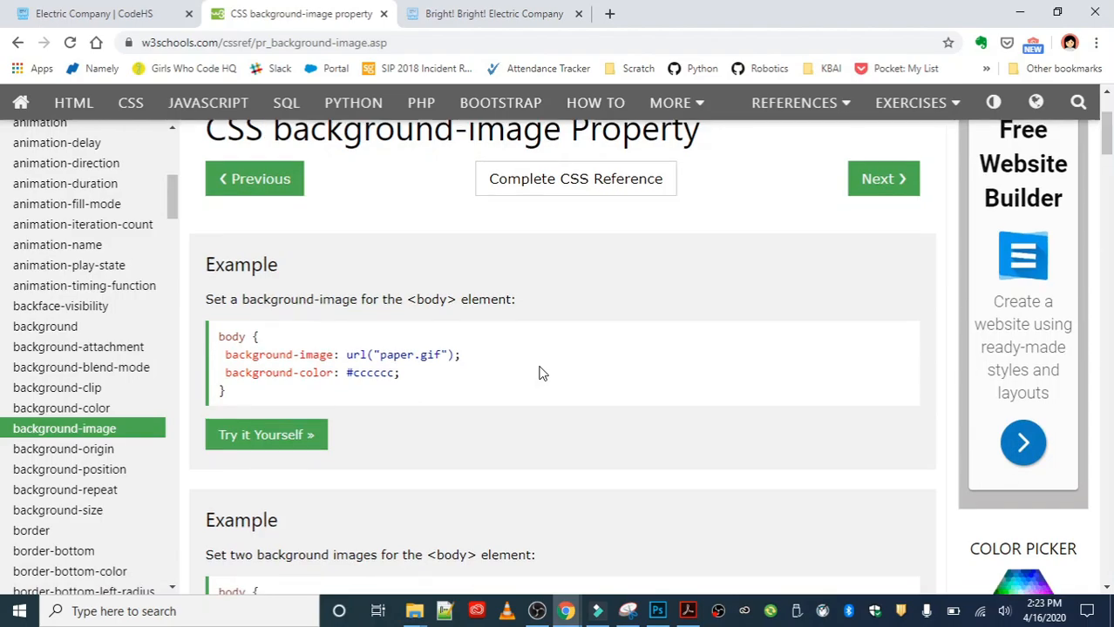
pyautogui.scroll(-3)
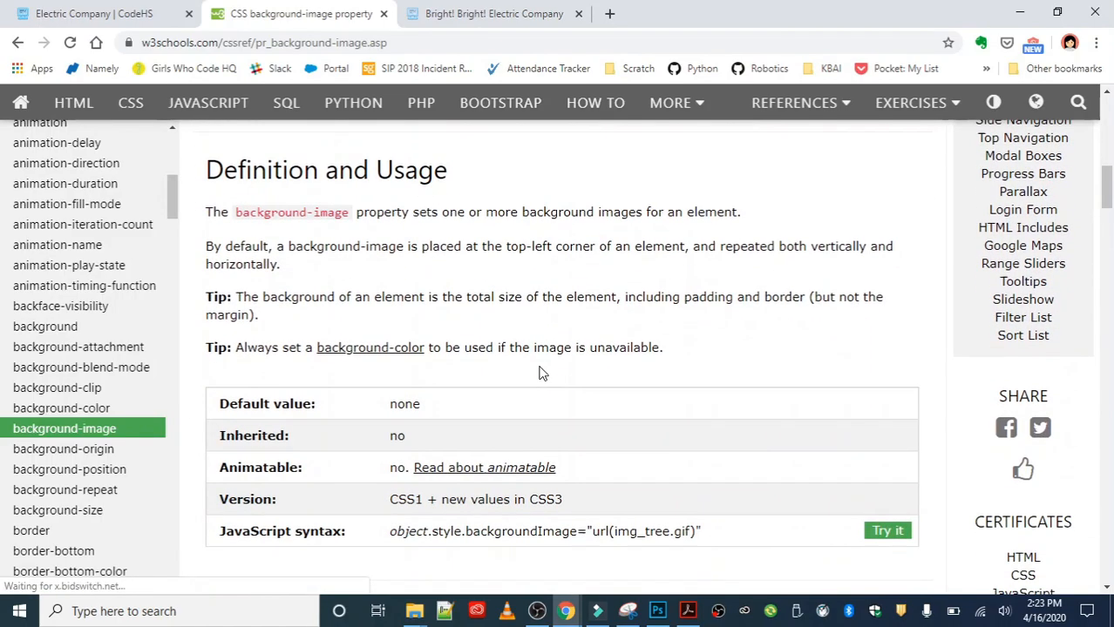
pyautogui.scroll(-3)
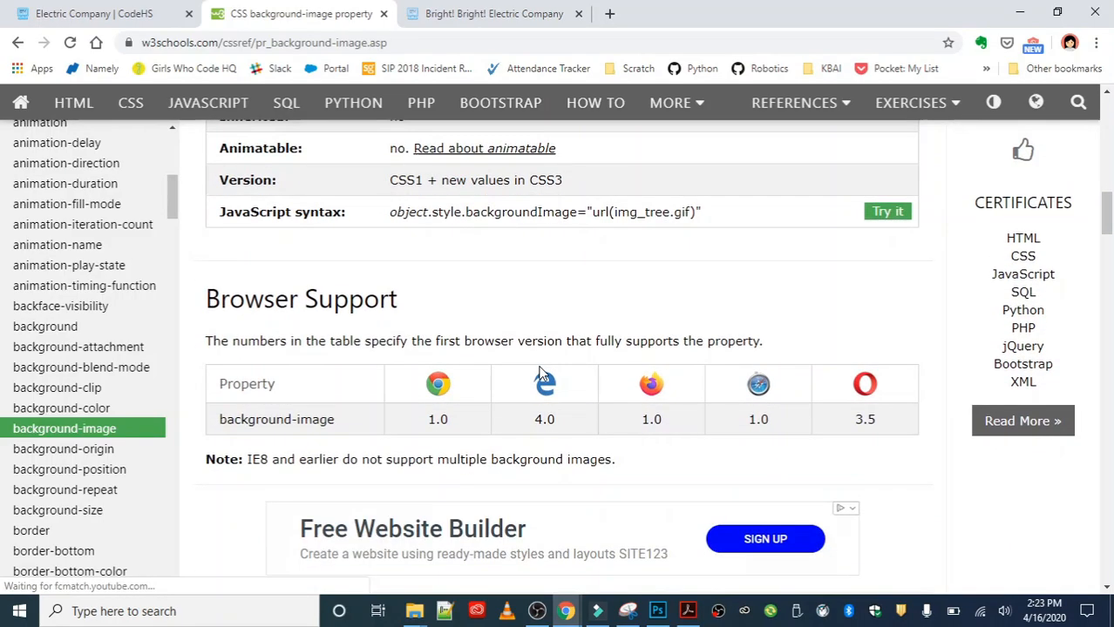
pyautogui.scroll(-3)
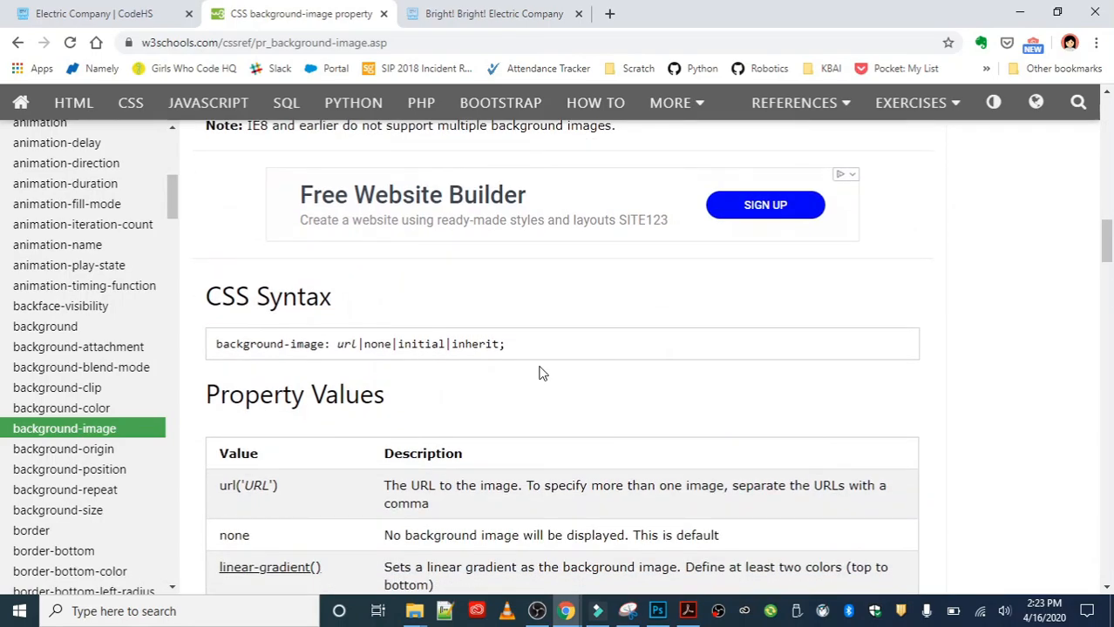
pyautogui.scroll(-3)
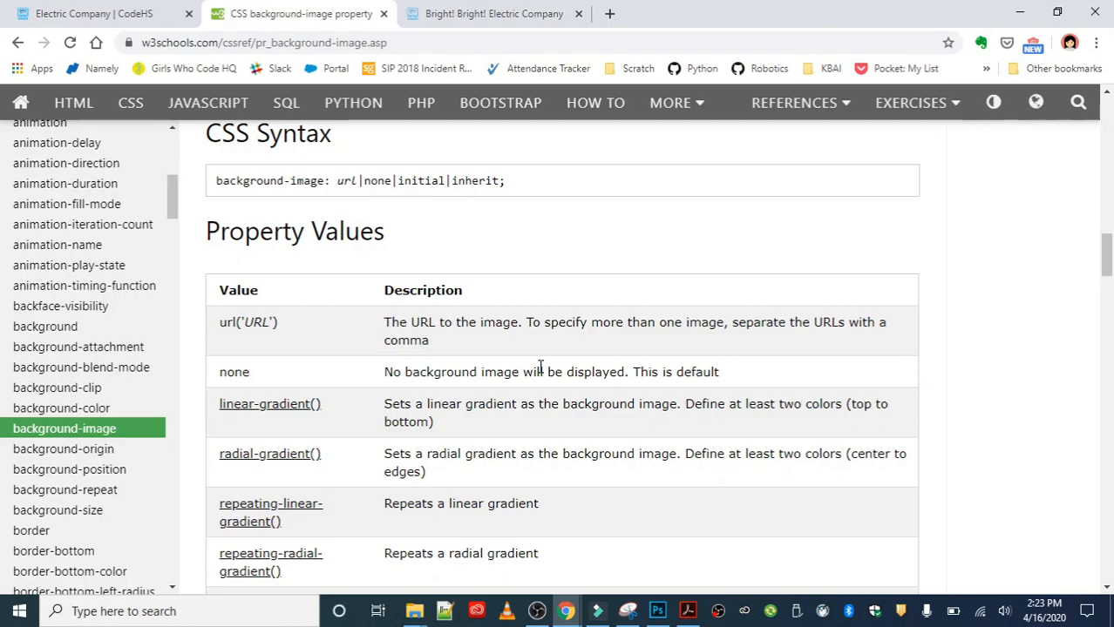
pyautogui.scroll(-3)
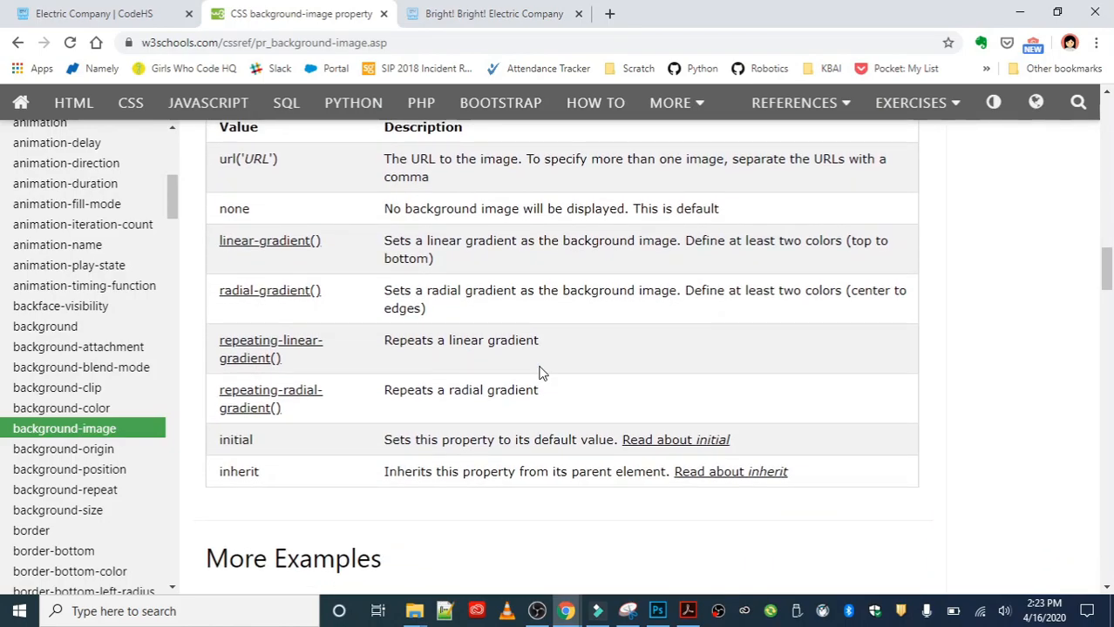
pyautogui.scroll(-3)
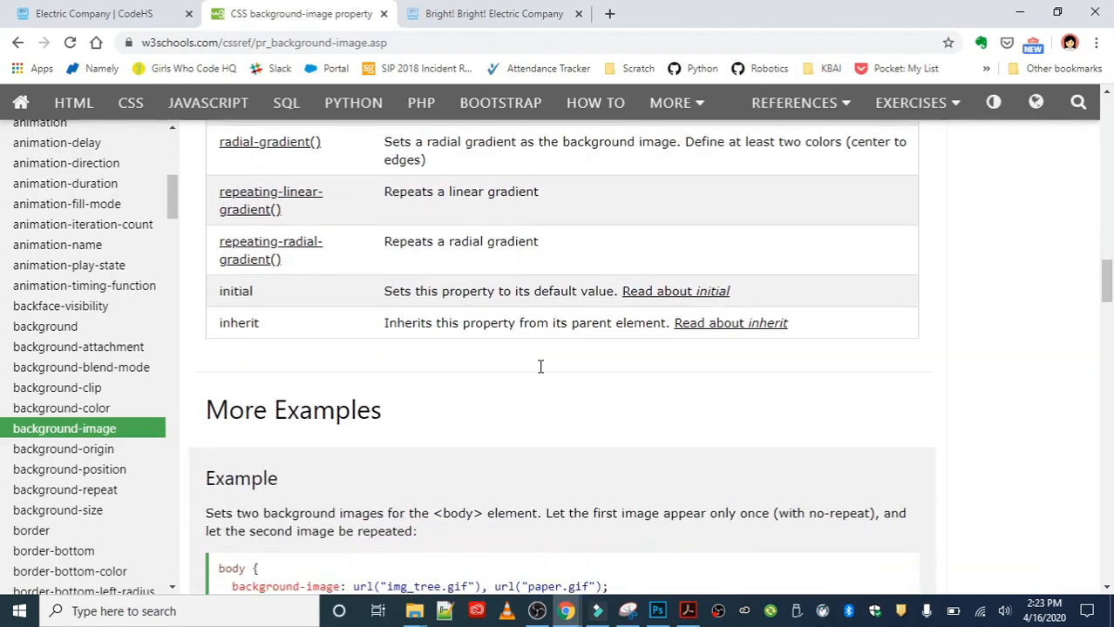
pyautogui.scroll(-3)
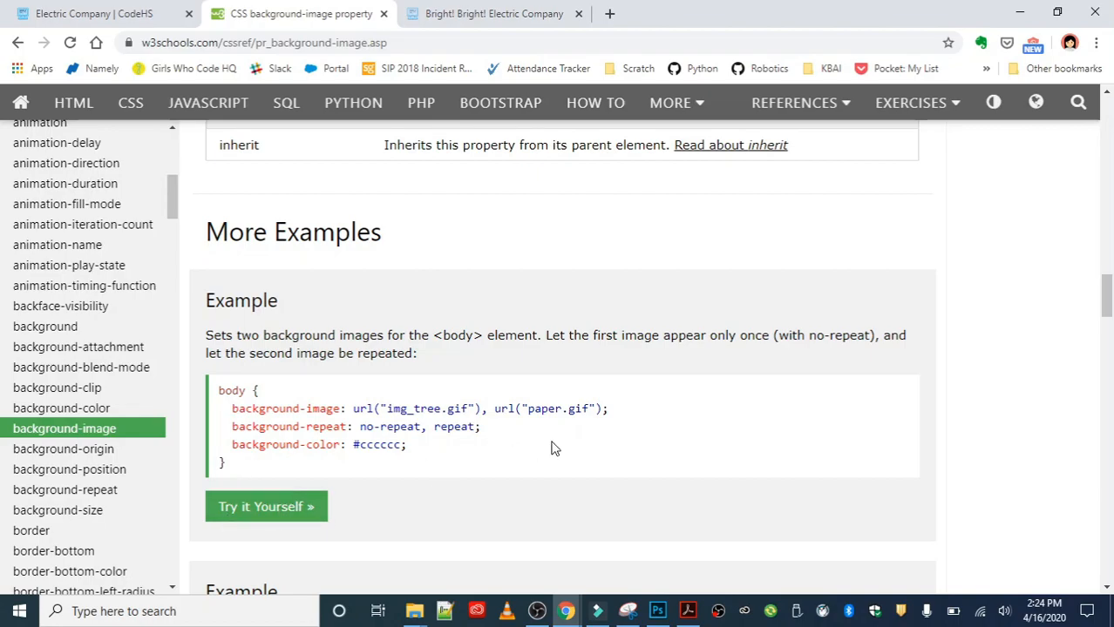
pyautogui.scroll(-3)
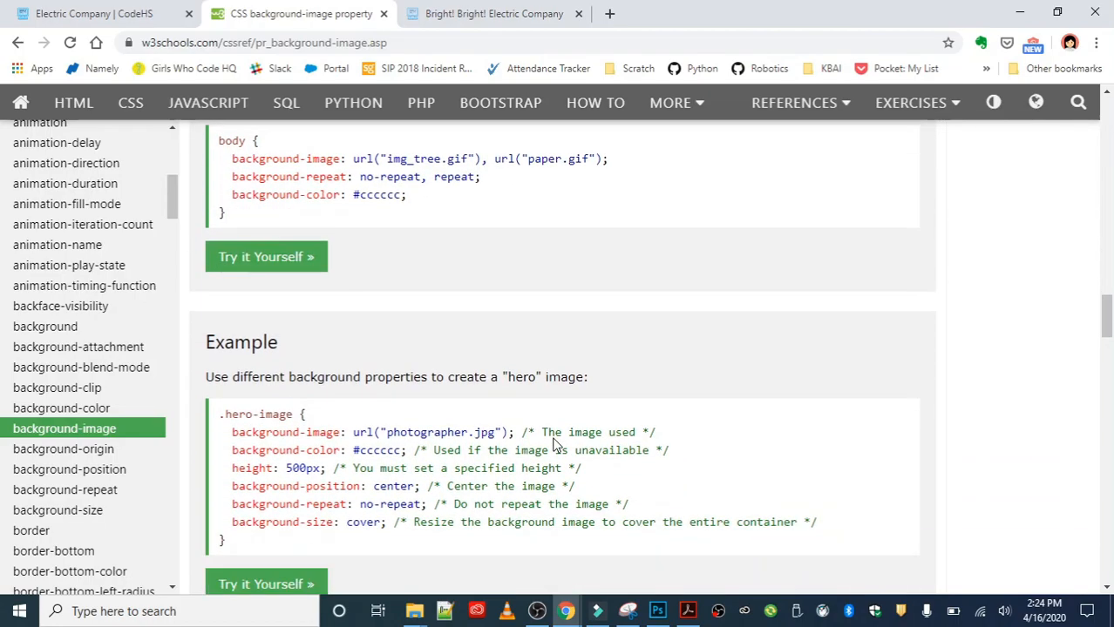
pyautogui.scroll(-3)
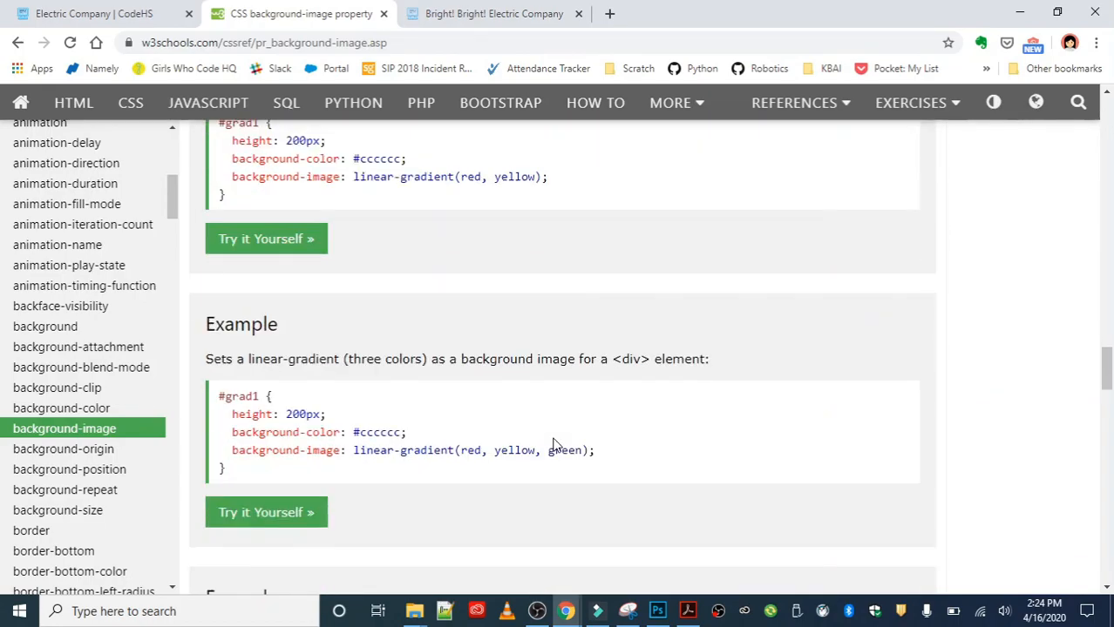
pyautogui.scroll(-3)
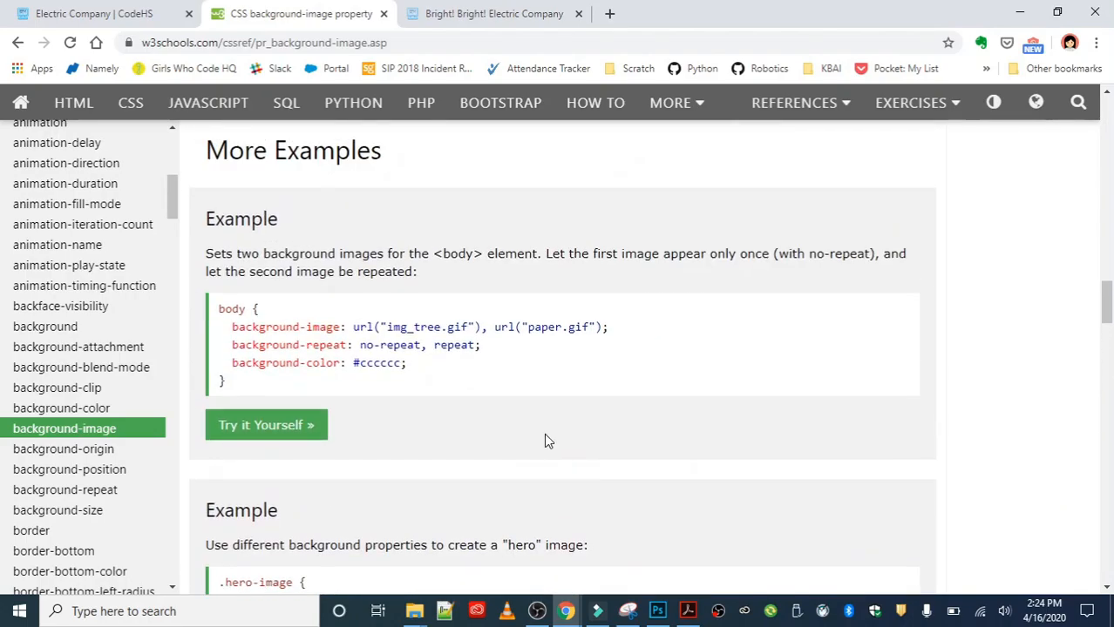
pyautogui.tripleClick(349, 345)
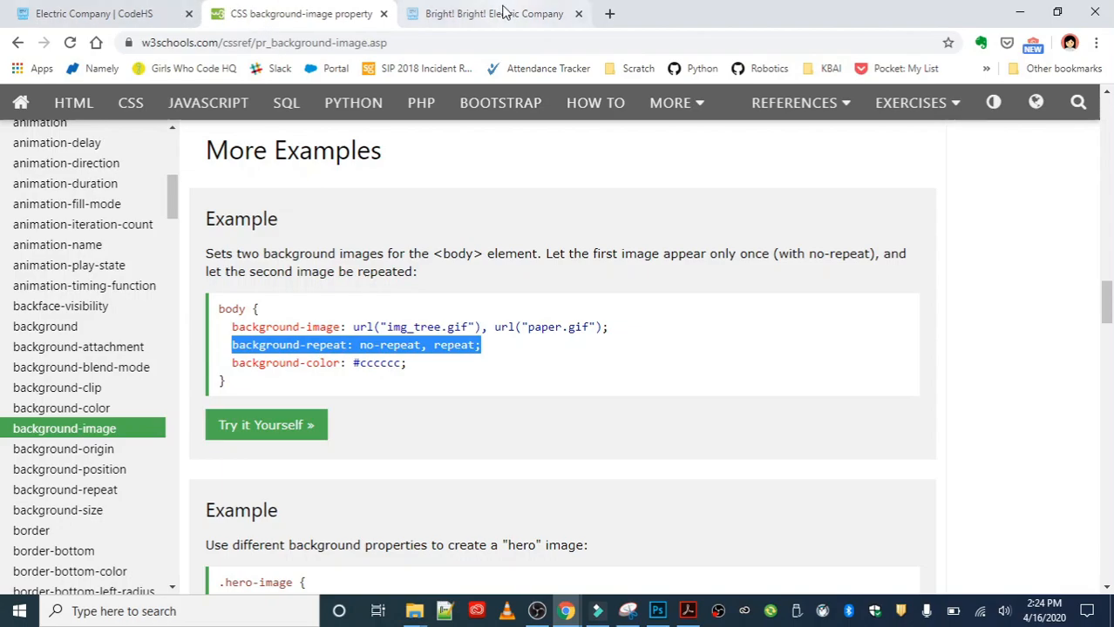
# - Add background-repeat: no-repeat, repeat; to the body rule and confirm a single lightbulb in the preview
pyautogui.click(94, 14)
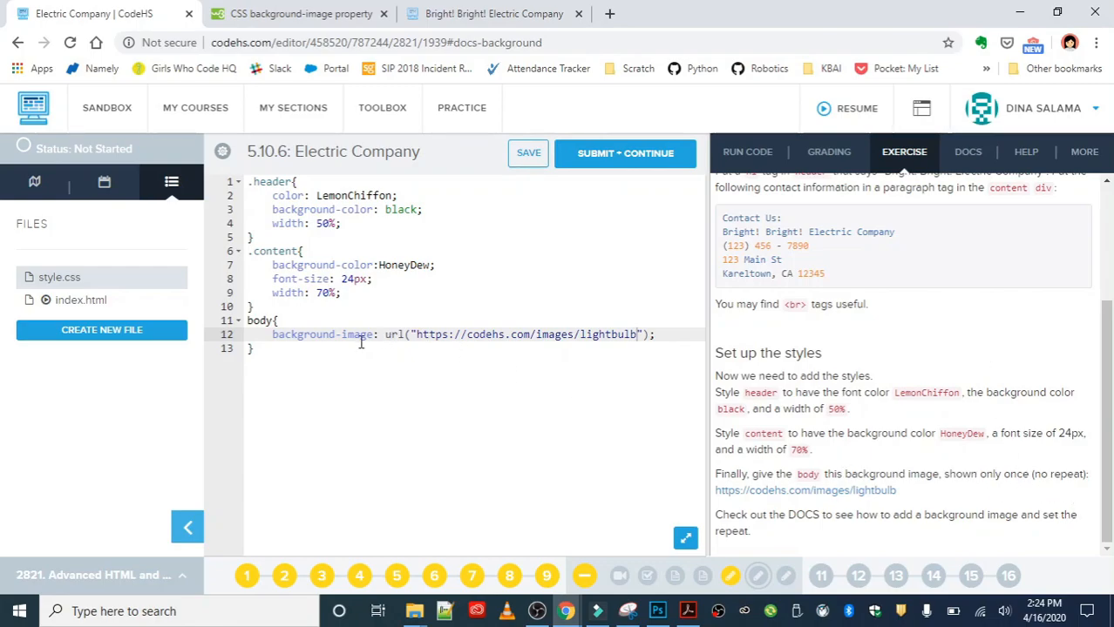
pyautogui.write('background-repeat: no-repeat, repeat;')
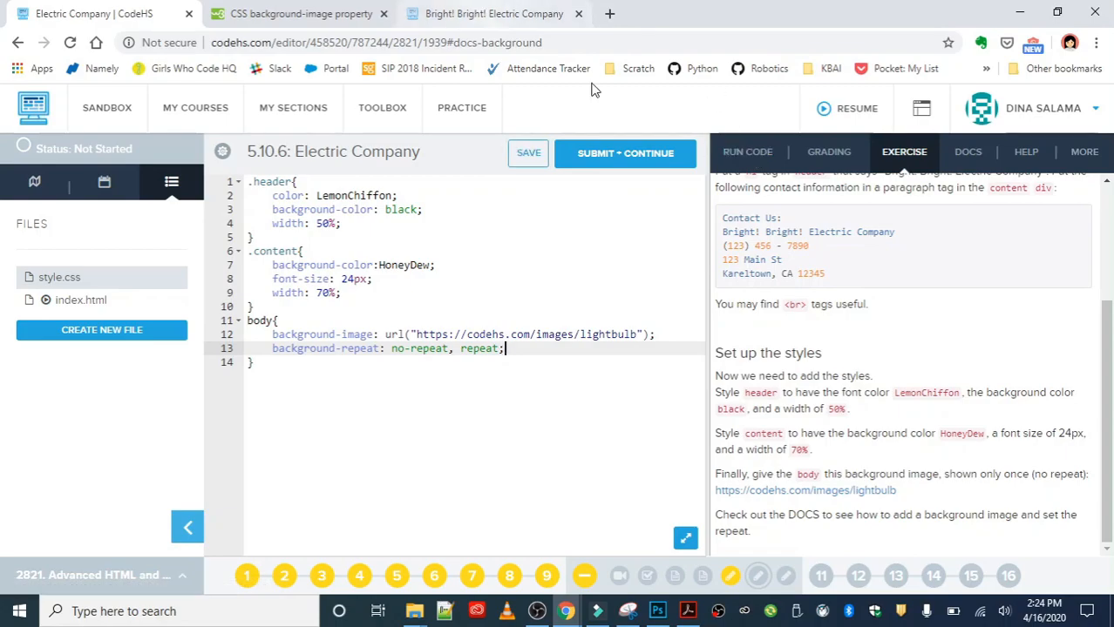
pyautogui.click(493, 14)
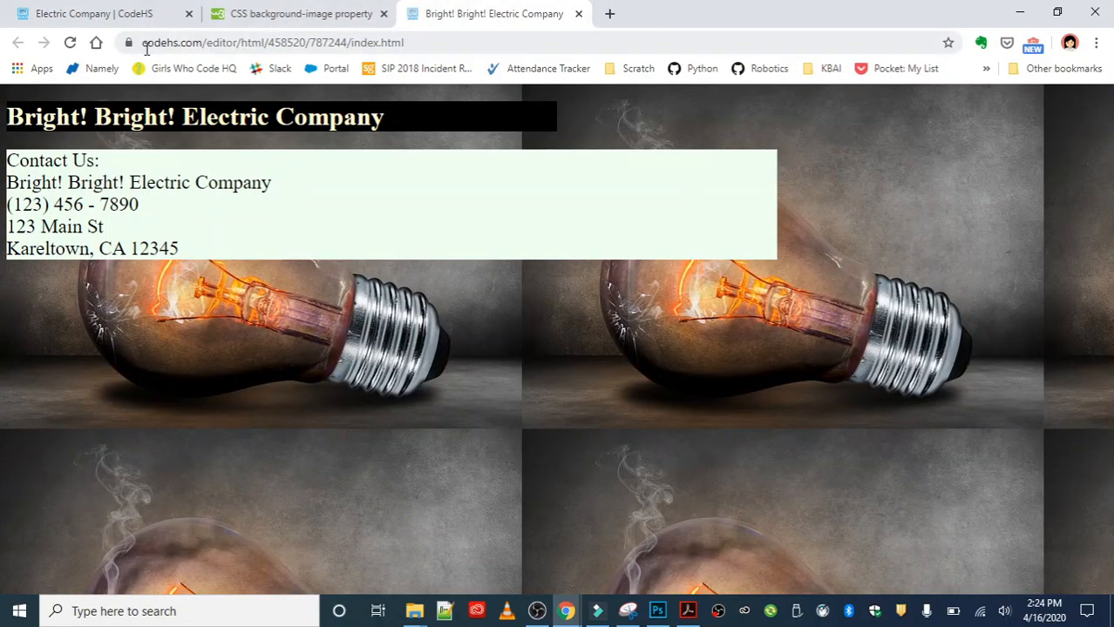
pyautogui.click(69, 42)
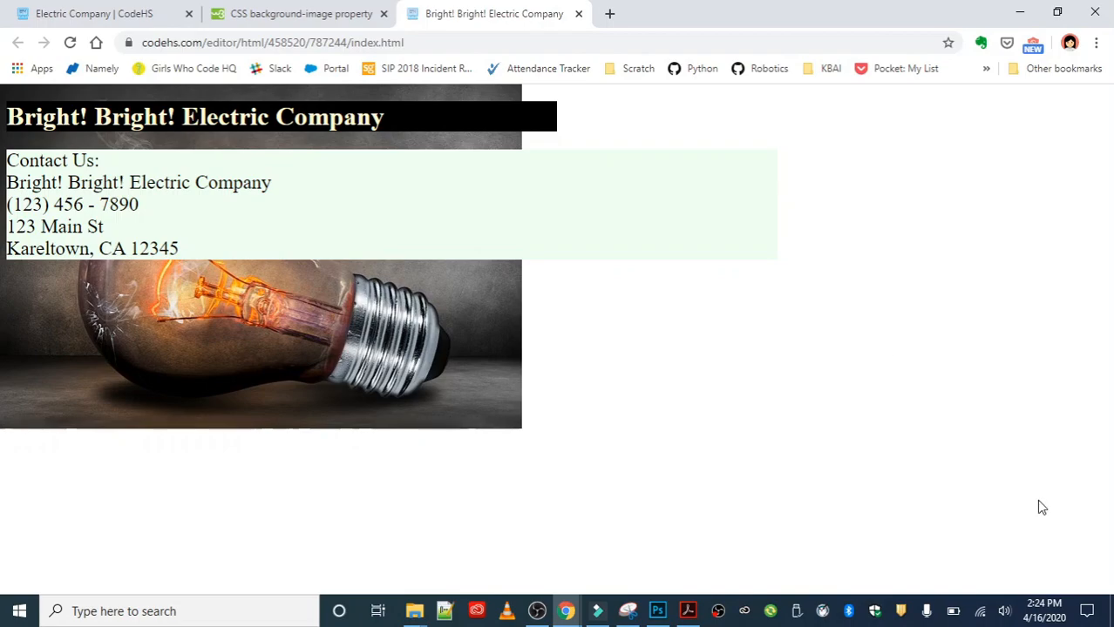
pyautogui.click(94, 13)
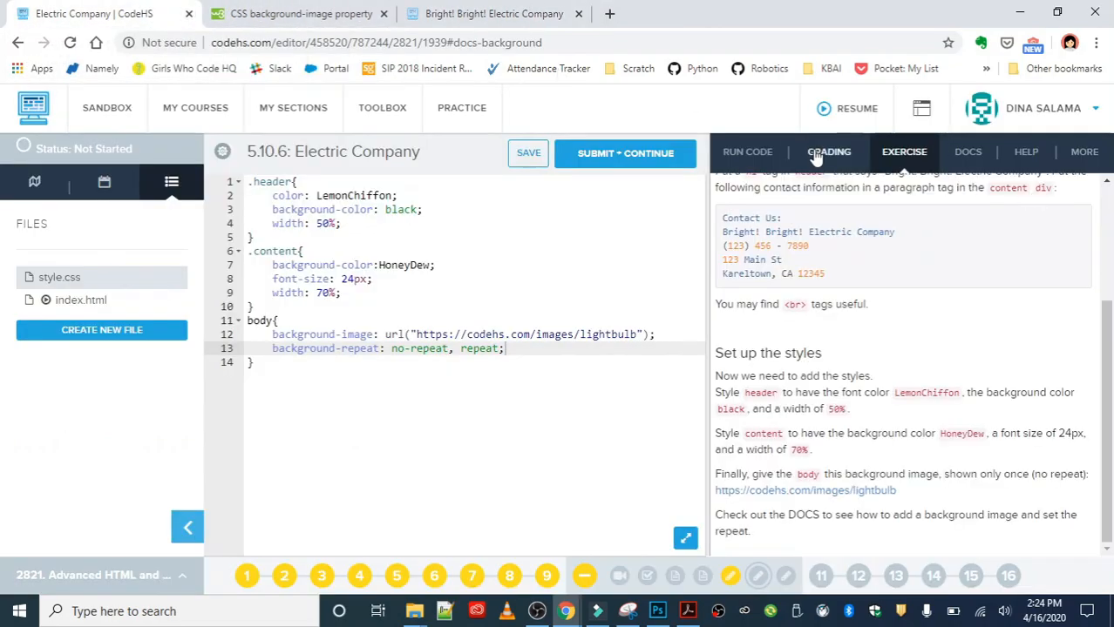
# - Run the grader, wrap the contact lines in <p></p> so all tests pass, and rerun the preview
pyautogui.click(828, 151)
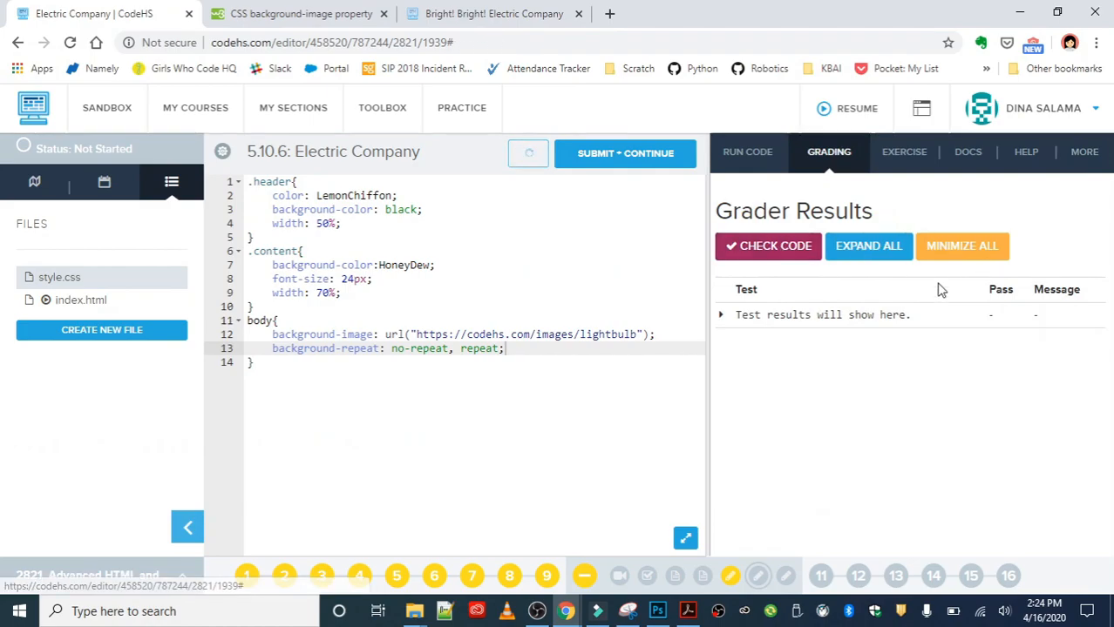
pyautogui.click(766, 246)
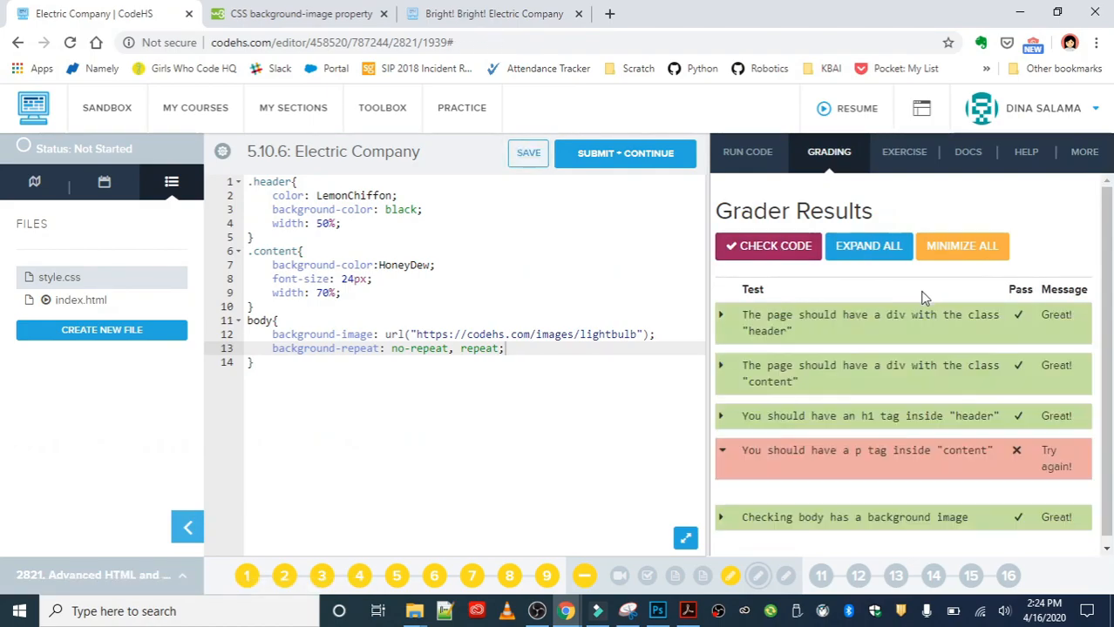
pyautogui.moveTo(786, 488)
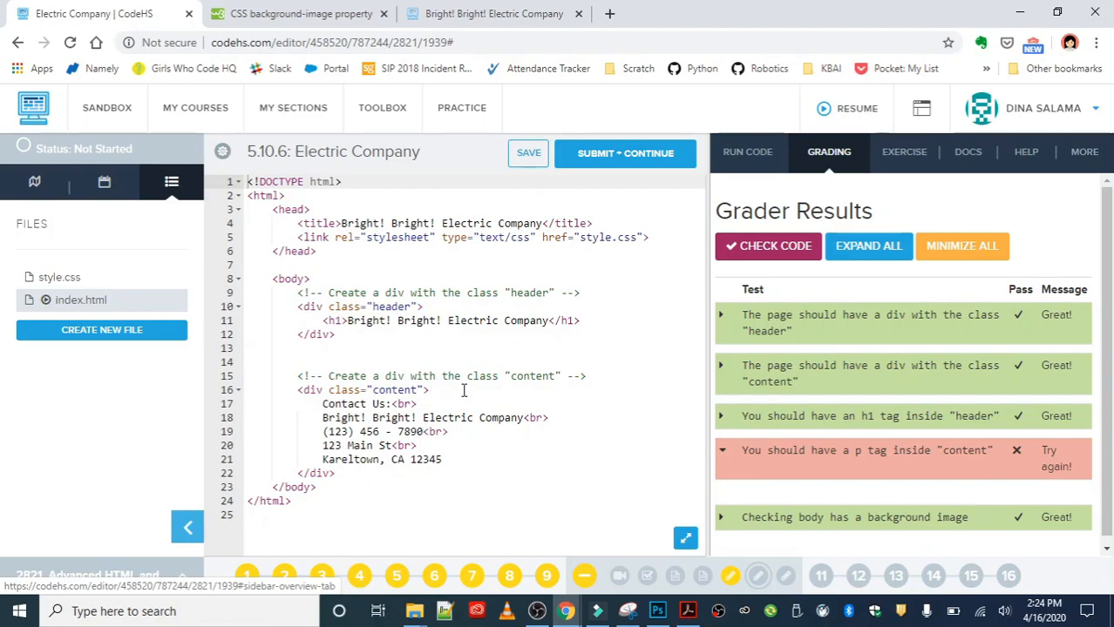
pyautogui.write('<p></p>')
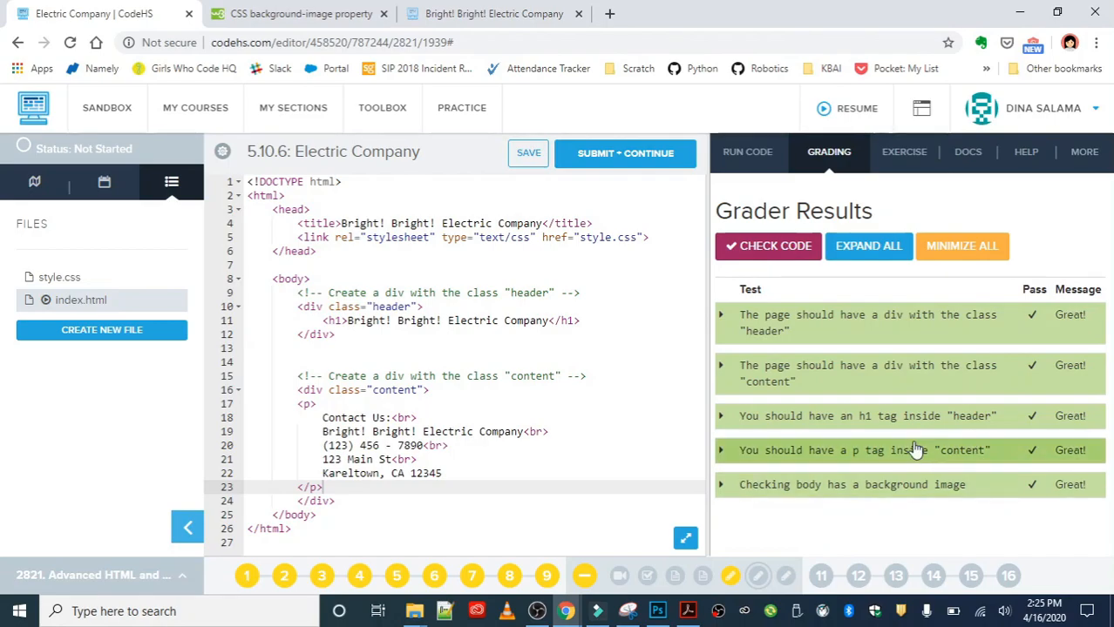
pyautogui.click(746, 152)
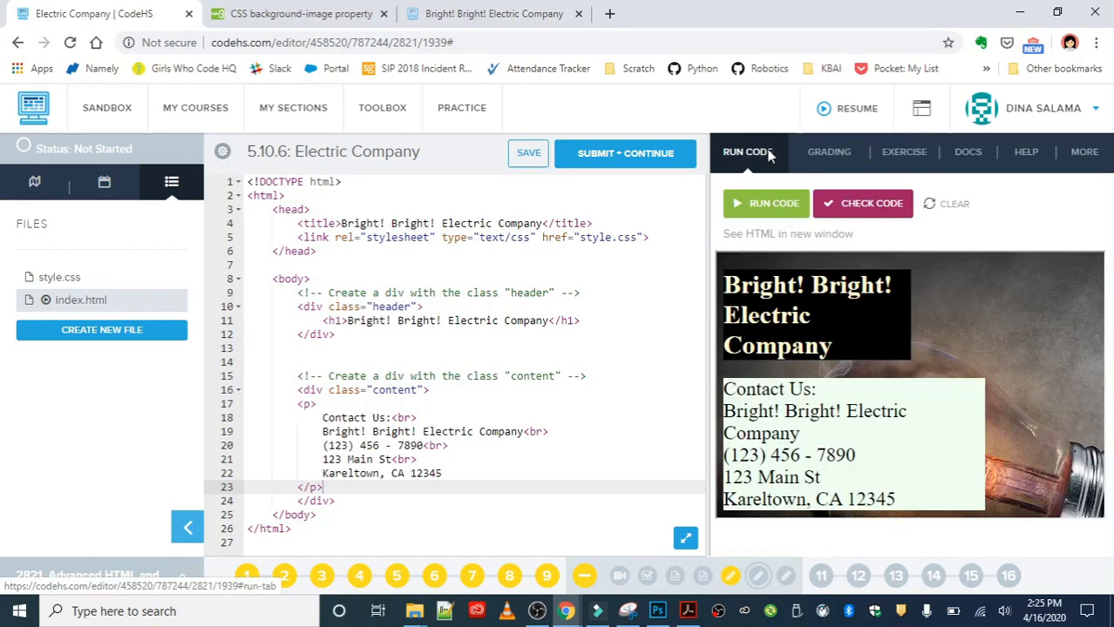